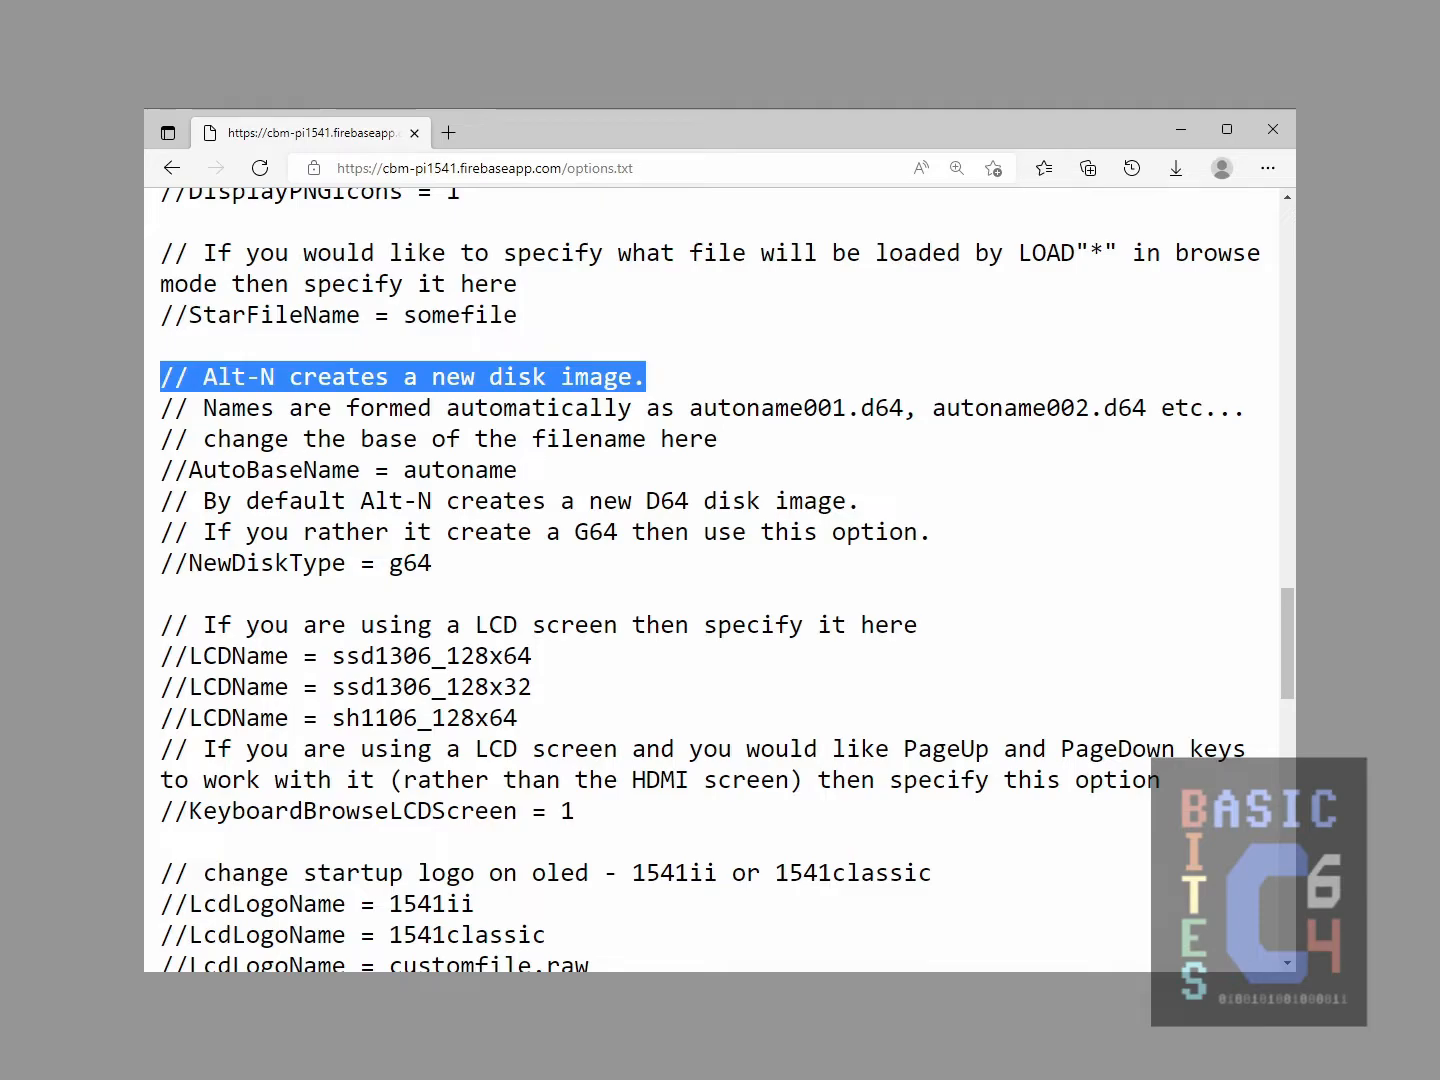
- Highlight the options.txt lines on Alt-N new disk image creation and autoname file naming
{"action": "left_click_drag", "start_coordinate": [163, 376], "coordinate": [617, 439]}
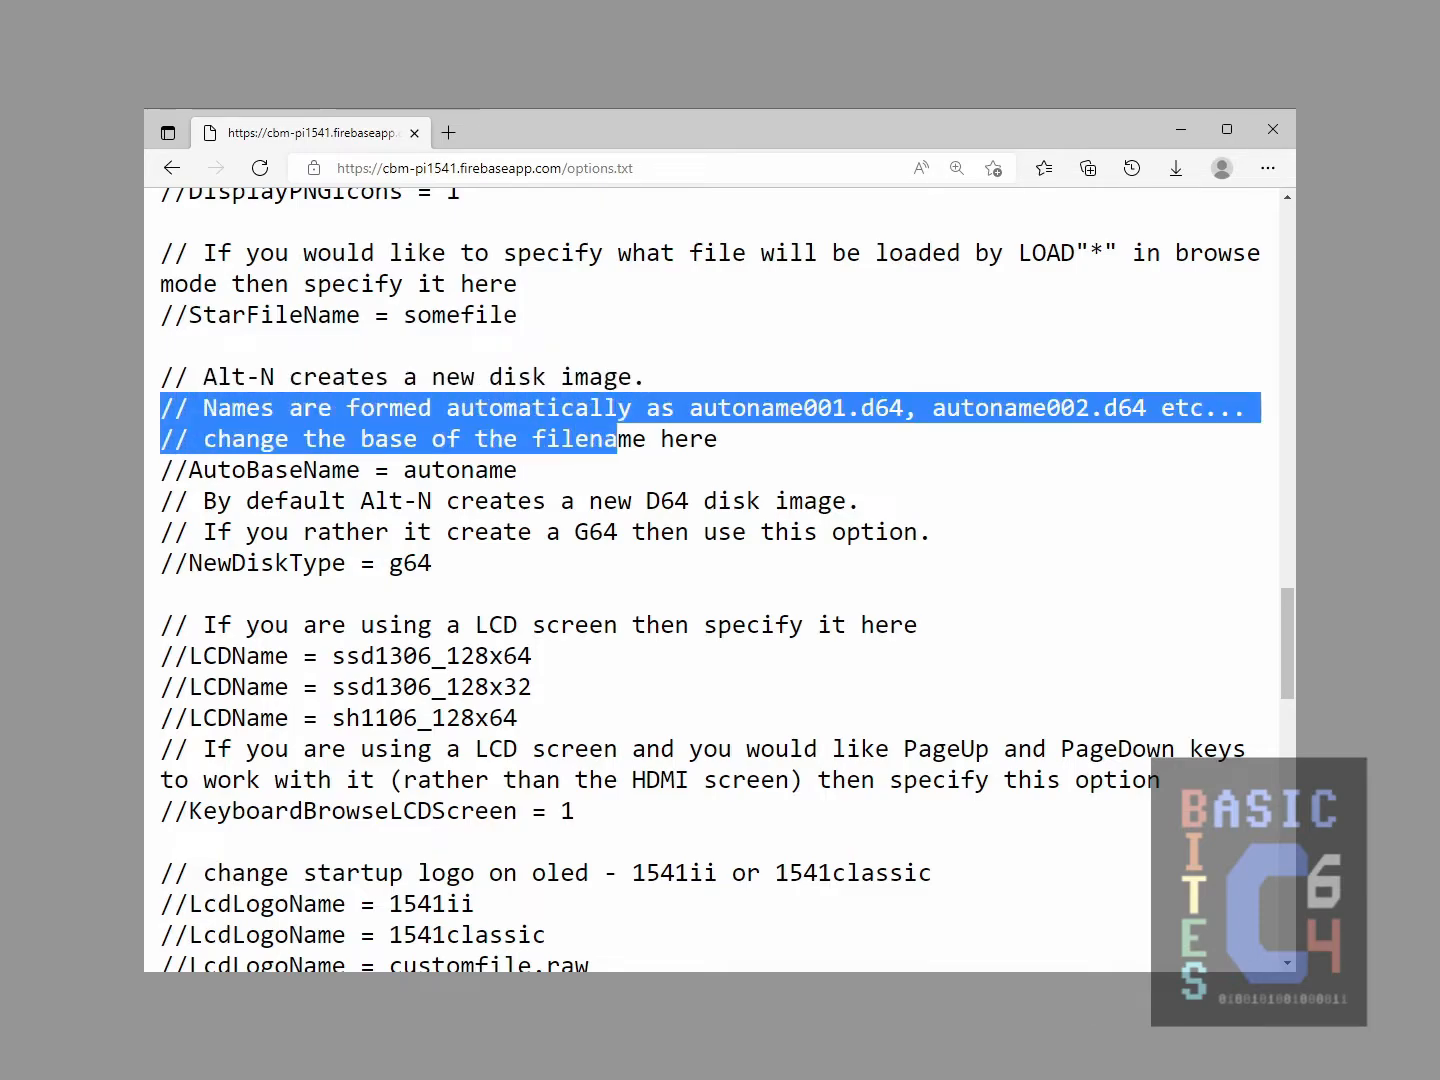
{"action": "left_click_drag", "start_coordinate": [615, 438], "coordinate": [517, 470]}
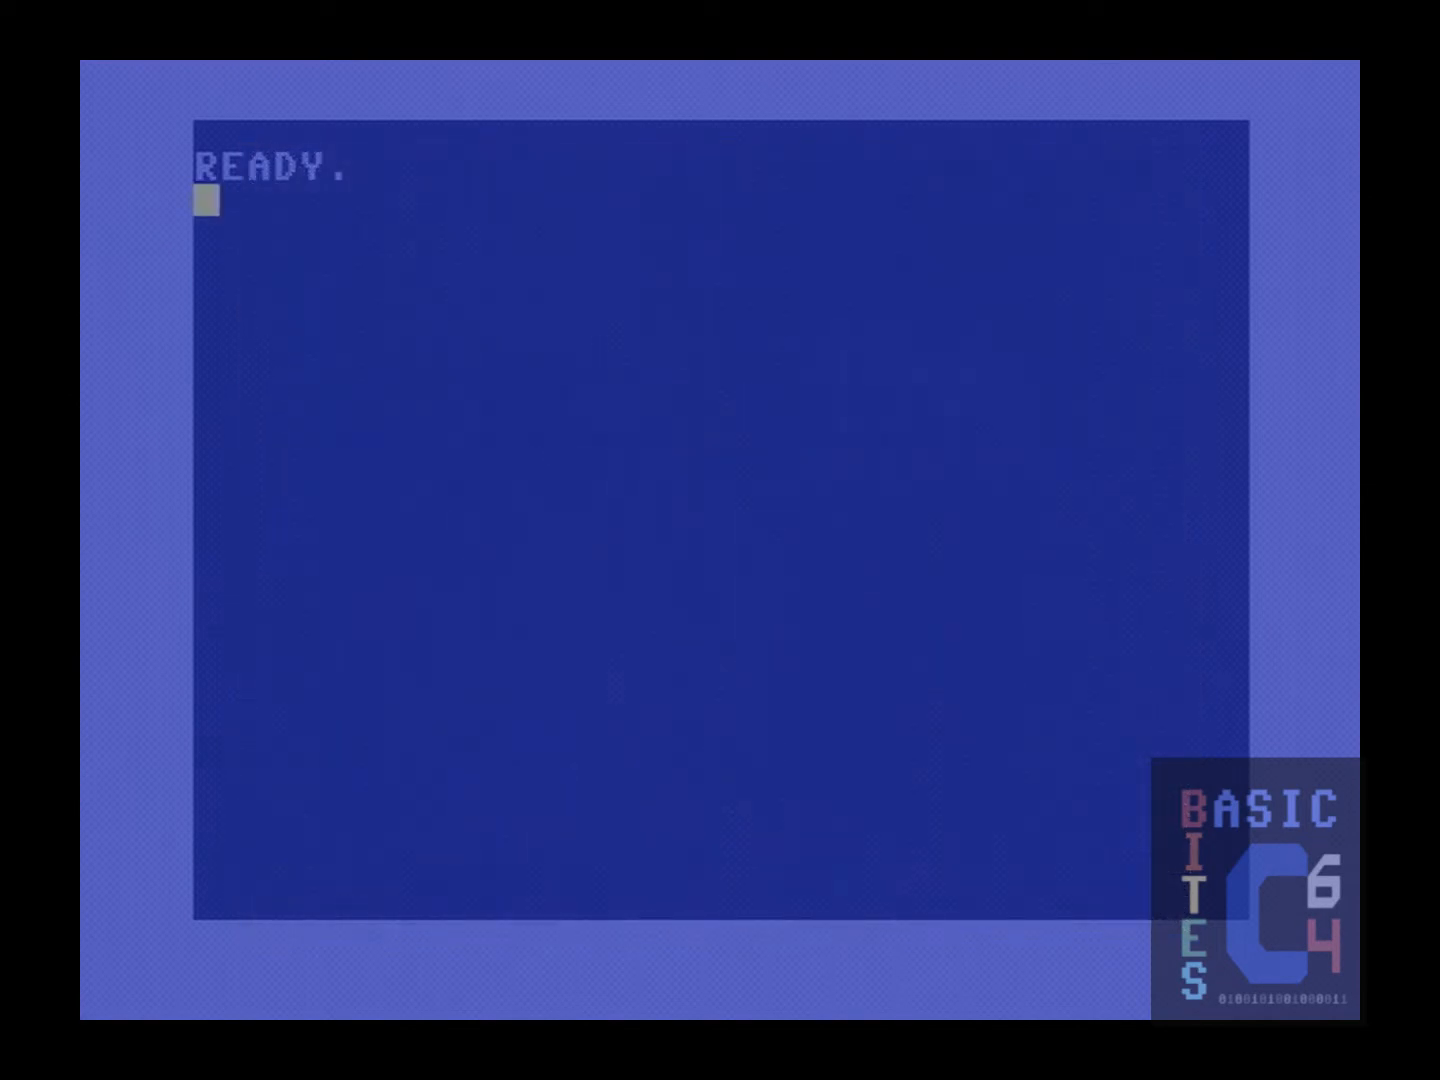
- Load the device 8 directory and list it, showing the PI1541 V01.24 header and 65535 blocks free
{"action": "type", "text": "LOAD\"$"}
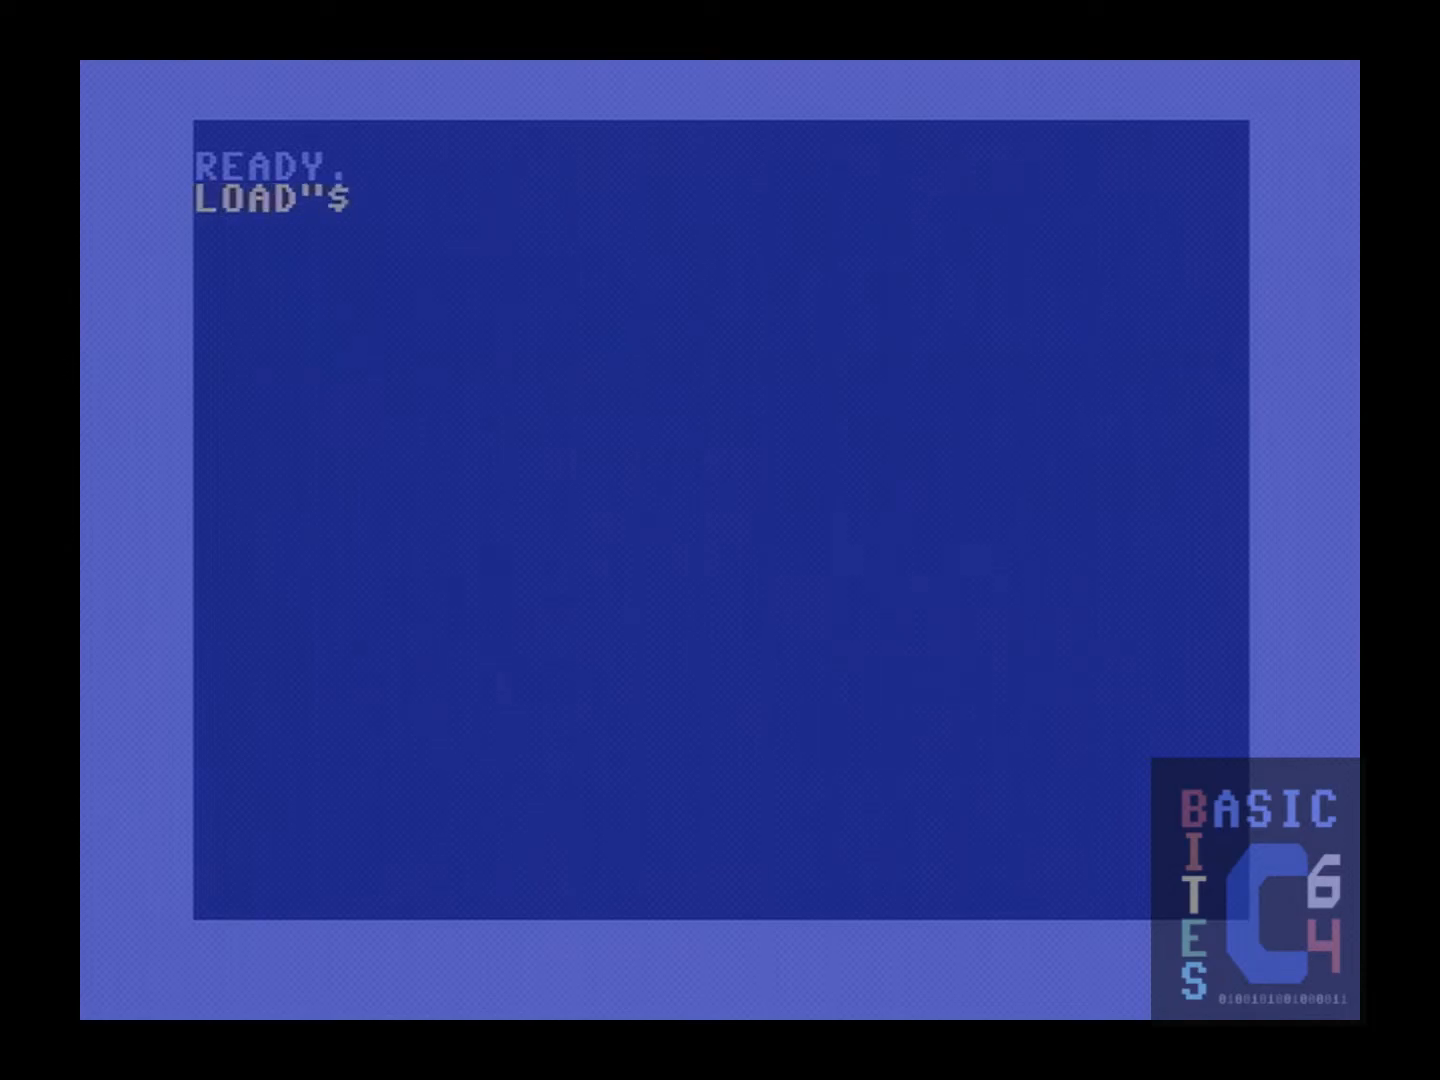
{"action": "type", "text": "\",8"}
{"action": "type", "text": "L"}
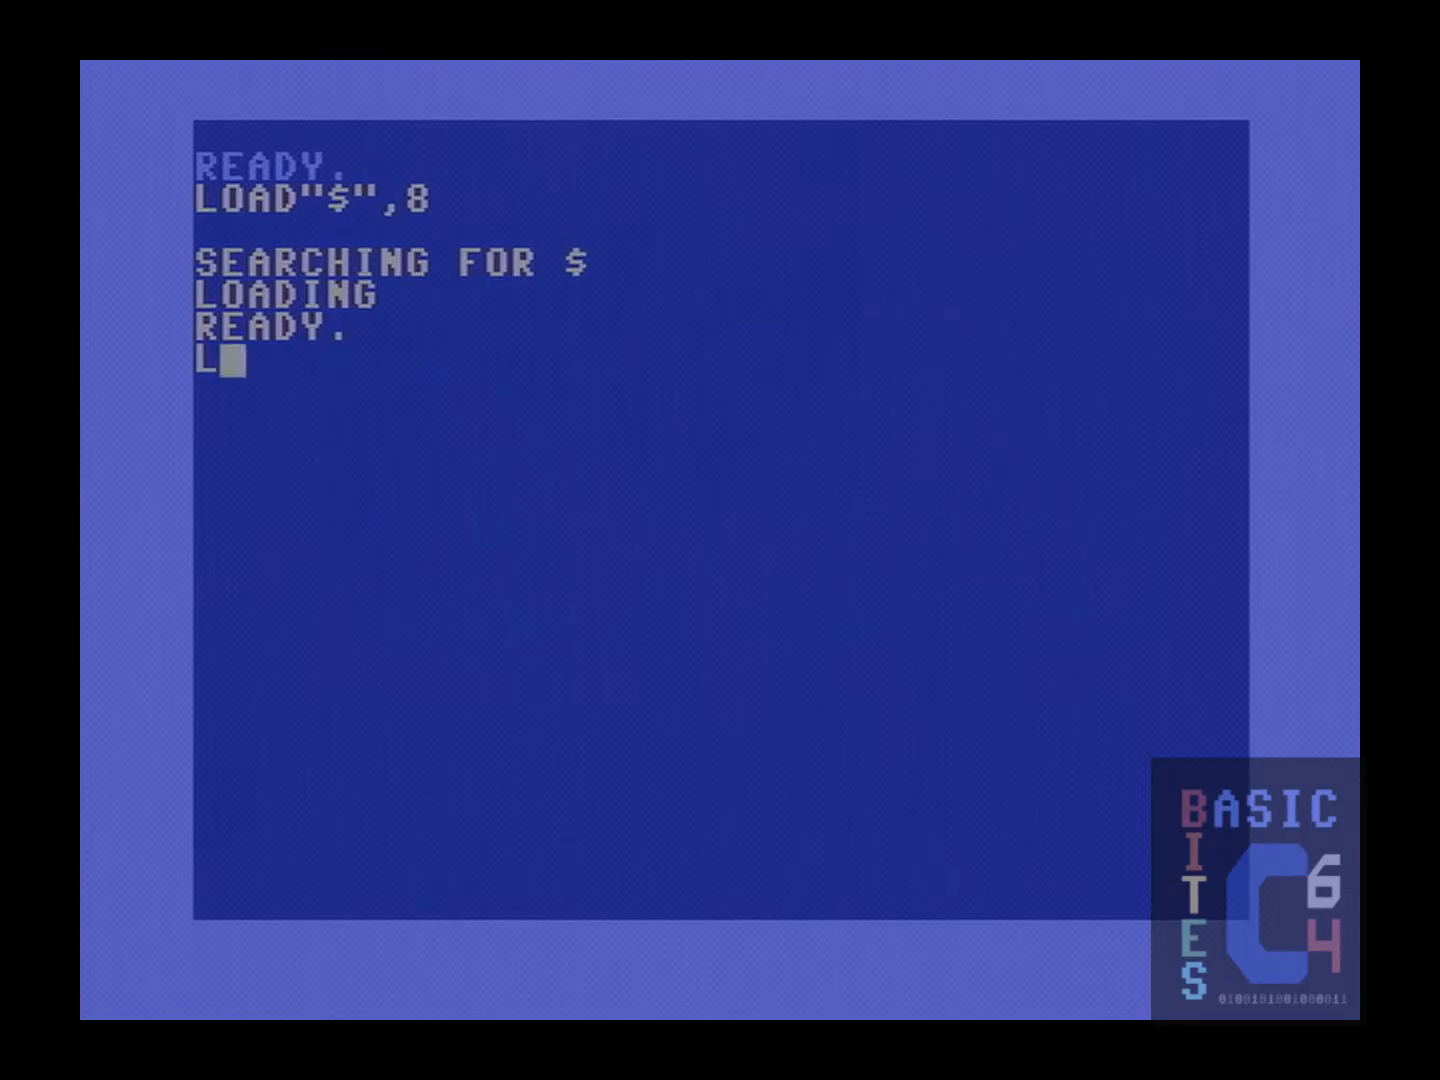
{"action": "type", "text": "IST"}
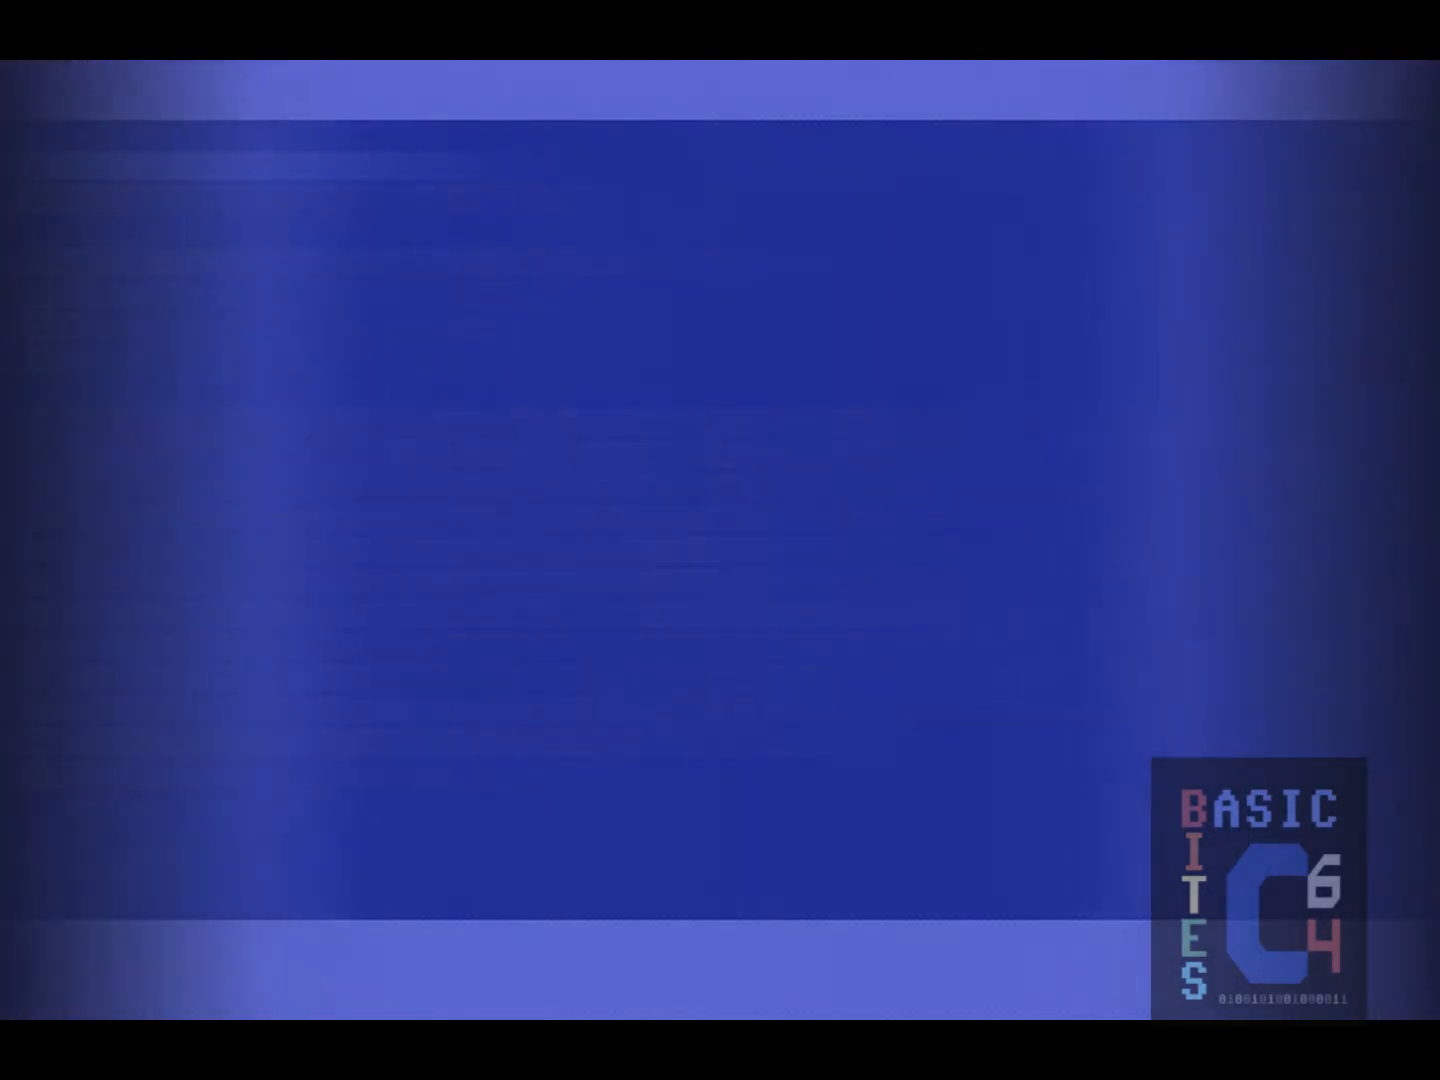
{"action": "type", "text": "LOAD\"$\",8"}
{"action": "type", "text": "LIST"}
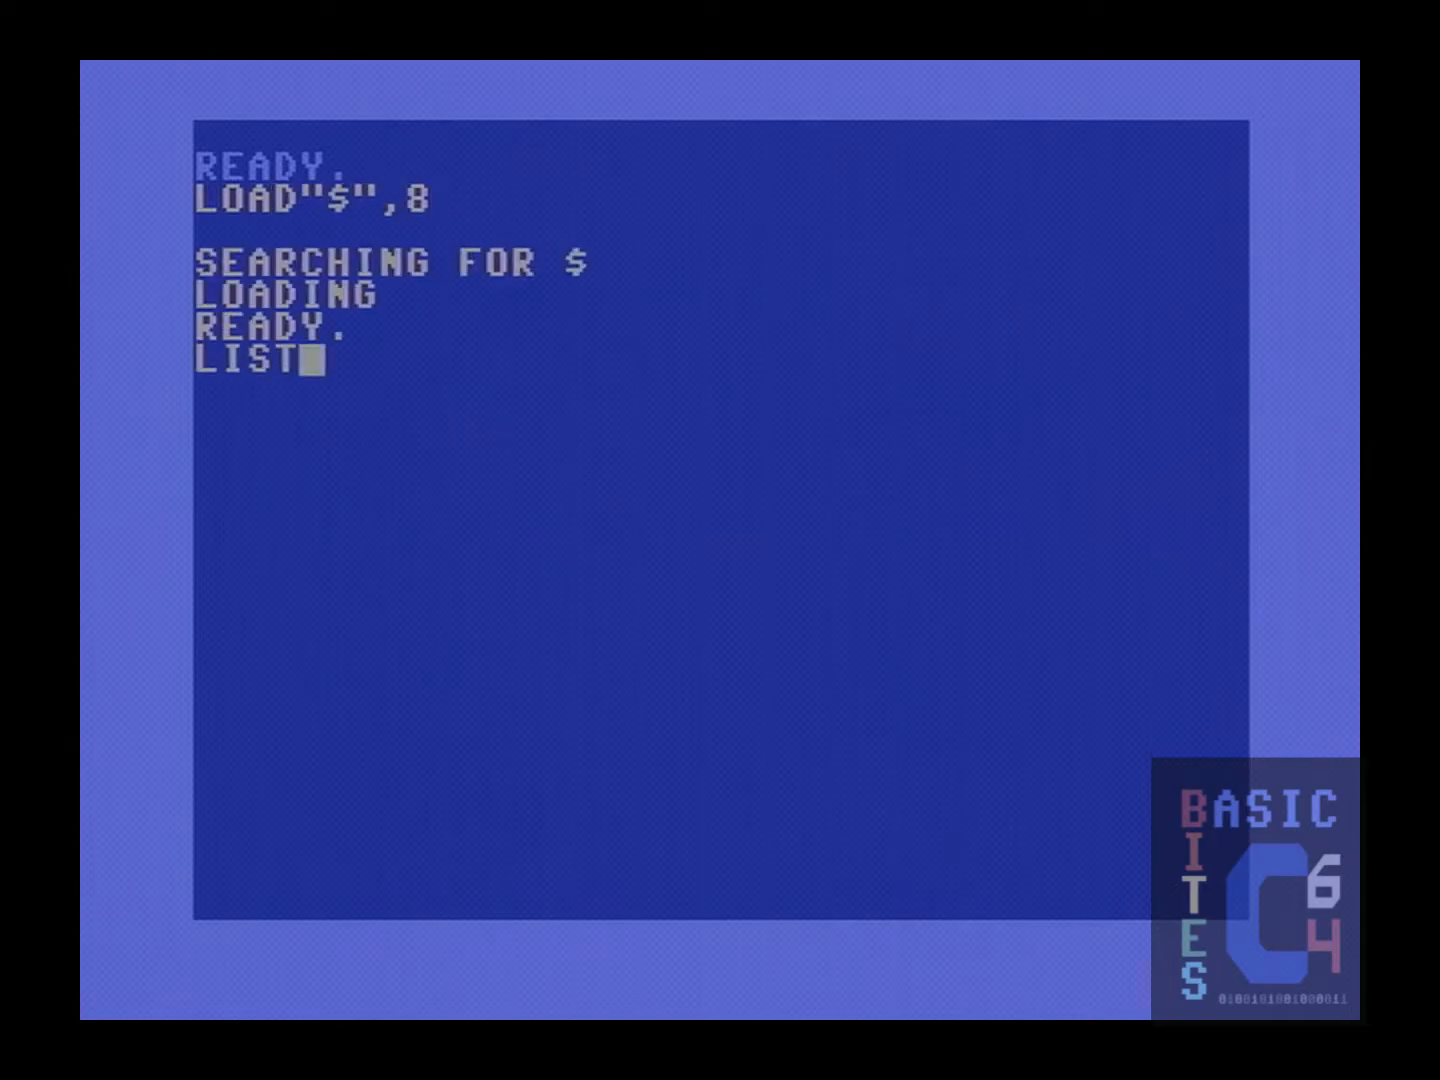
{"action": "key", "text": "Return"}
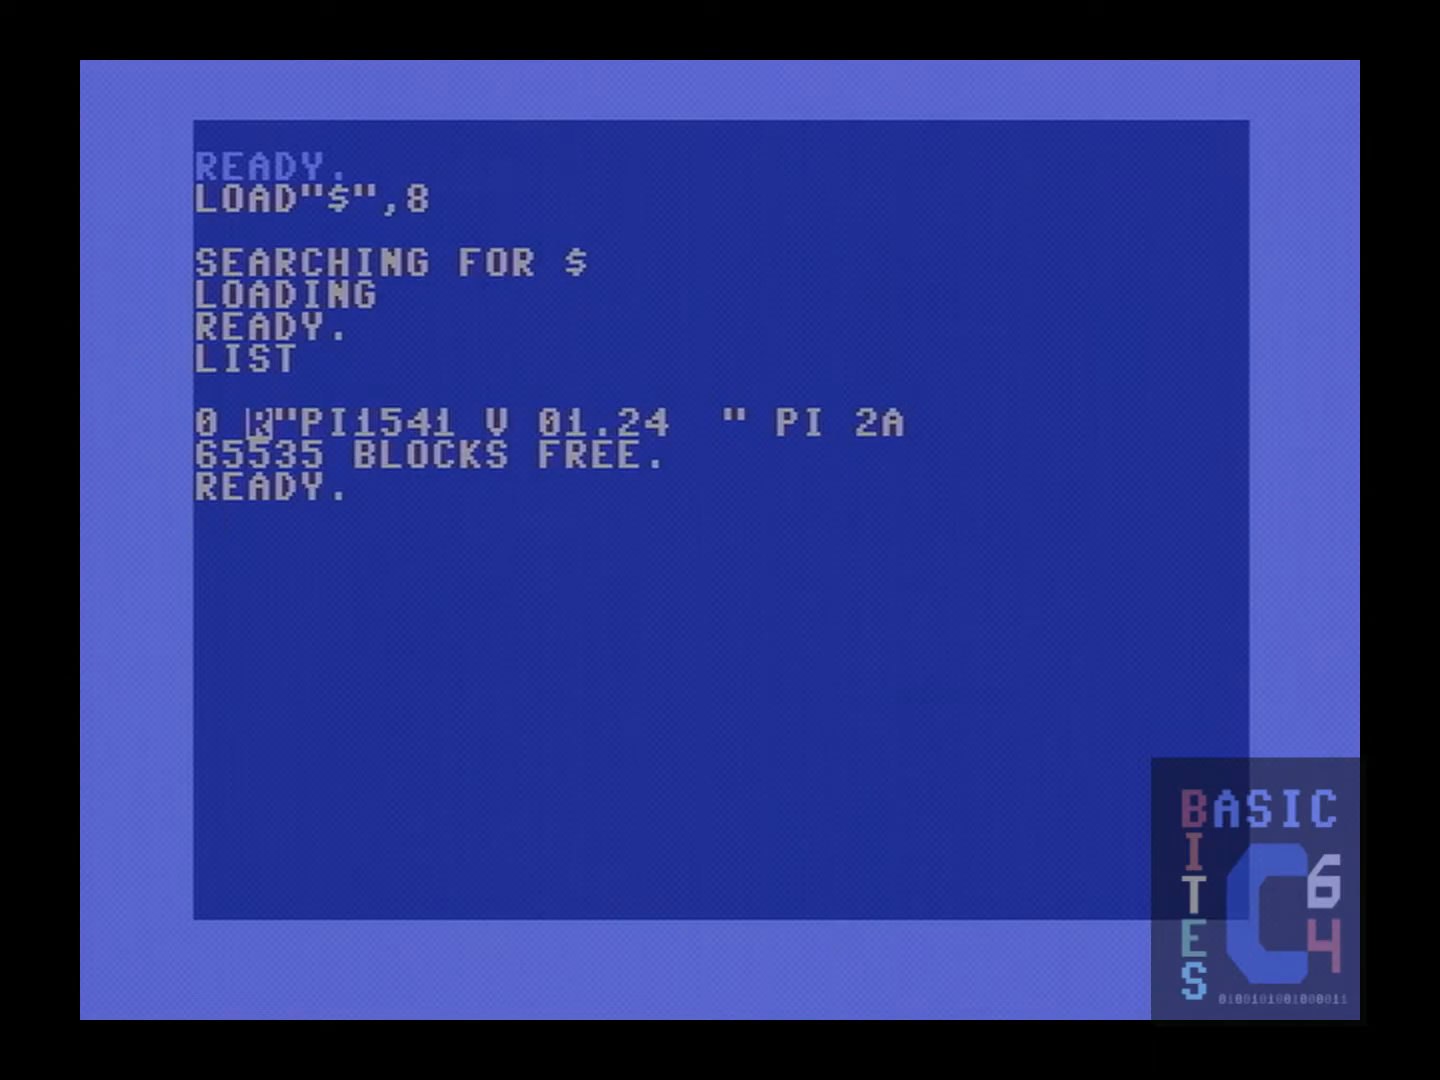
- Type OPEN15,8,15,"N0:DISK,JC":CLOSE15 to format a DISK image with ID JC
{"action": "type", "text": "OPEN"}
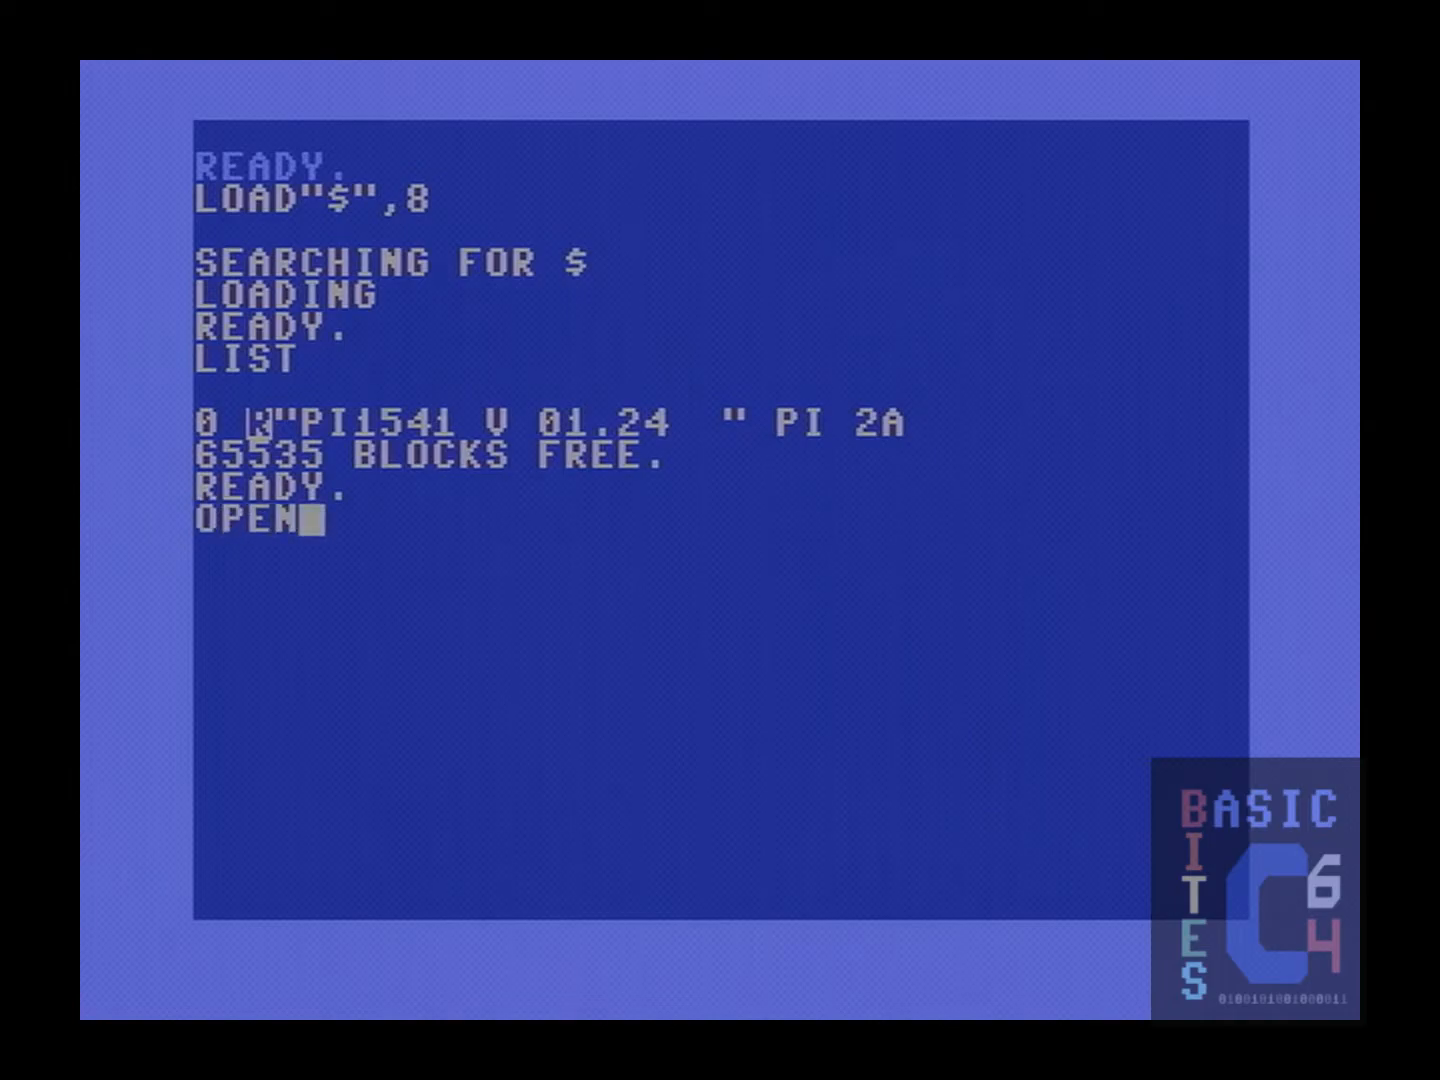
{"action": "type", "text": "15,"}
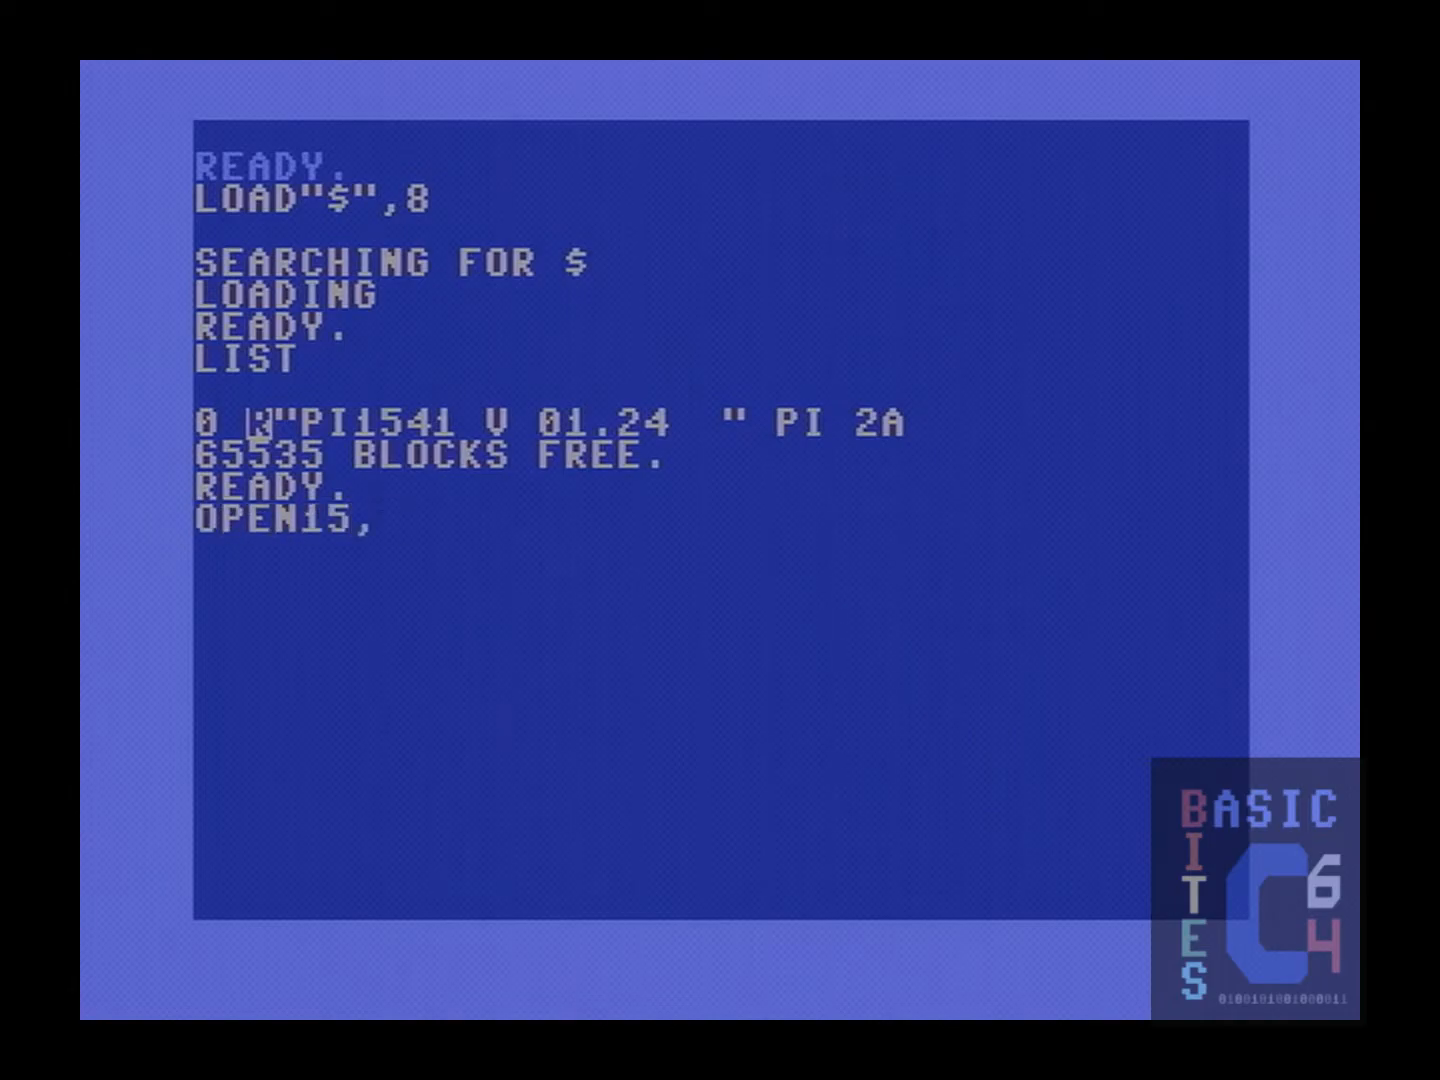
{"action": "type", "text": "8"}
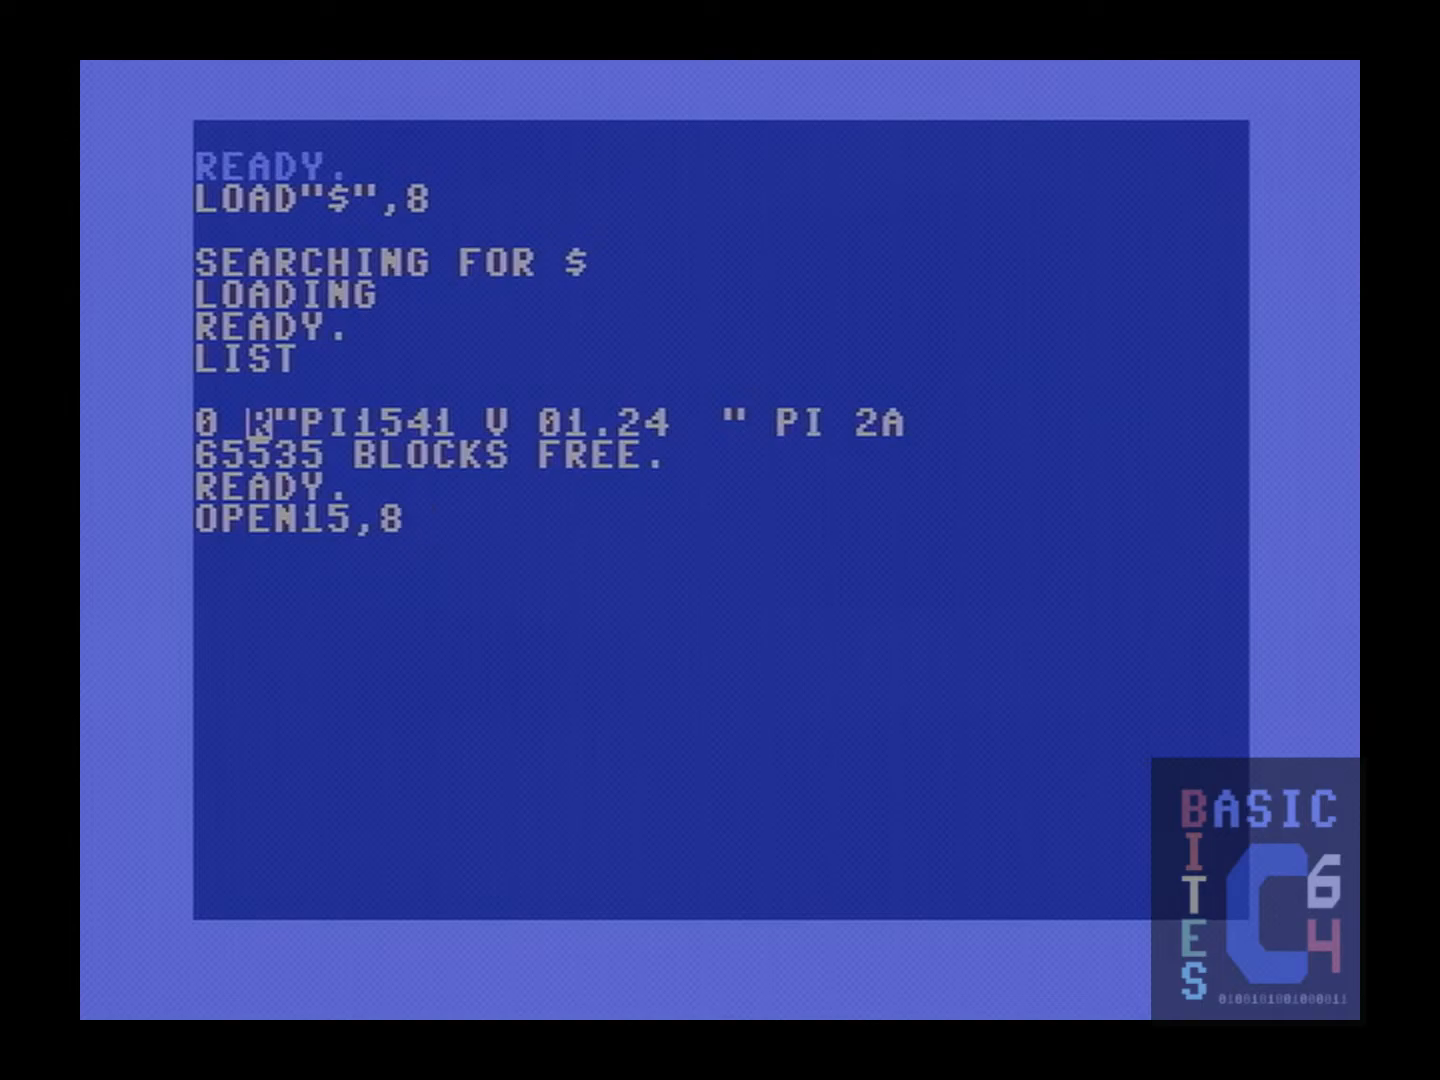
{"action": "type", "text": ",15"}
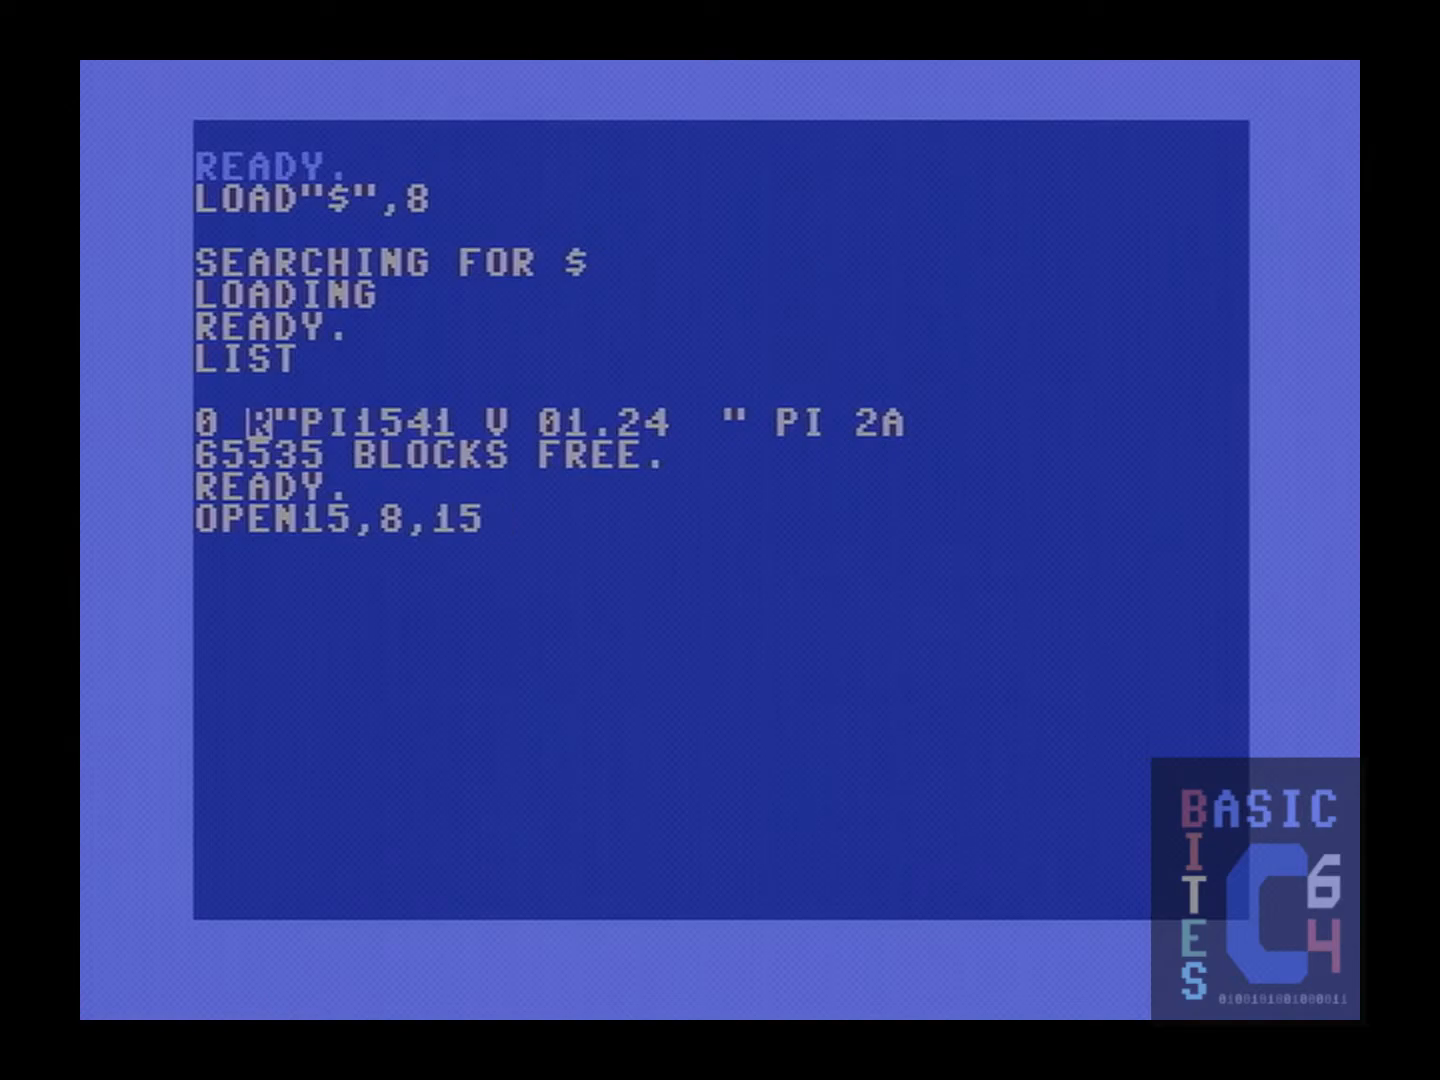
{"action": "type", "text": ","}
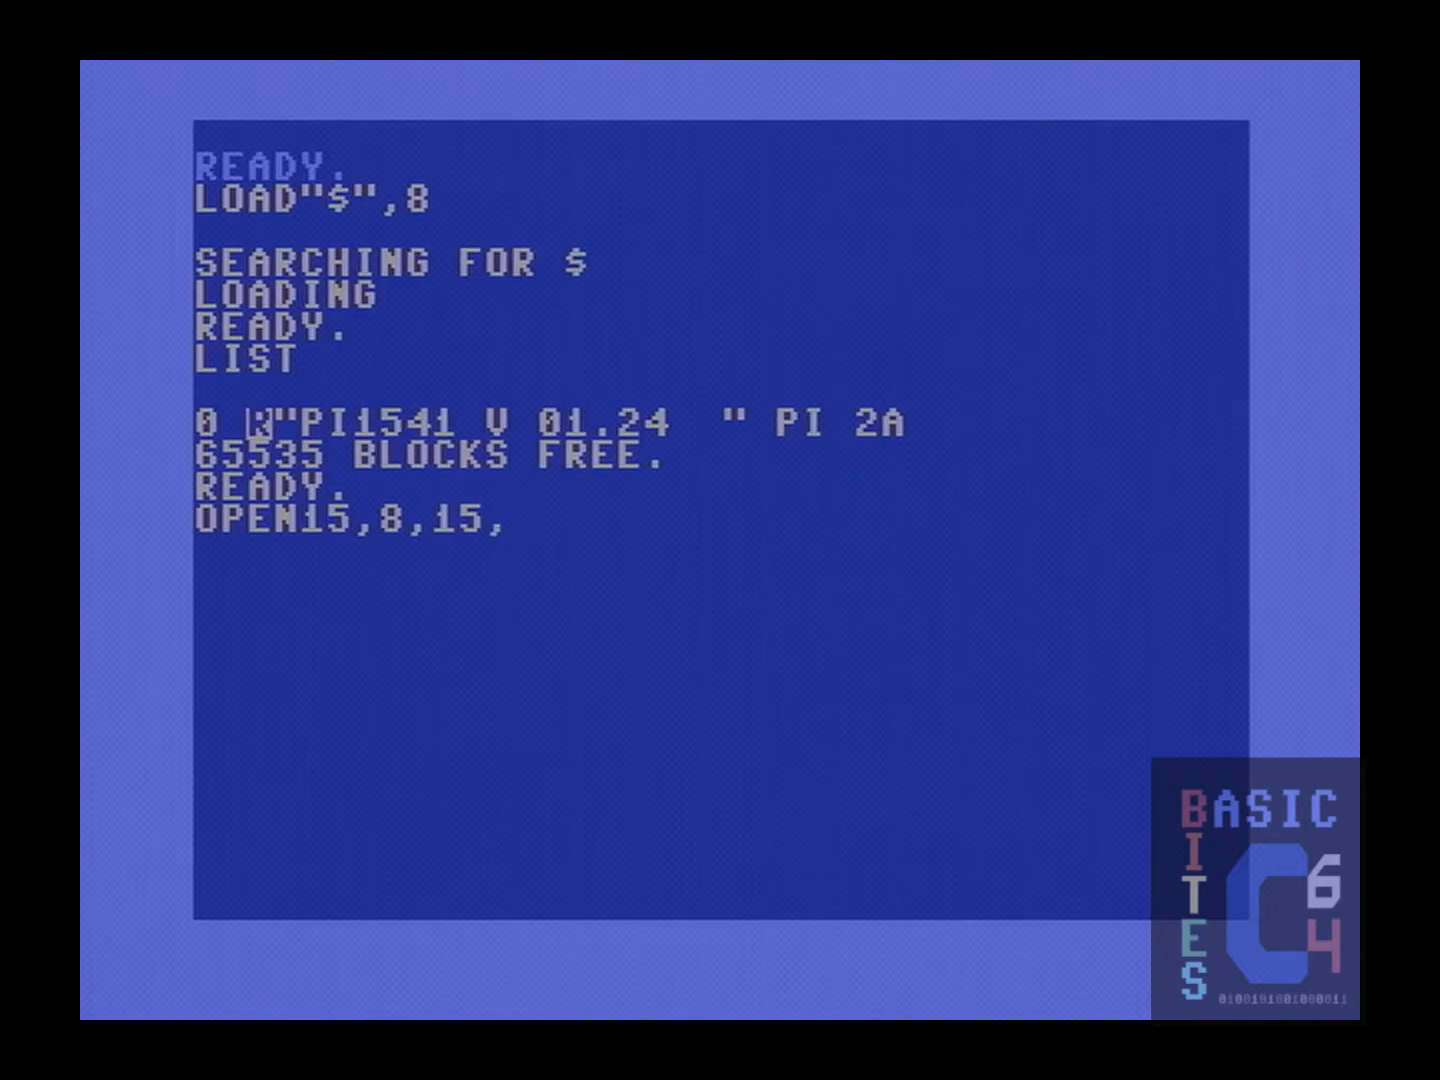
{"action": "type", "text": "\""}
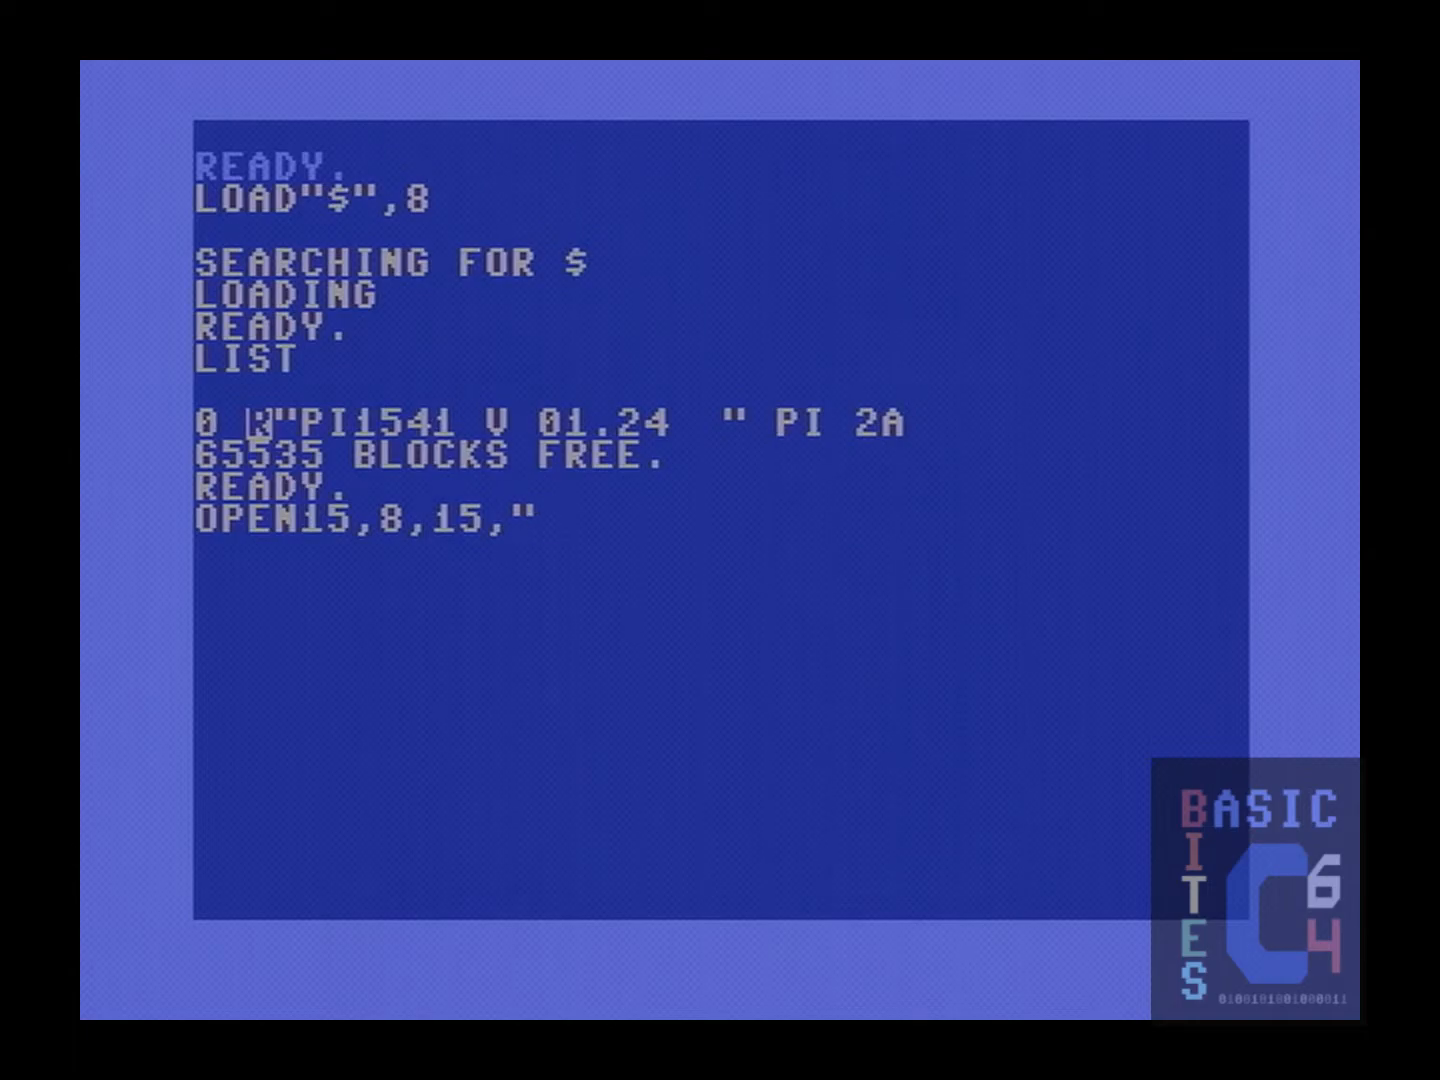
{"action": "type", "text": "N"}
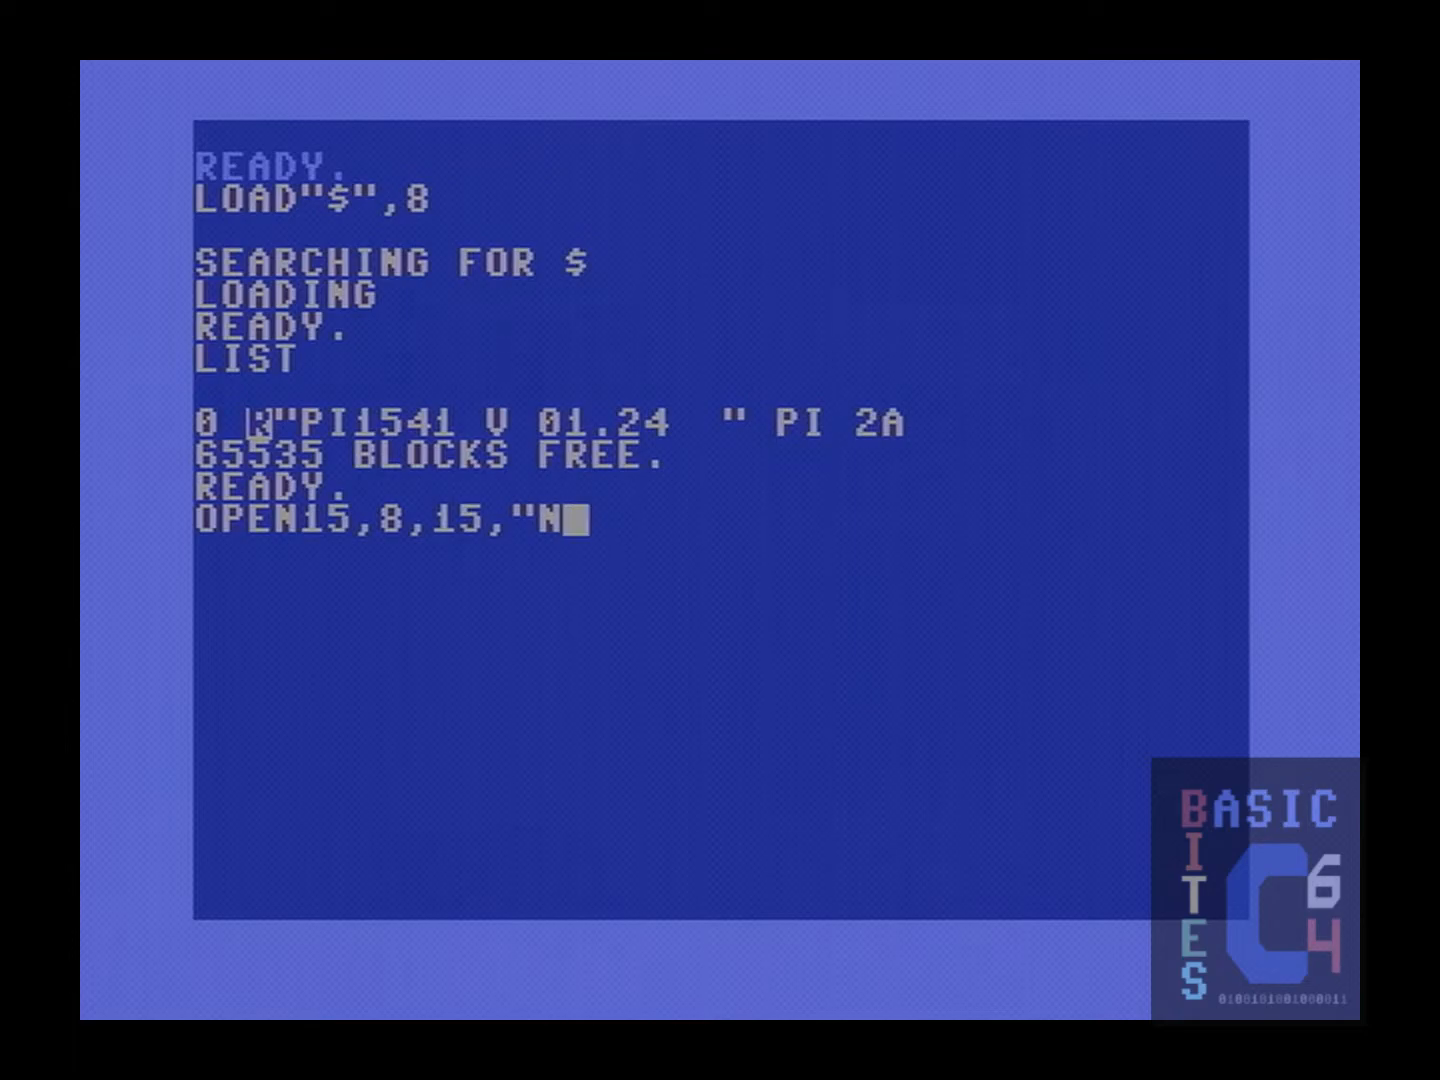
{"action": "type", "text": "0"}
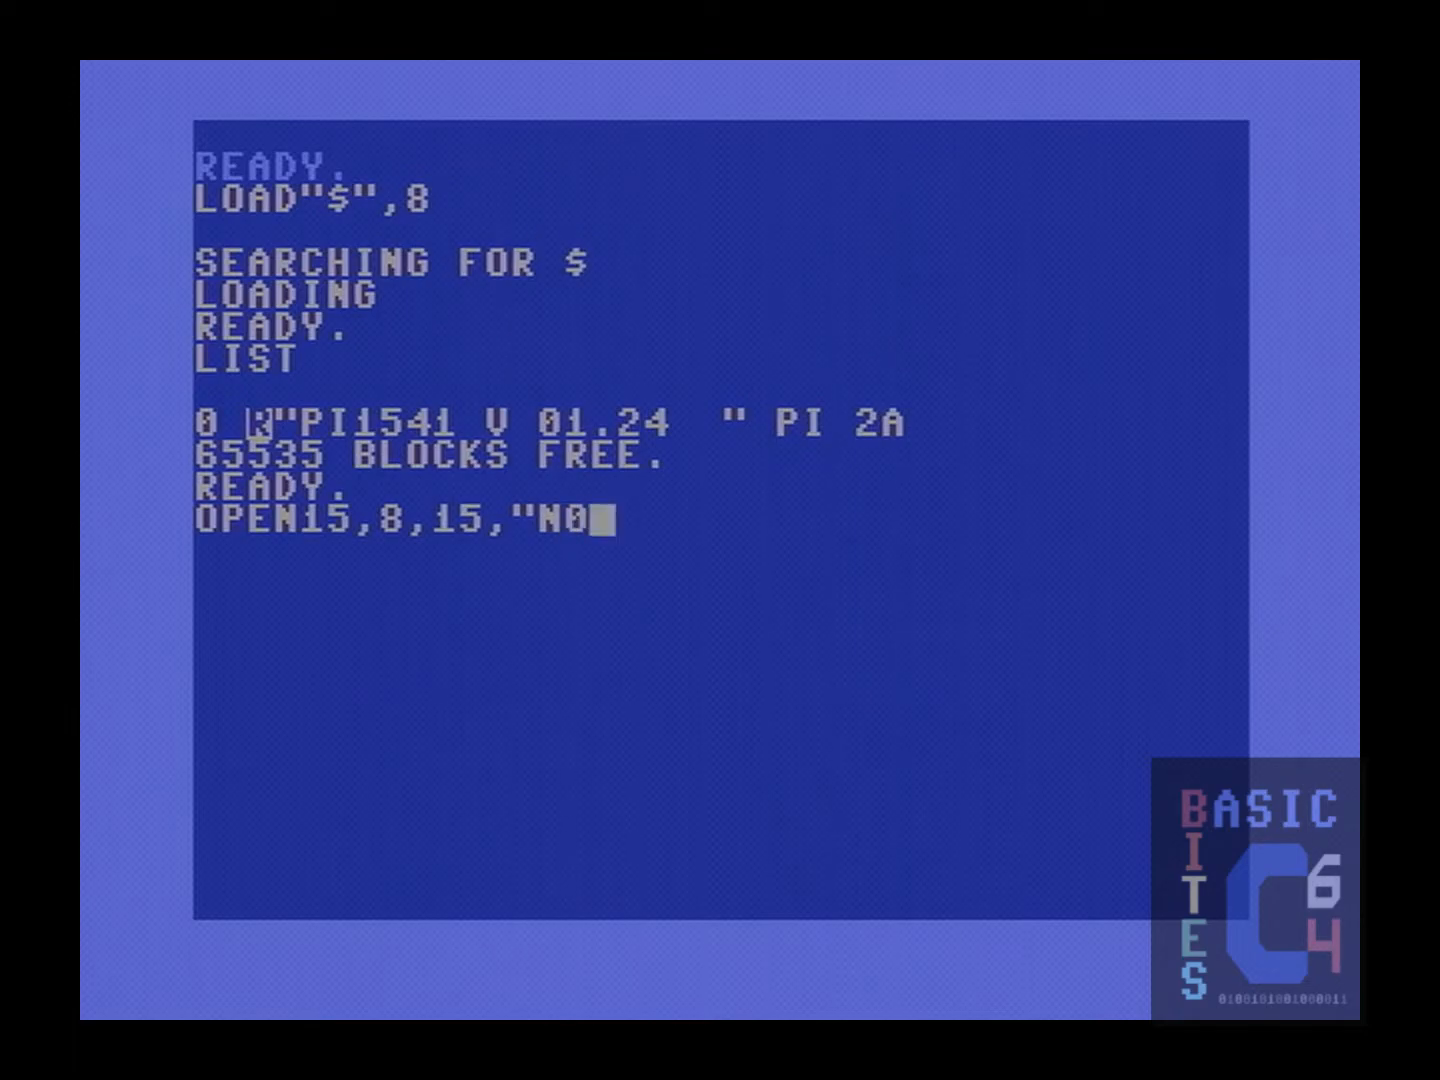
{"action": "type", "text": ":"}
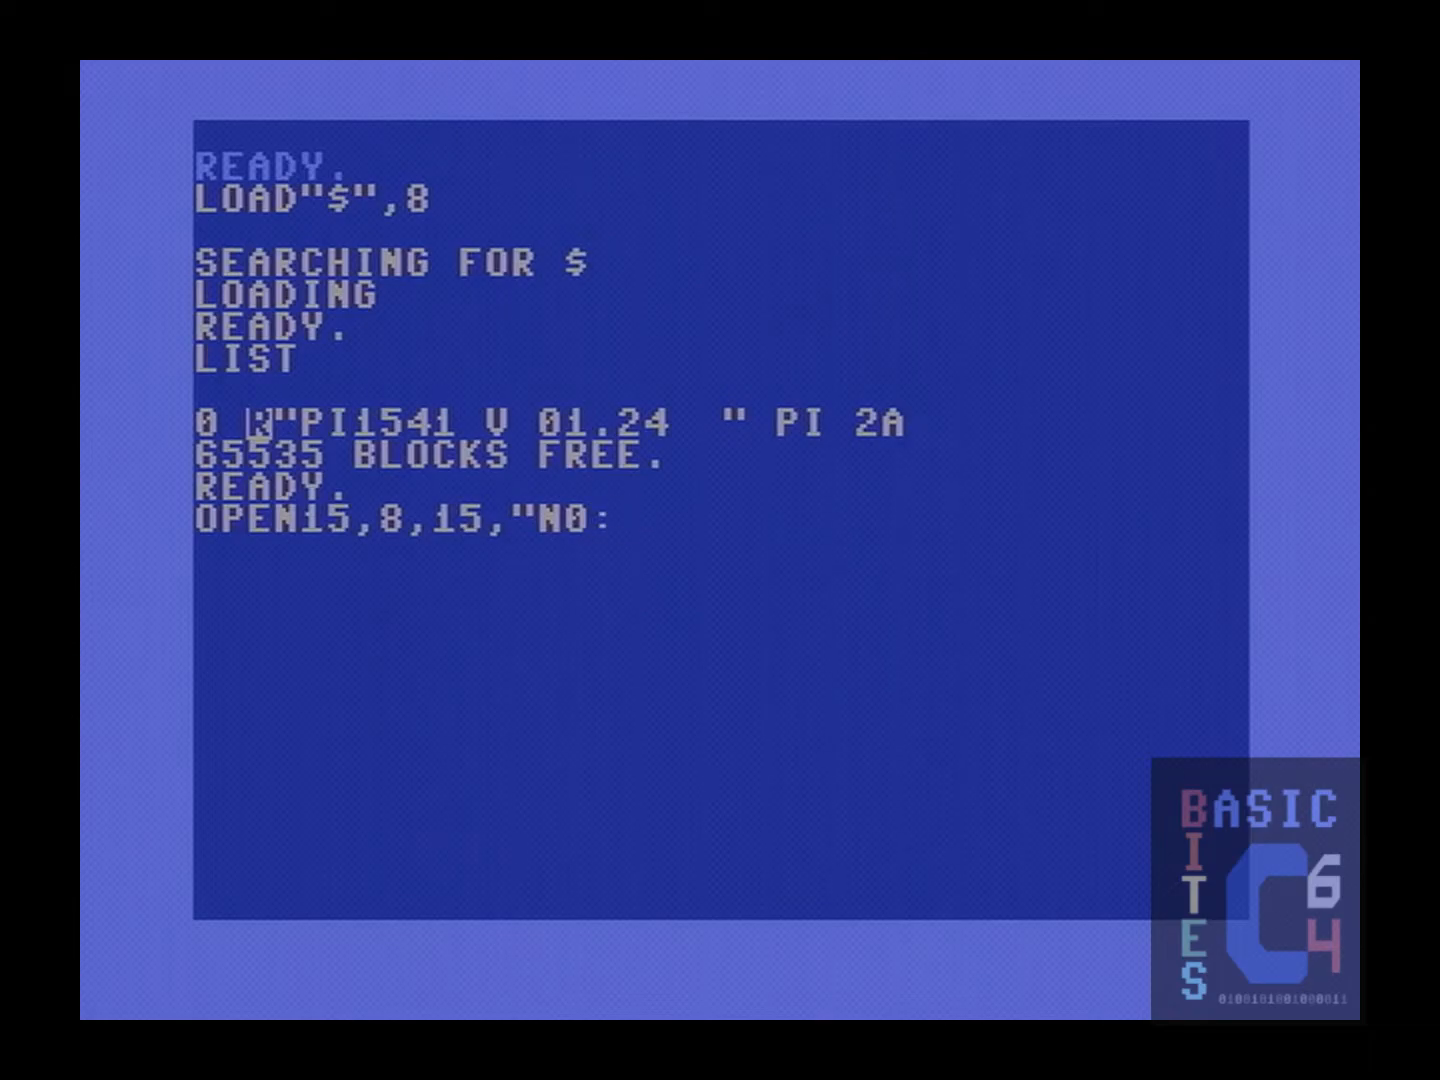
{"action": "type", "text": "DI"}
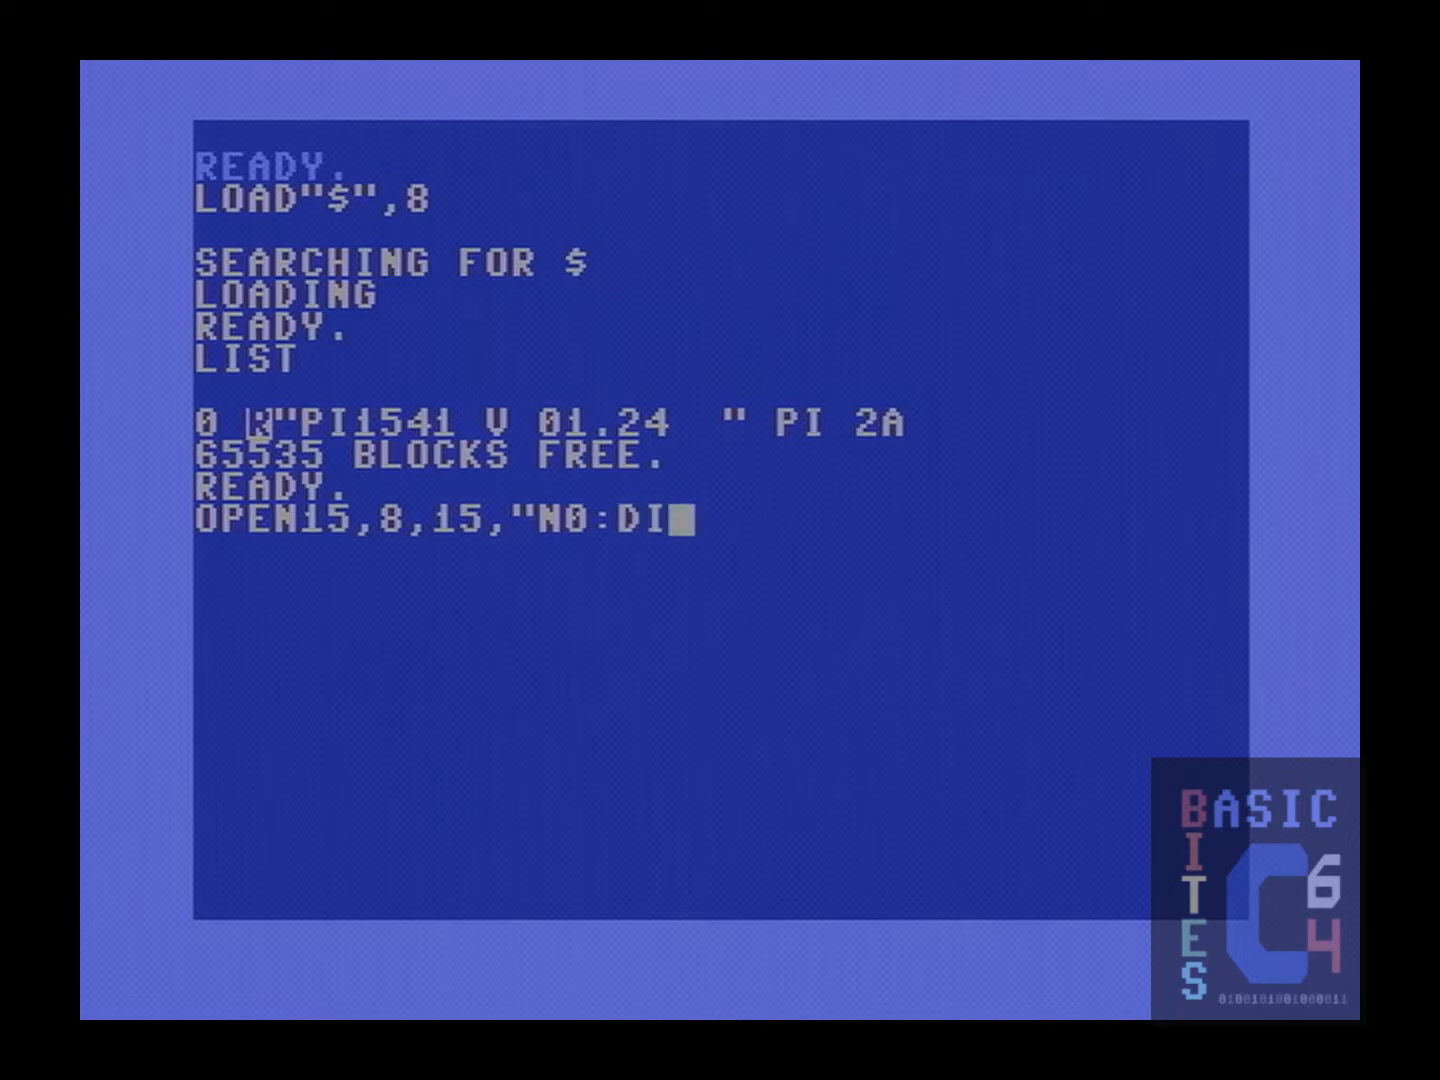
{"action": "type", "text": "SK,"}
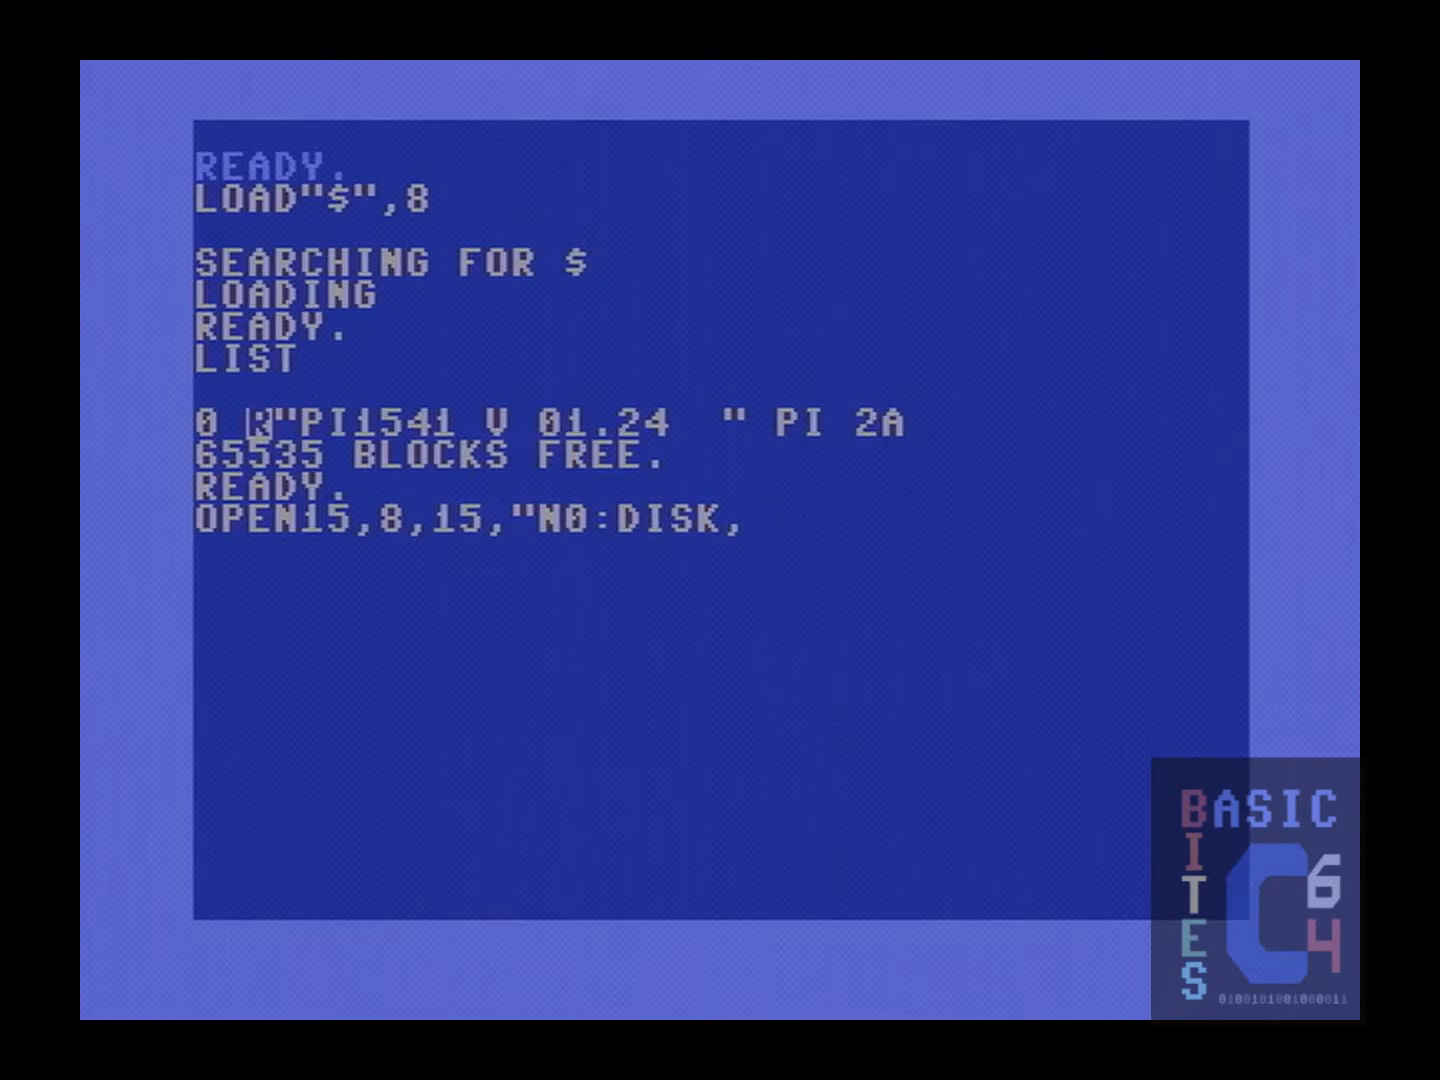
{"action": "type", "text": "JC\""}
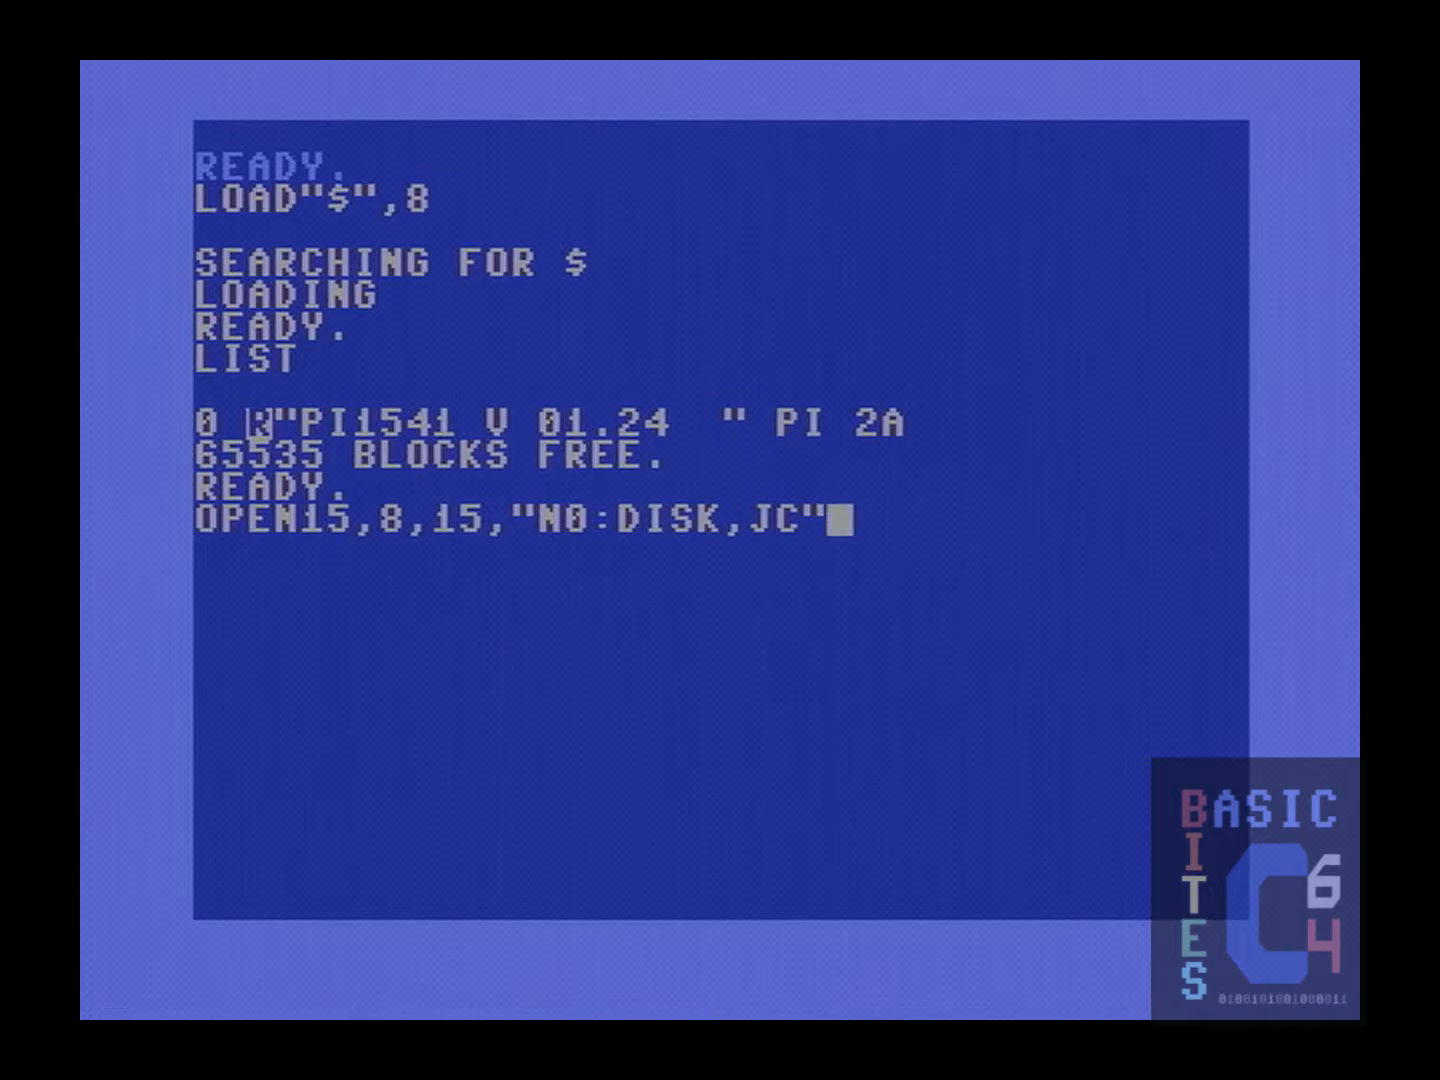
{"action": "type", "text": ":"}
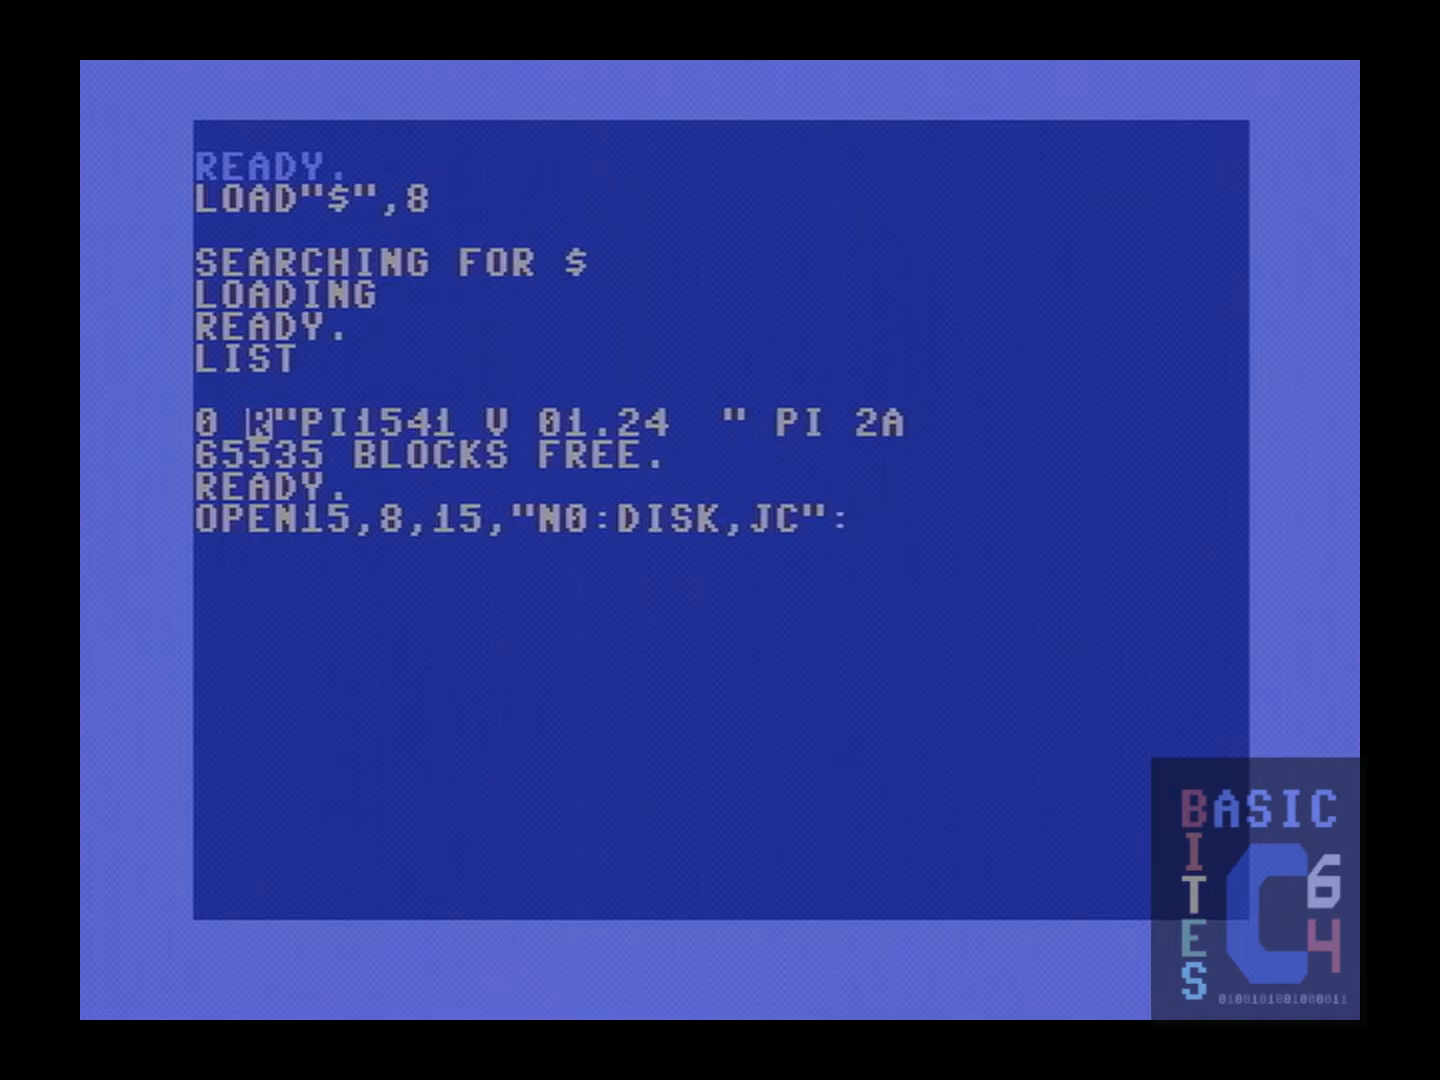
{"action": "type", "text": "CLOSE15"}
{"action": "type", "text": "DOS\"$"}
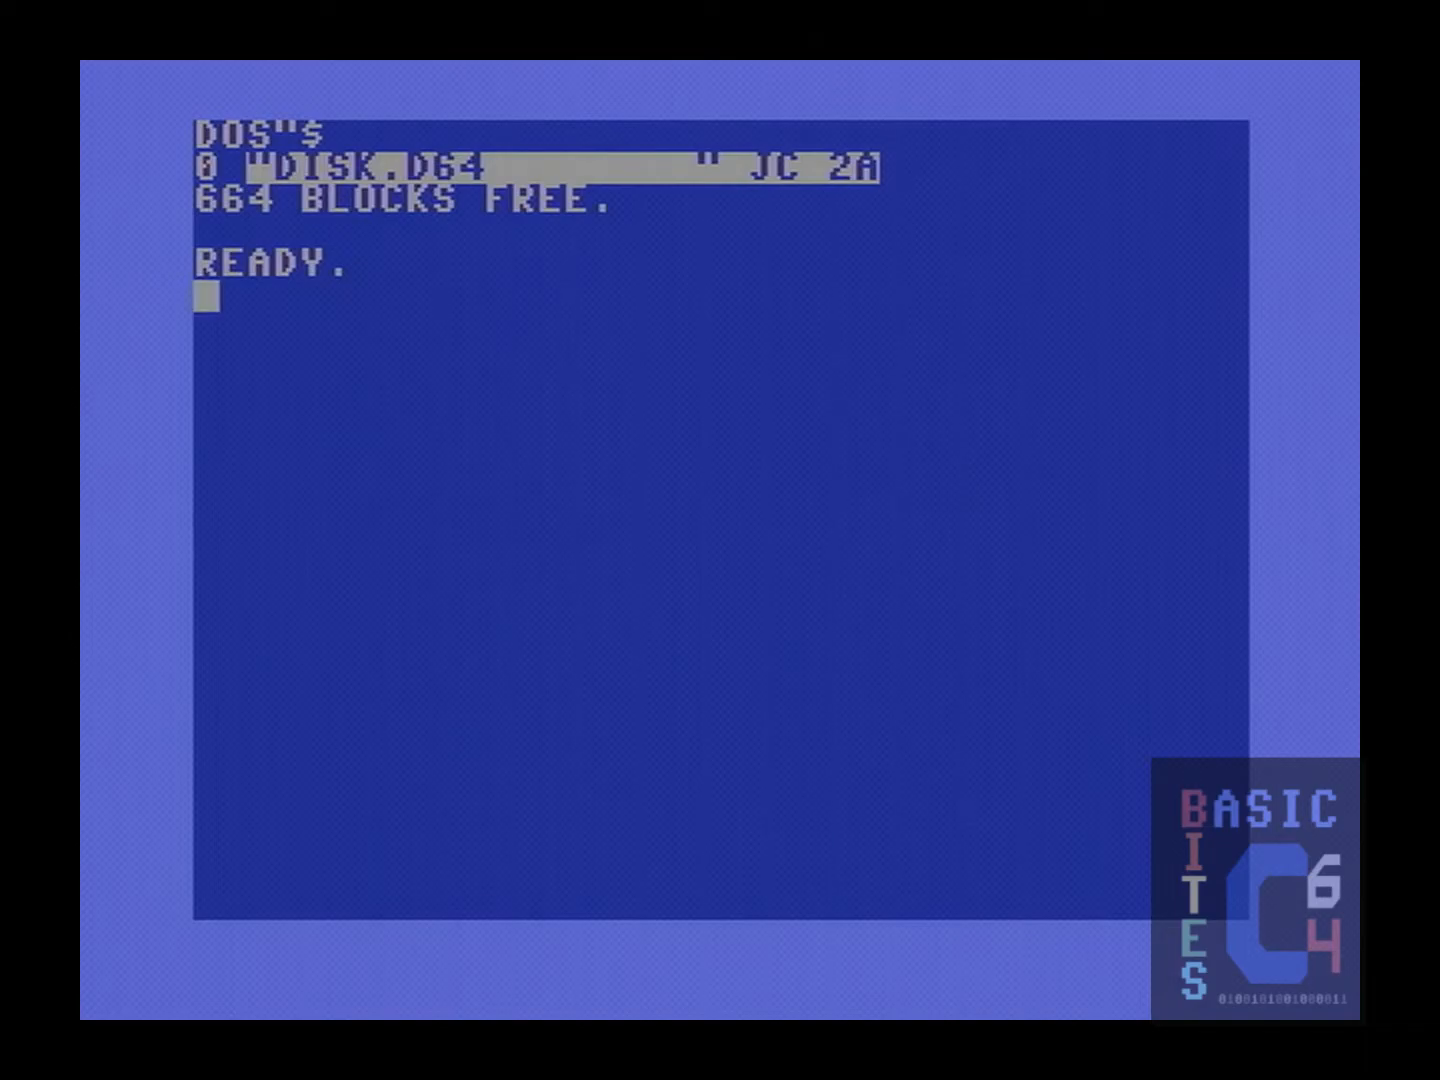
- Enter LOAD"$",8 to reload the Pi1541 directory, which now includes DISK.D64
{"action": "type", "text": "LOAD"}
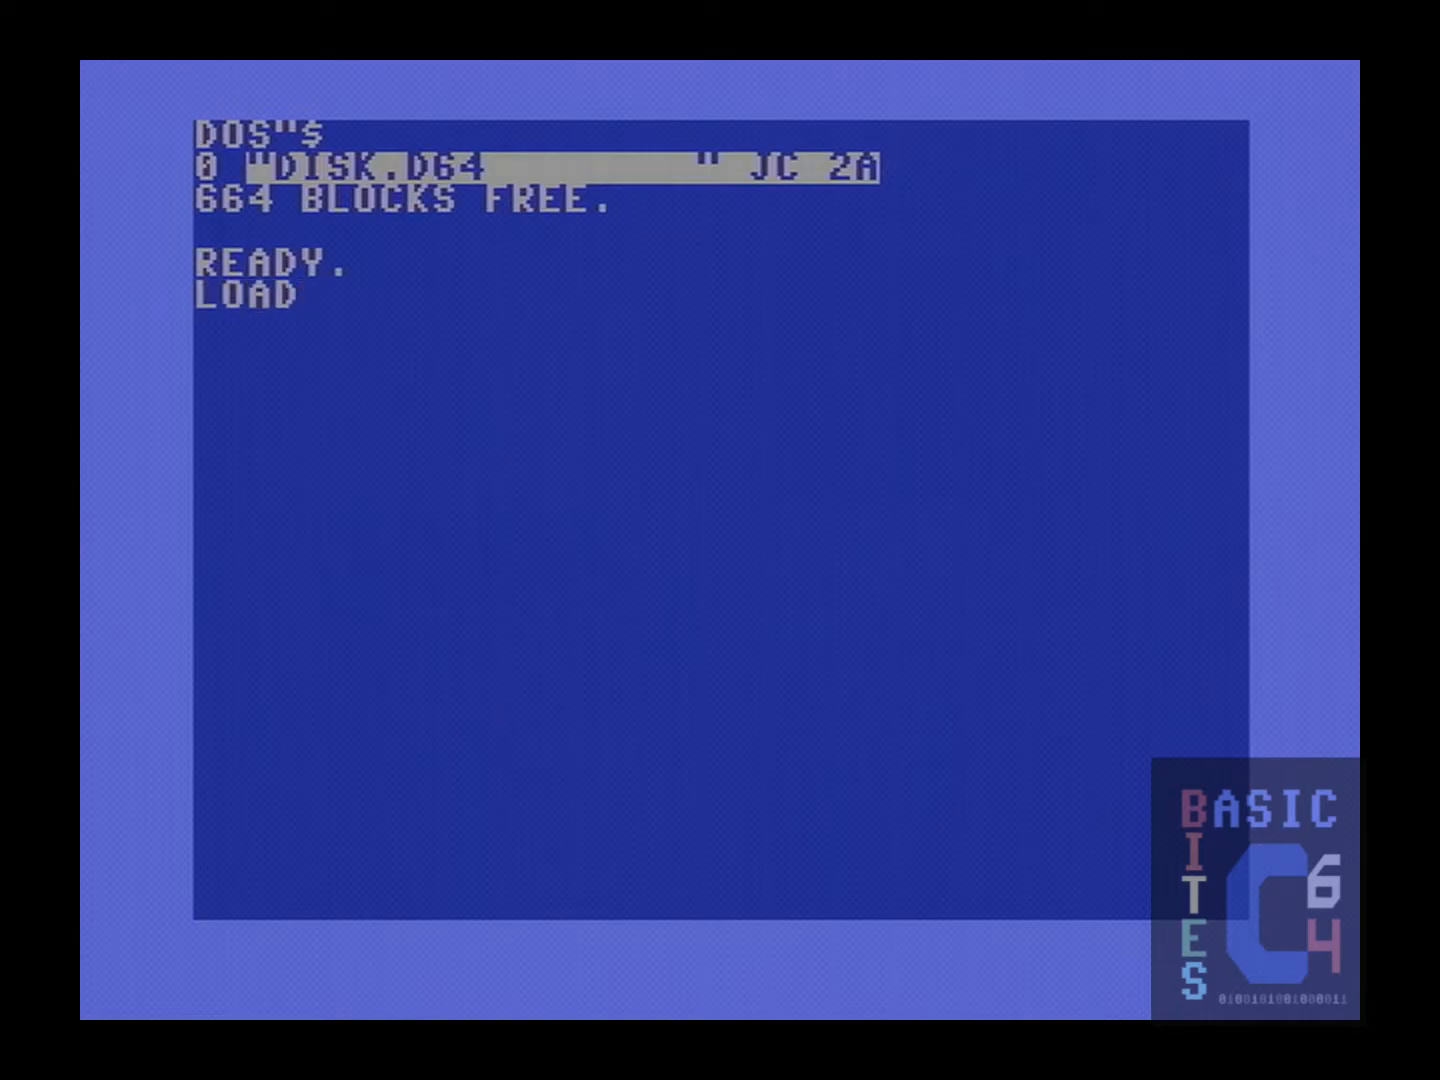
{"action": "type", "text": "\"$\",8"}
{"action": "type", "text": "LIST"}
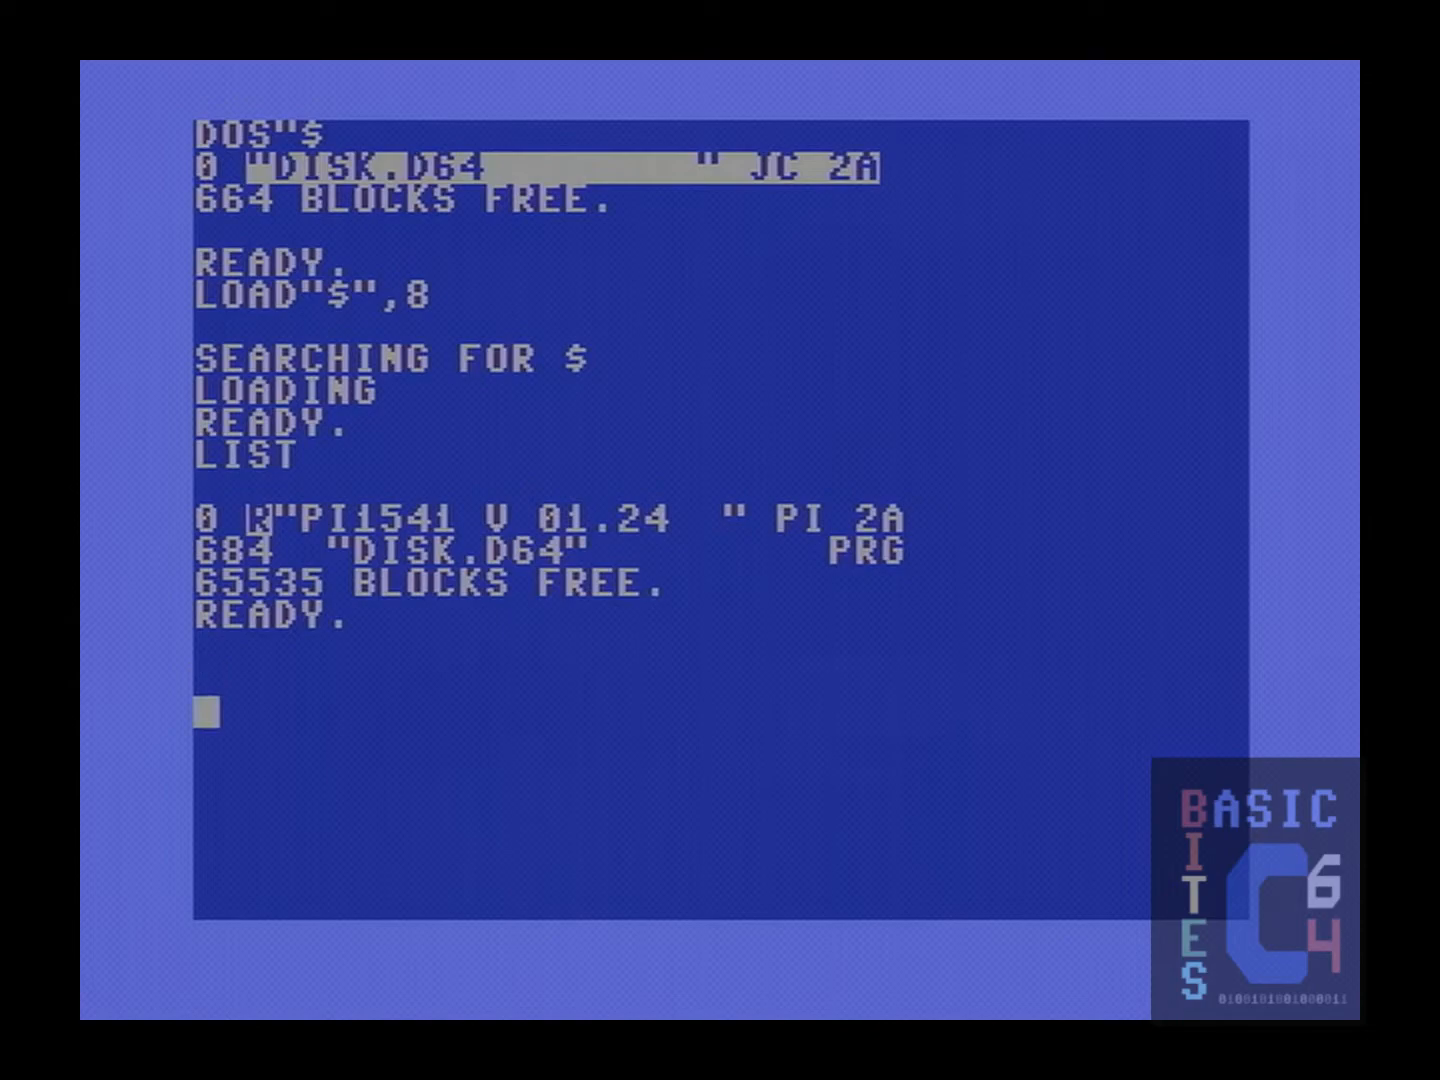
- Clear the screen and begin a DOS"N0: format command
{"action": "type", "text": "DOS\"N0:T"}
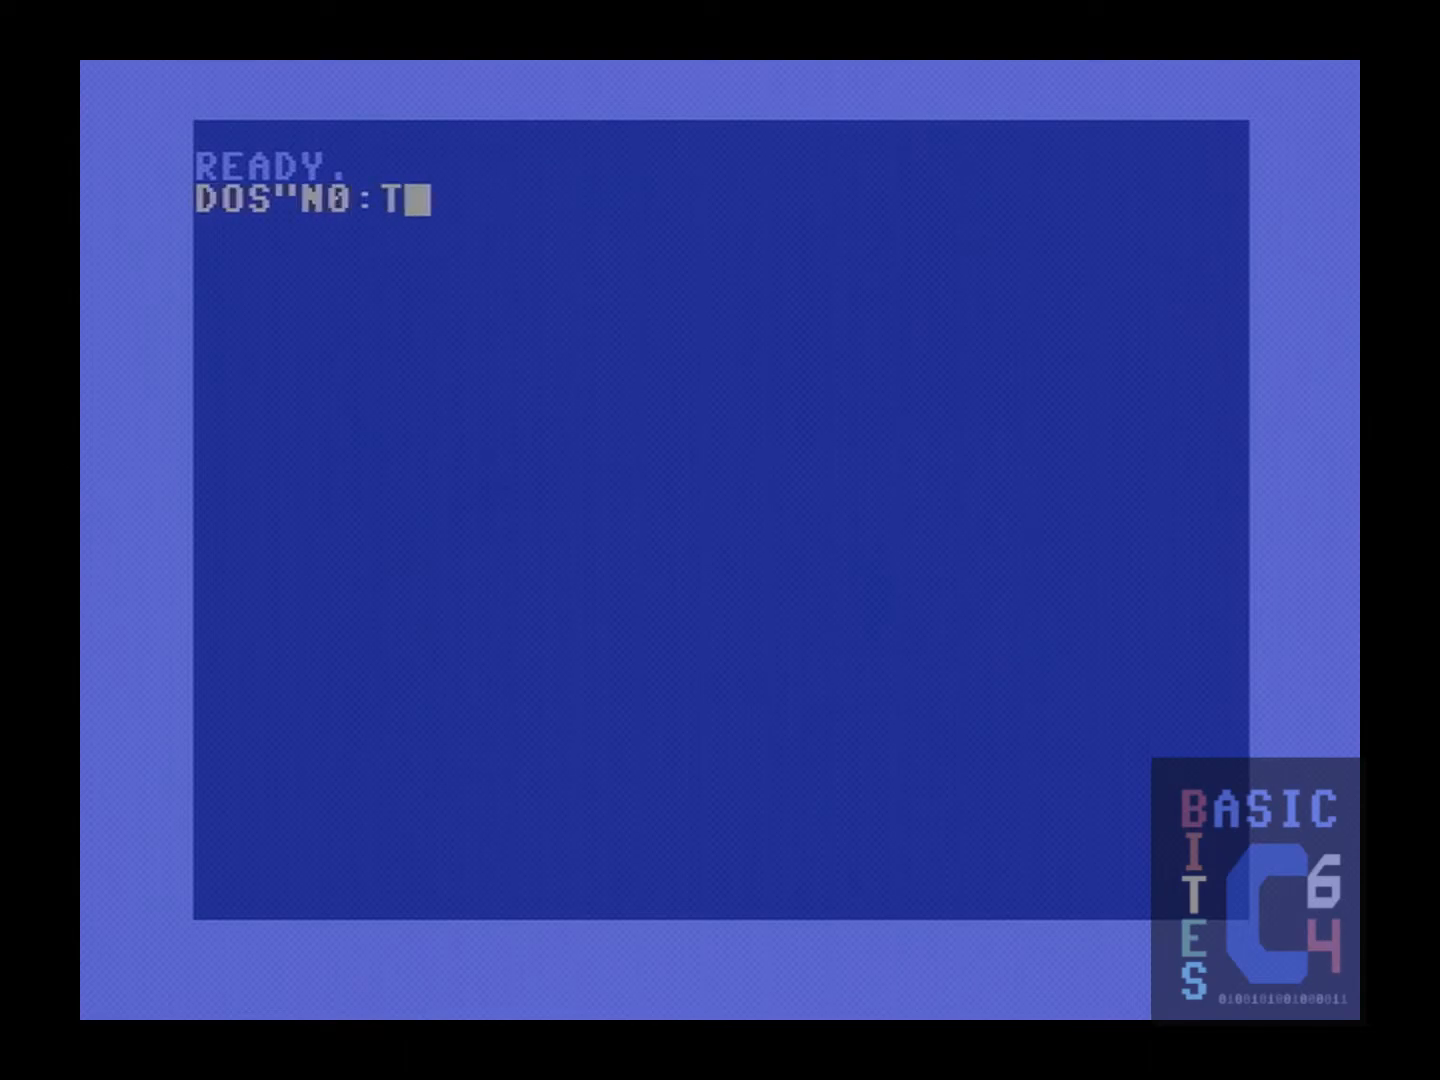
- Complete the TEST1,JC format command and create TEST2.D64 with ID JC
{"action": "type", "text": "EST1,JC"}
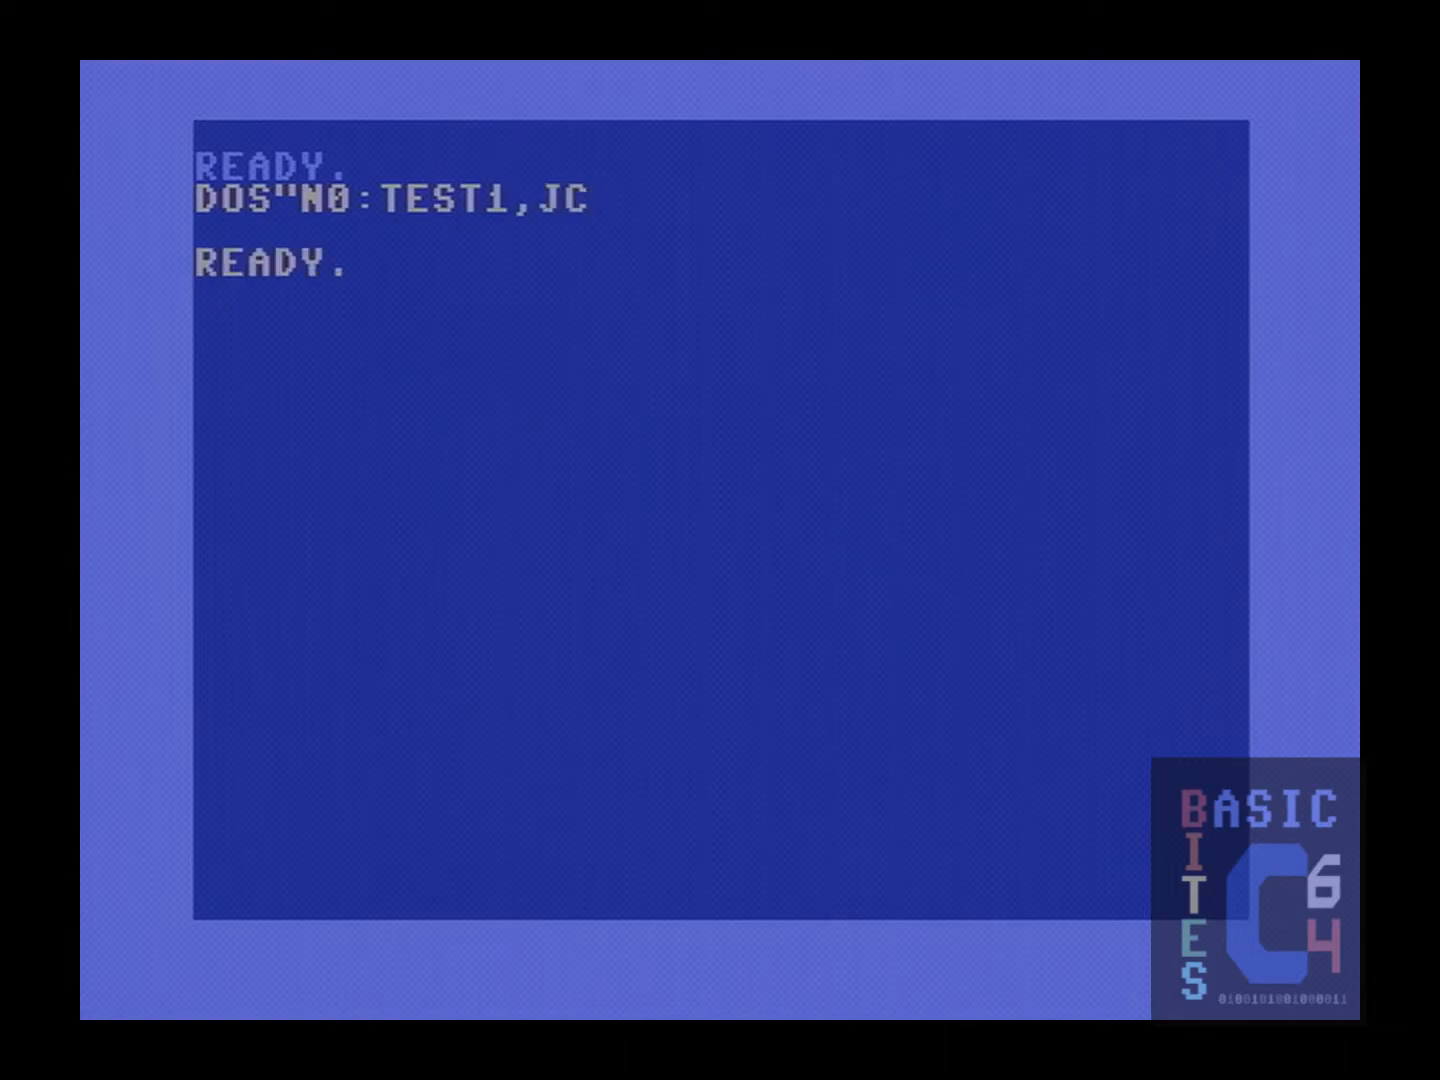
{"action": "type", "text": "DOS\""}
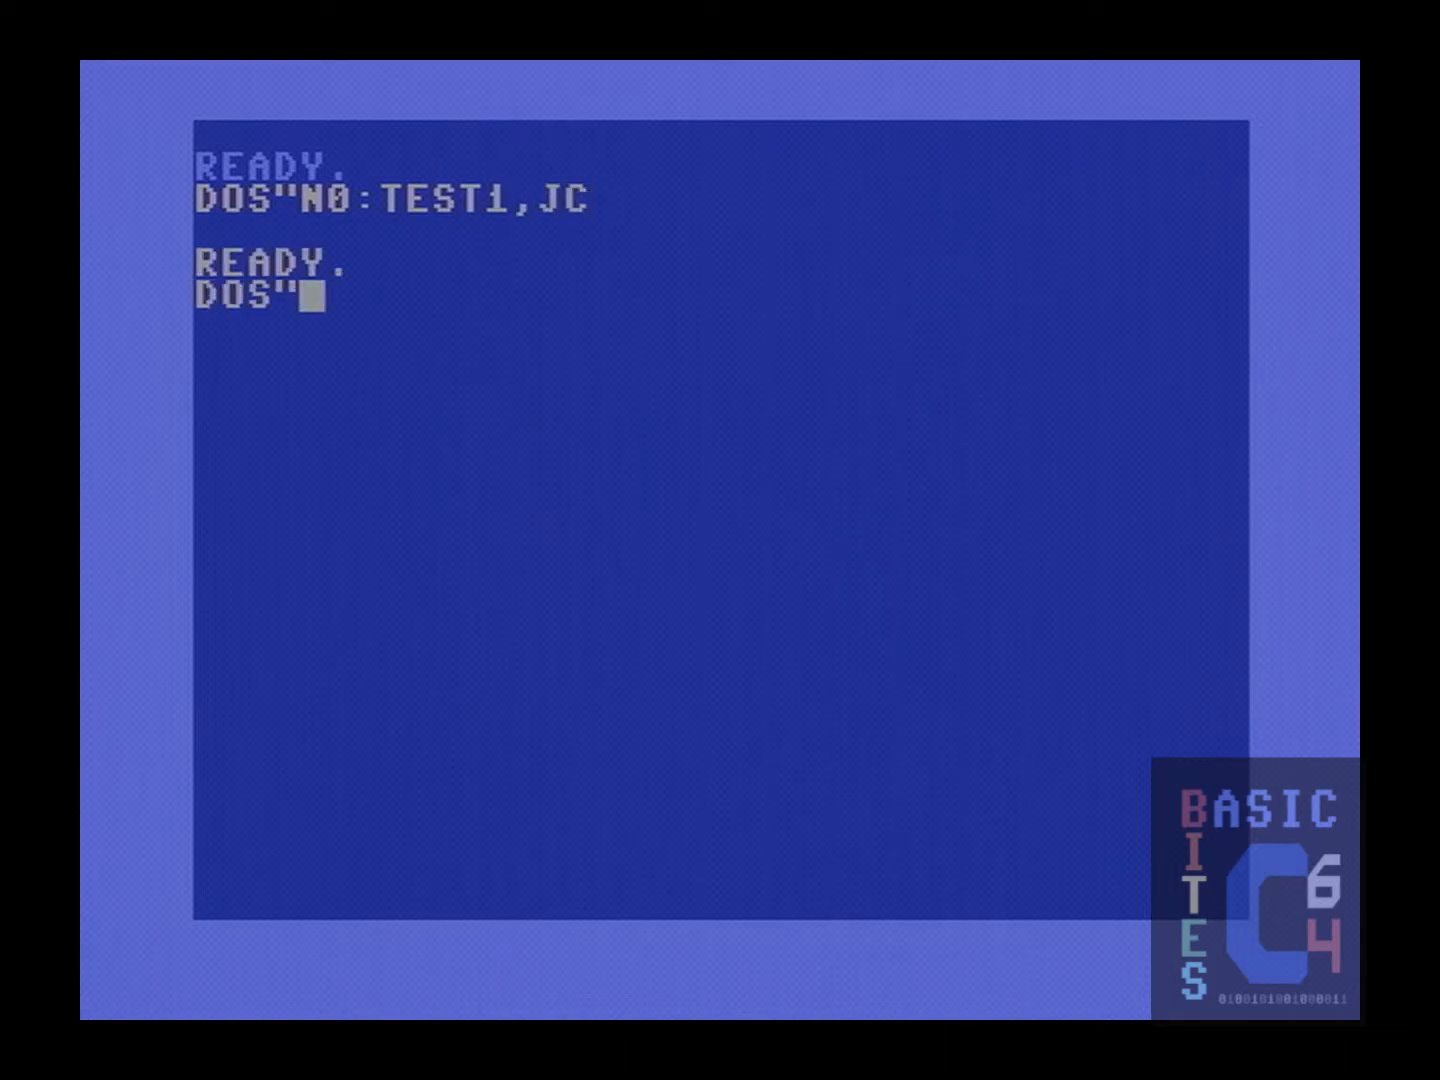
{"action": "type", "text": "N0:"}
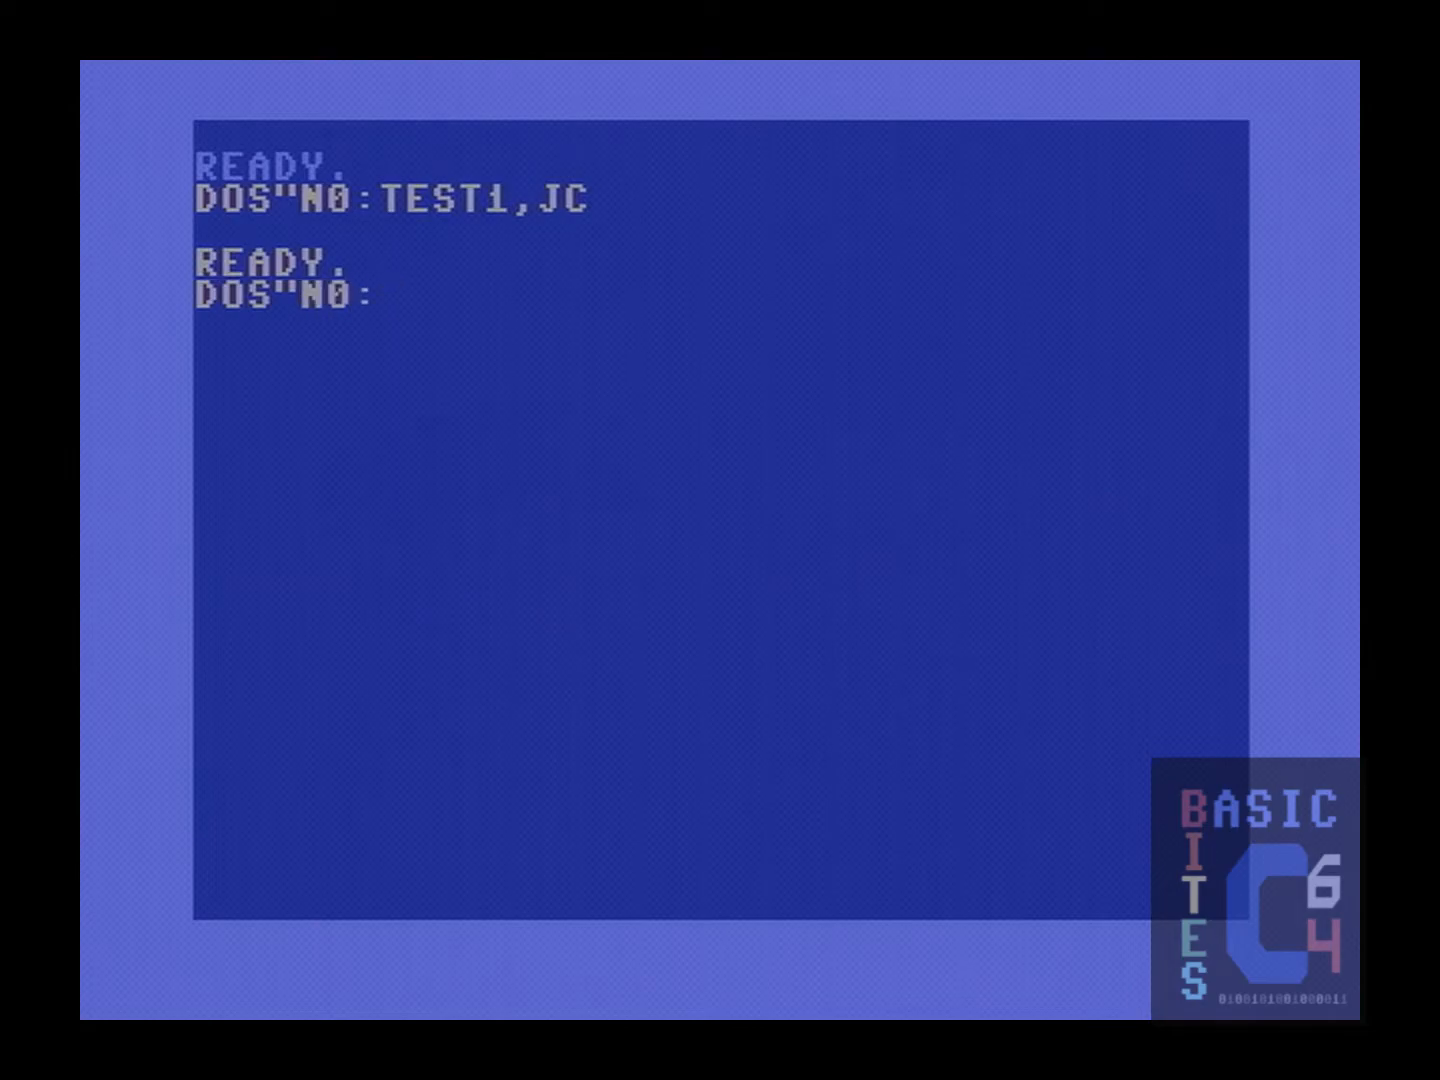
{"action": "type", "text": "TEST2"}
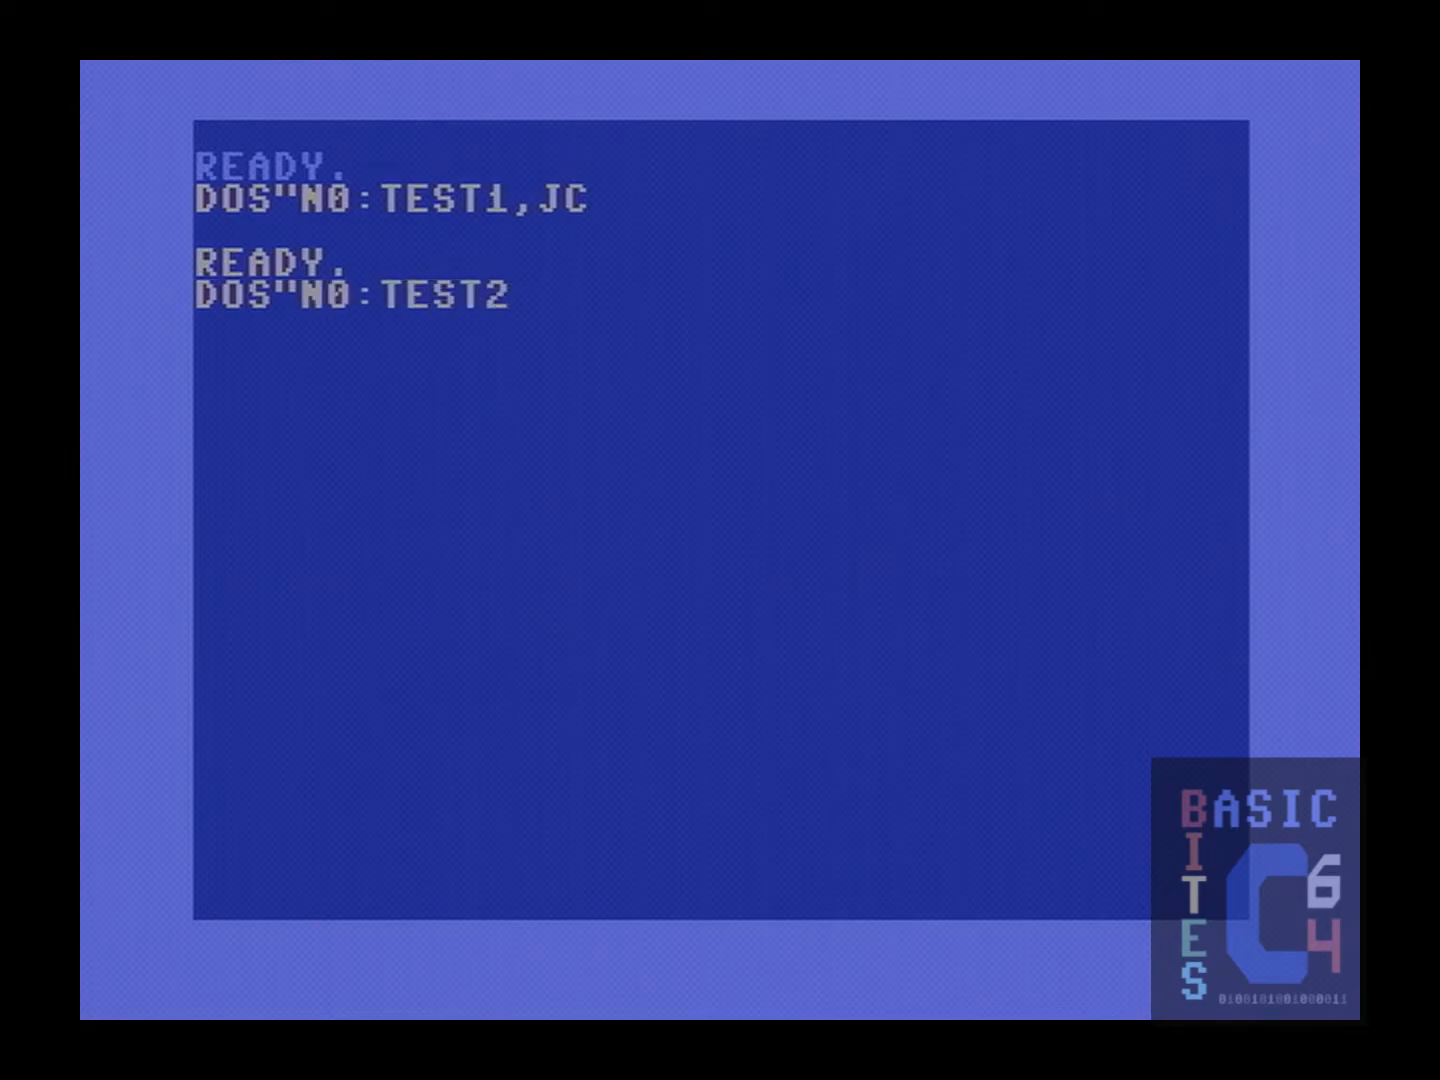
{"action": "type", "text": ".D6"}
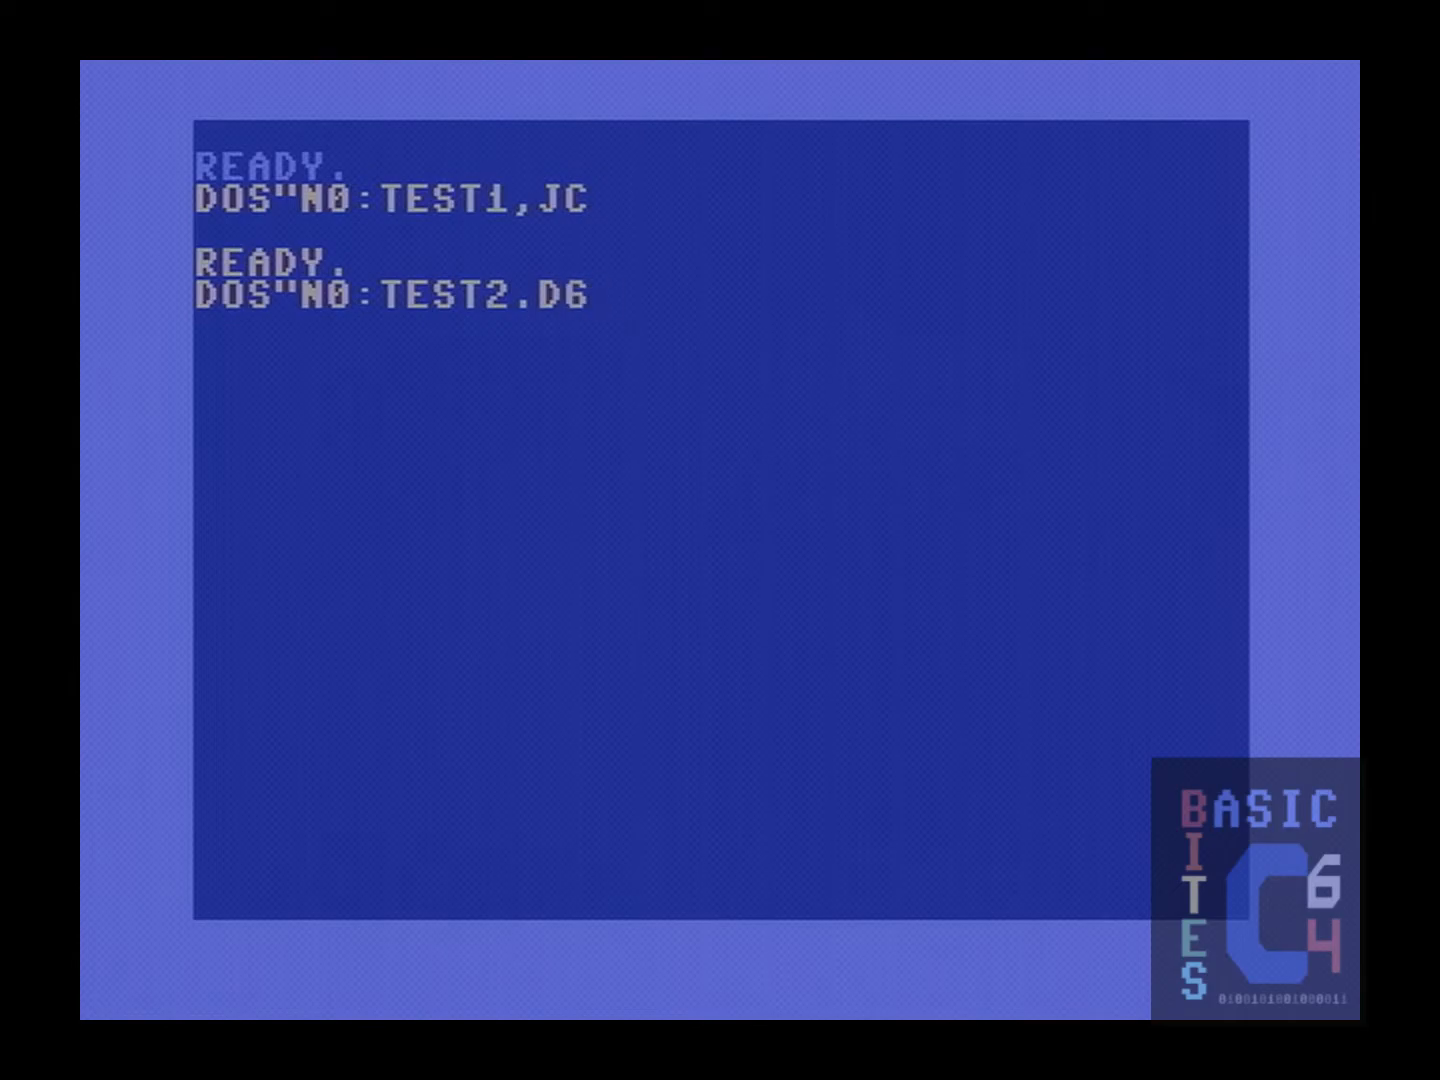
{"action": "key", "text": "Return"}
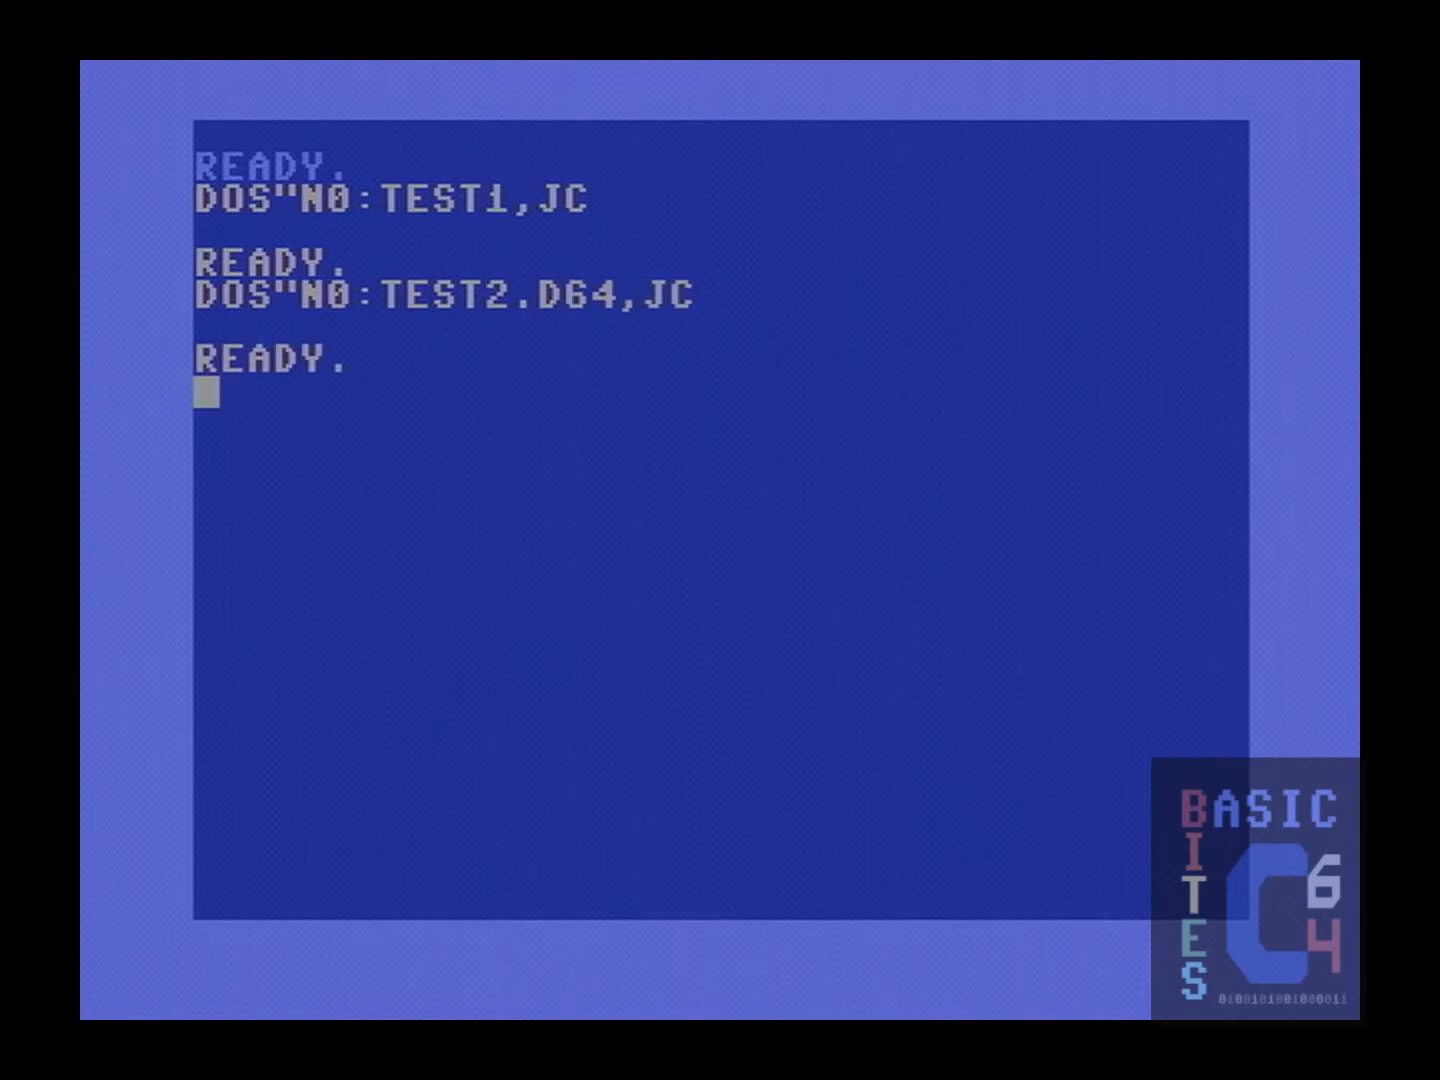
- Enter DOS"N0:TEST3.G64 to create a G64 test image
{"action": "type", "text": "DOS\"N0"}
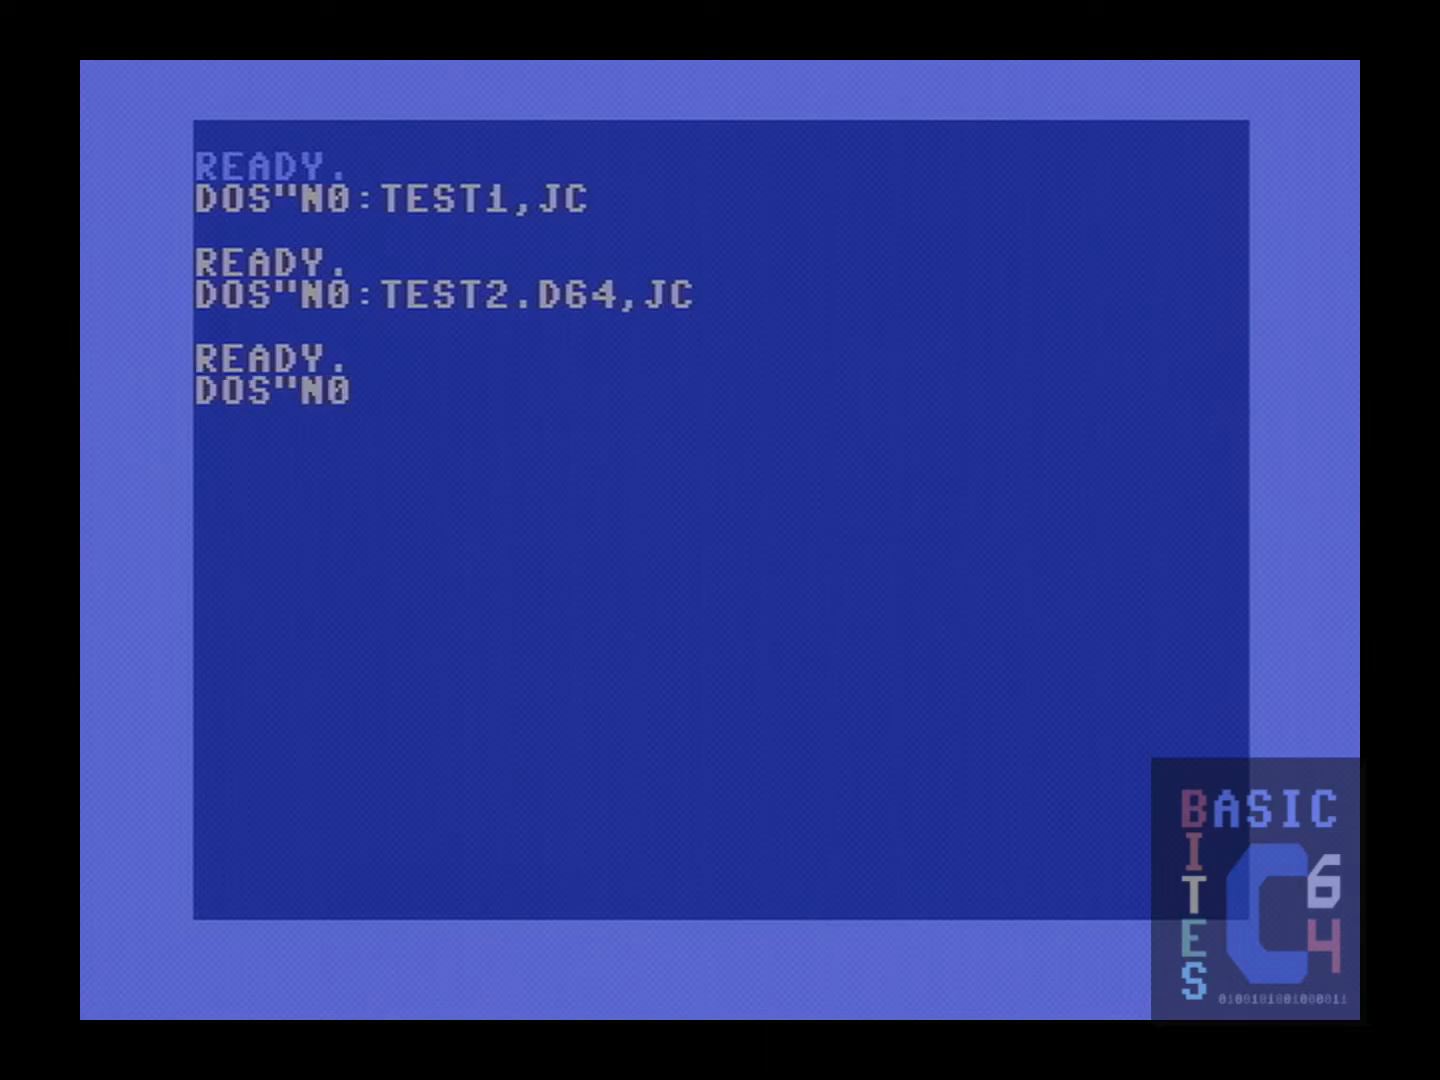
{"action": "type", "text": "TES"}
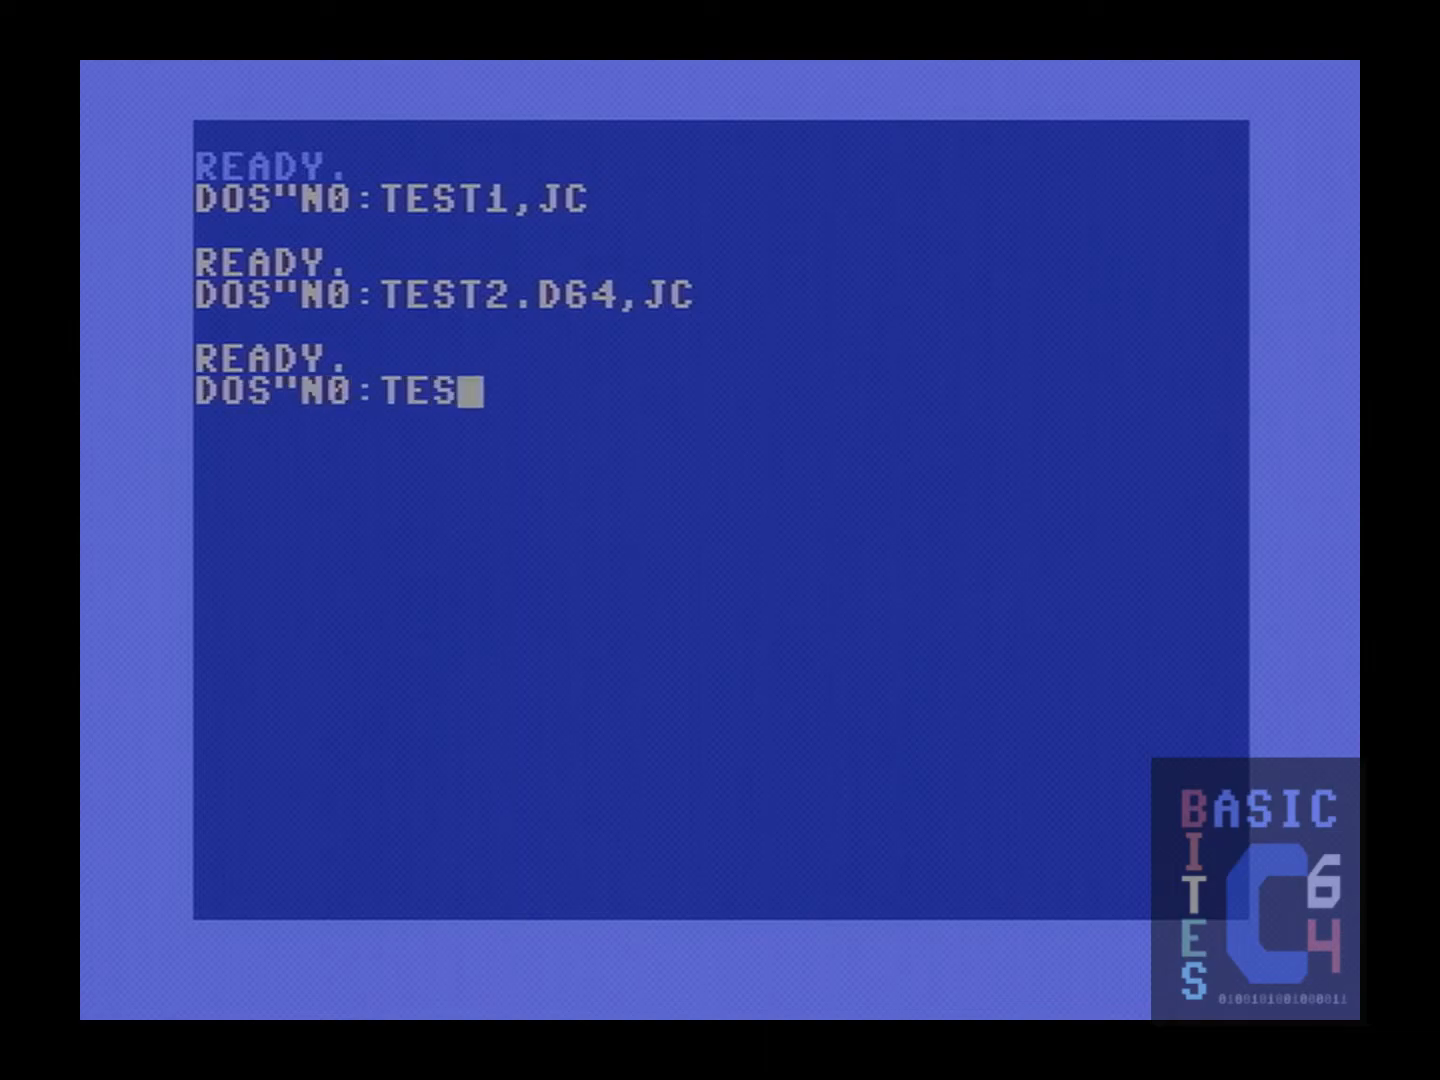
{"action": "type", "text": "3.G64"}
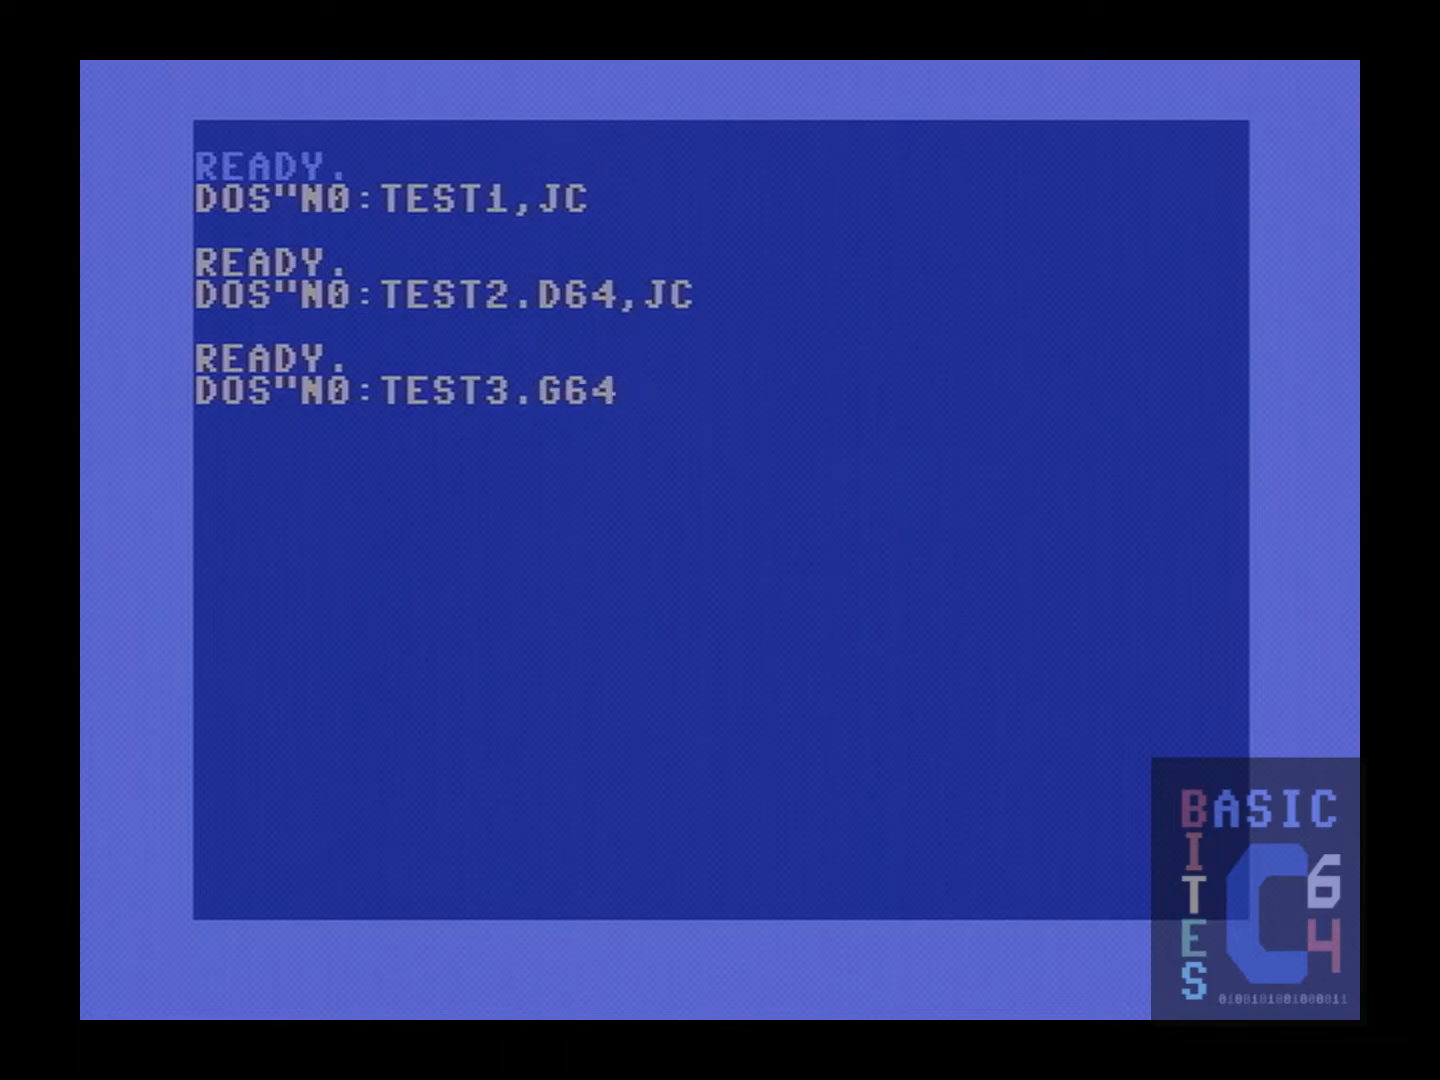
{"action": "key", "text": "Return"}
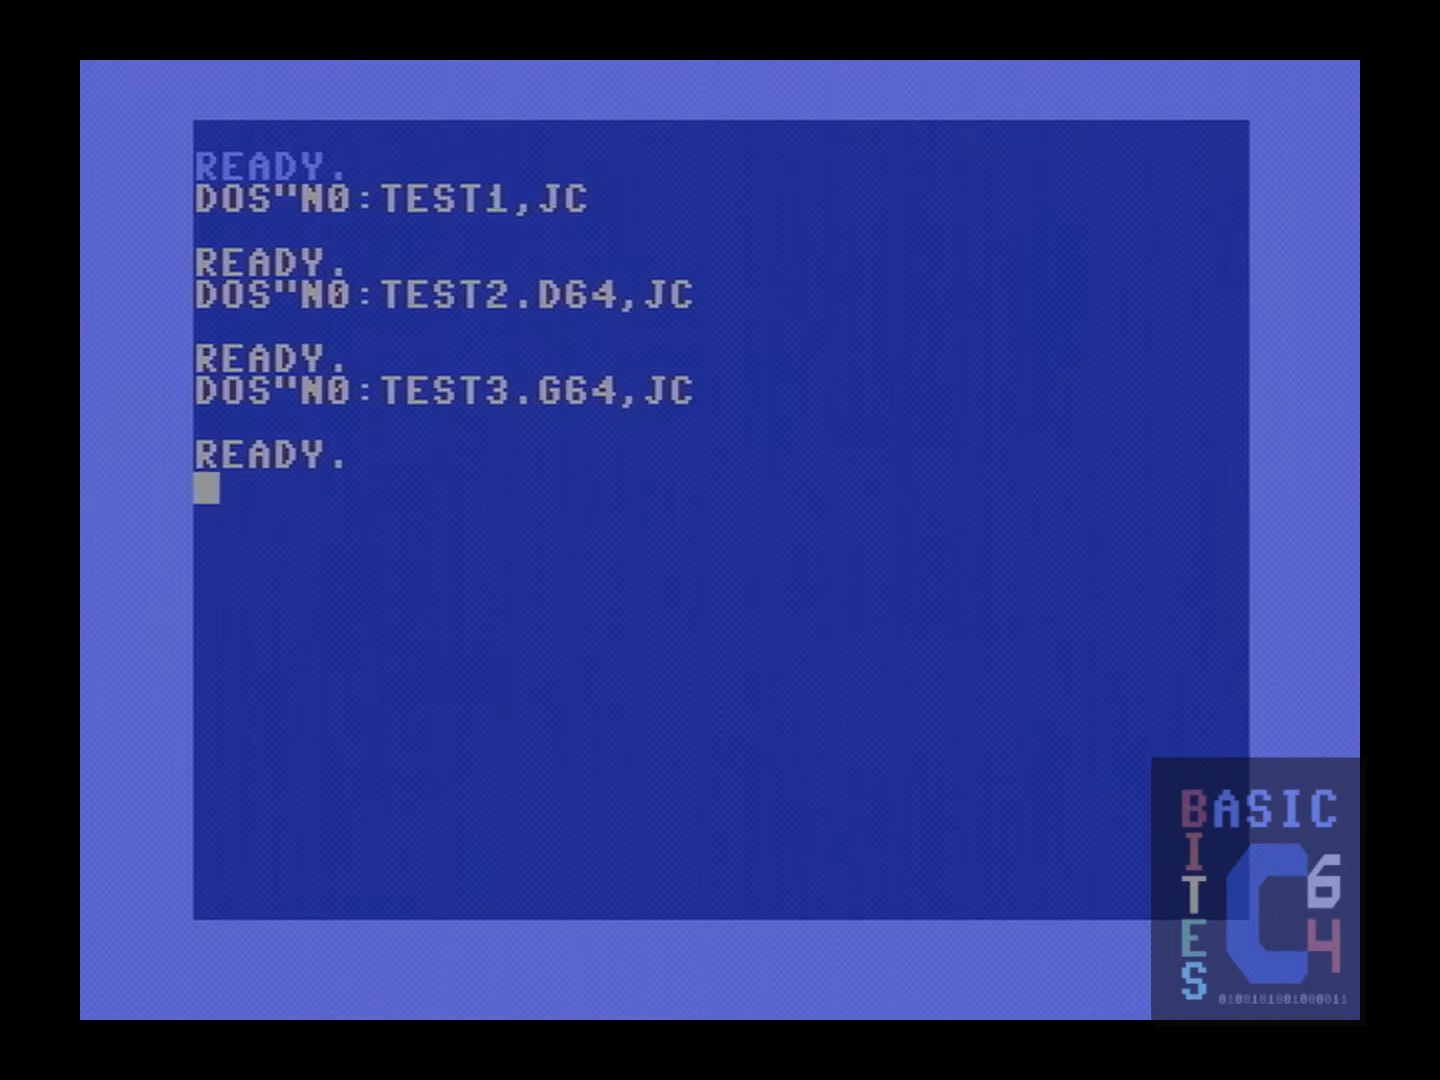
- Load the device 8 directory with LOAD"$",8 and start typing LIST
{"action": "type", "text": "LOAD\"$\",8"}
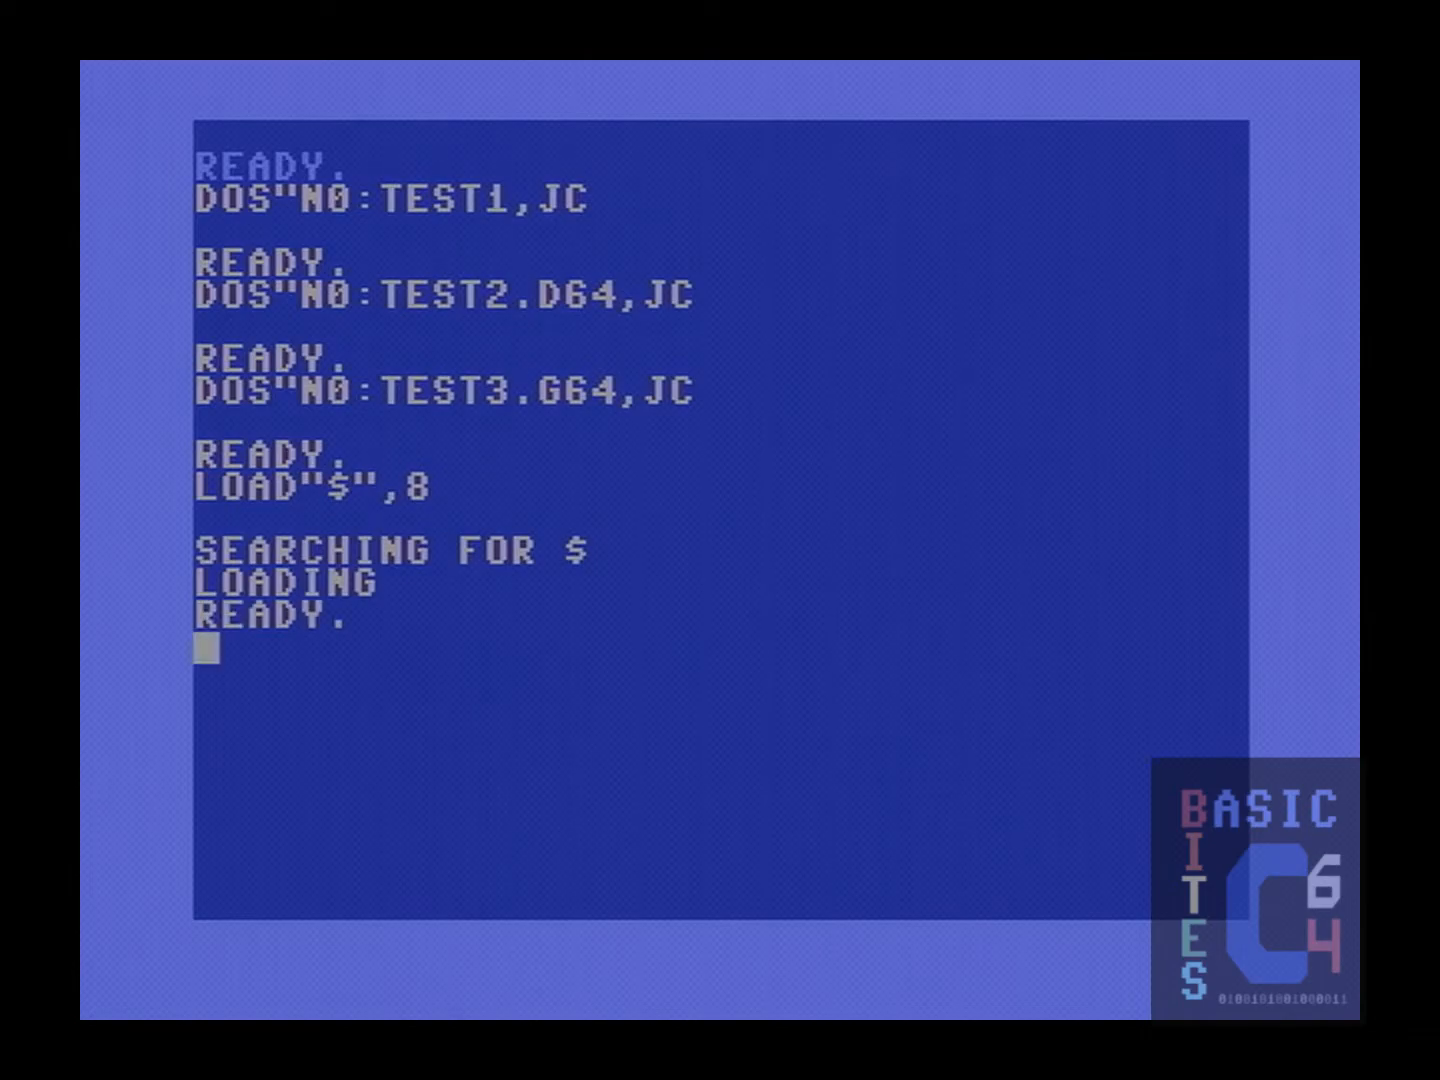
{"action": "type", "text": "LIST"}
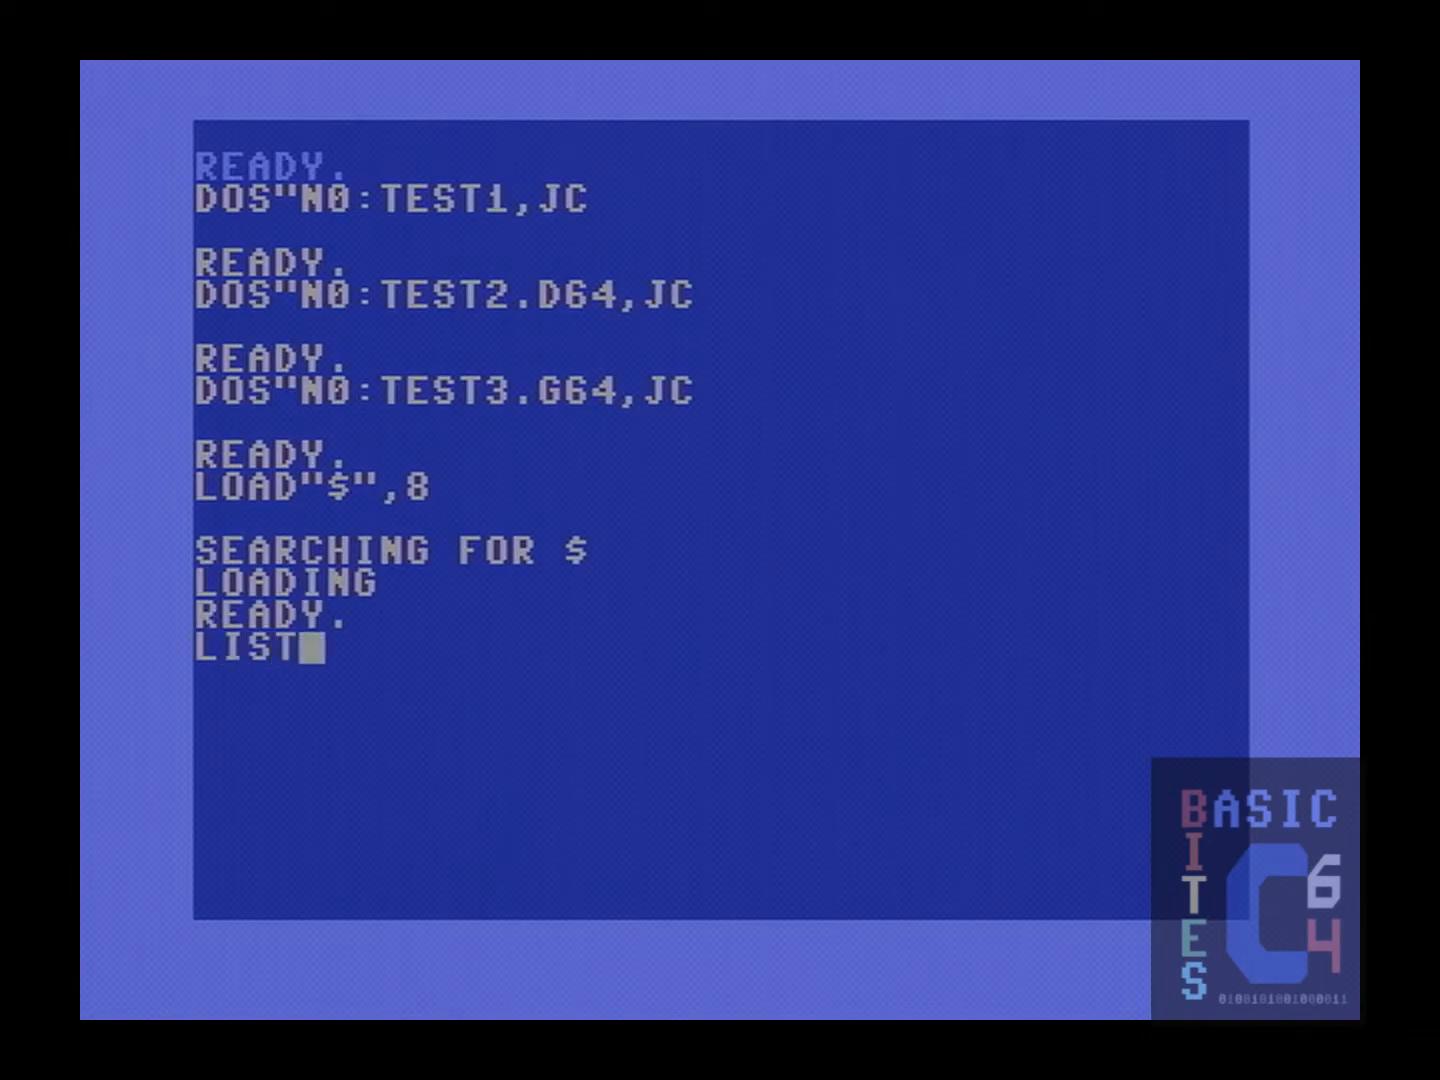
{"action": "key", "text": "Return"}
{"action": "type", "text": "DOS\"C0"}
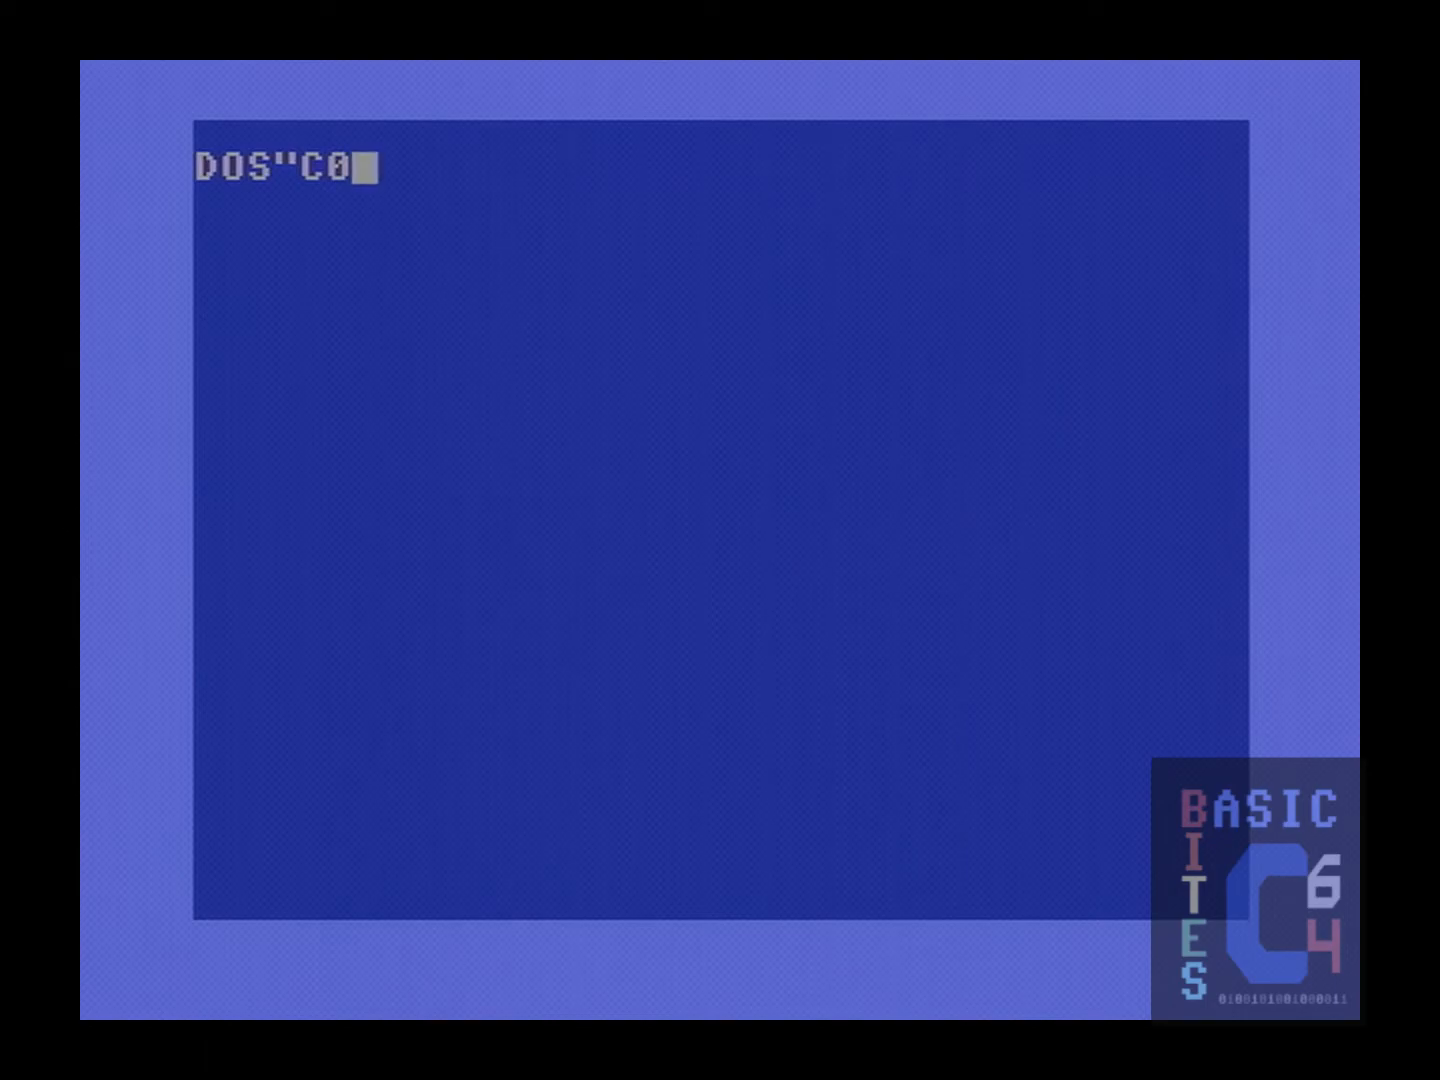
- Enter DOS"C0:NEWDISK.D64=TEST1.D64 to duplicate TEST1.D64 as NEWDISK.D64
{"action": "type", "text": ":N"}
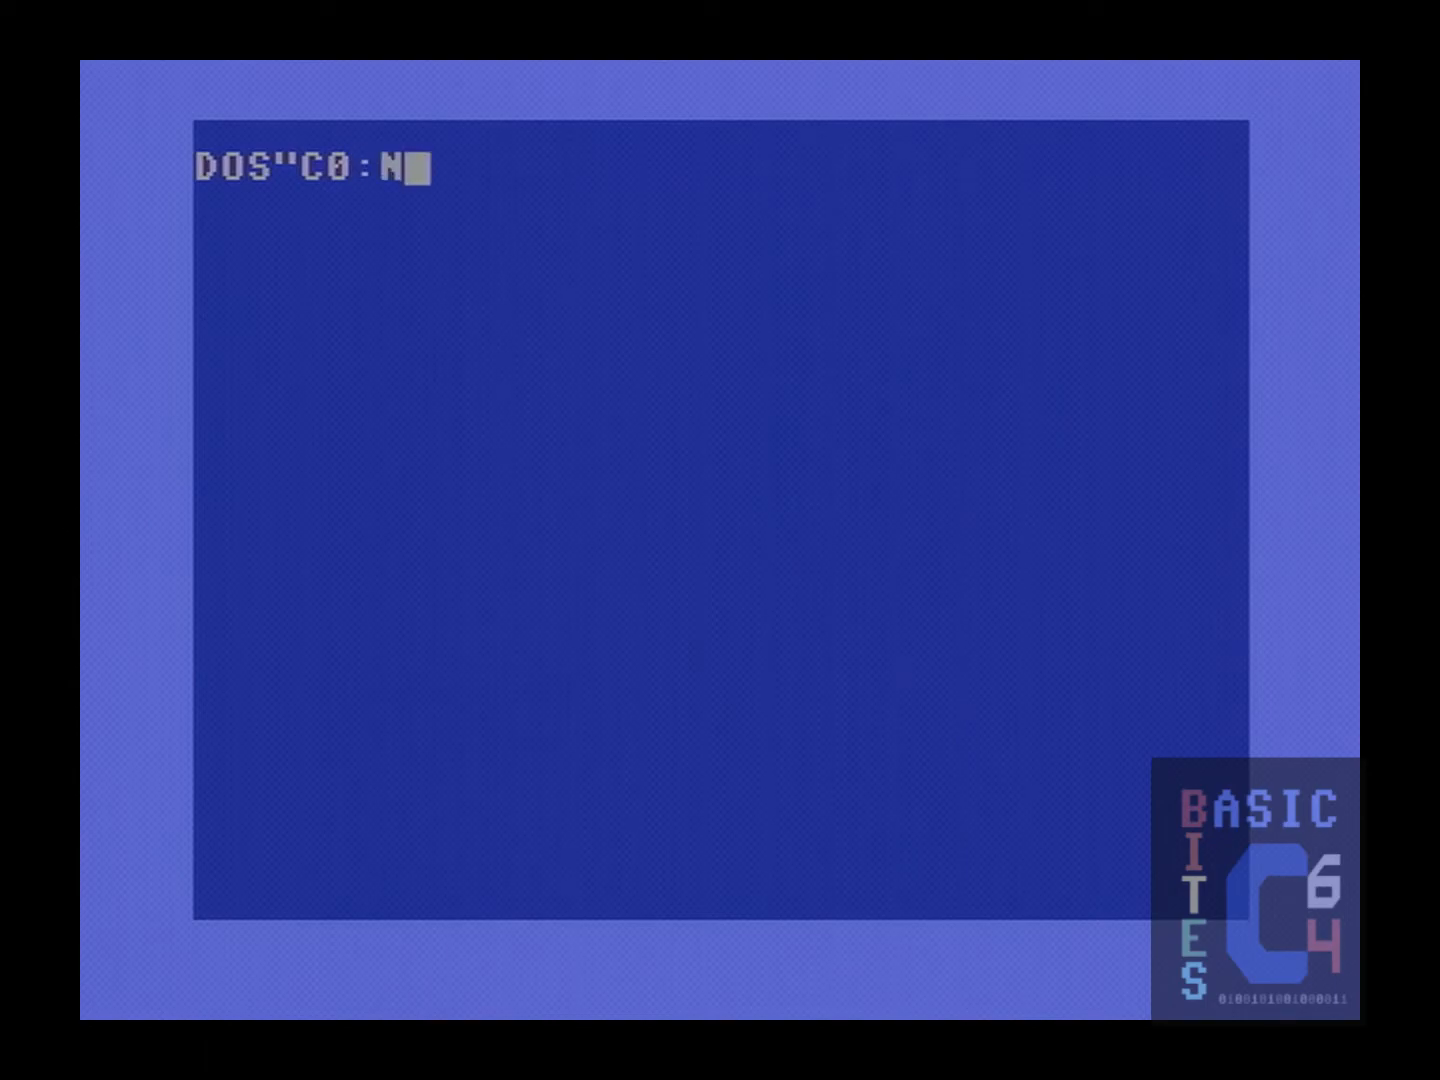
{"action": "type", "text": "EWDISK.D"}
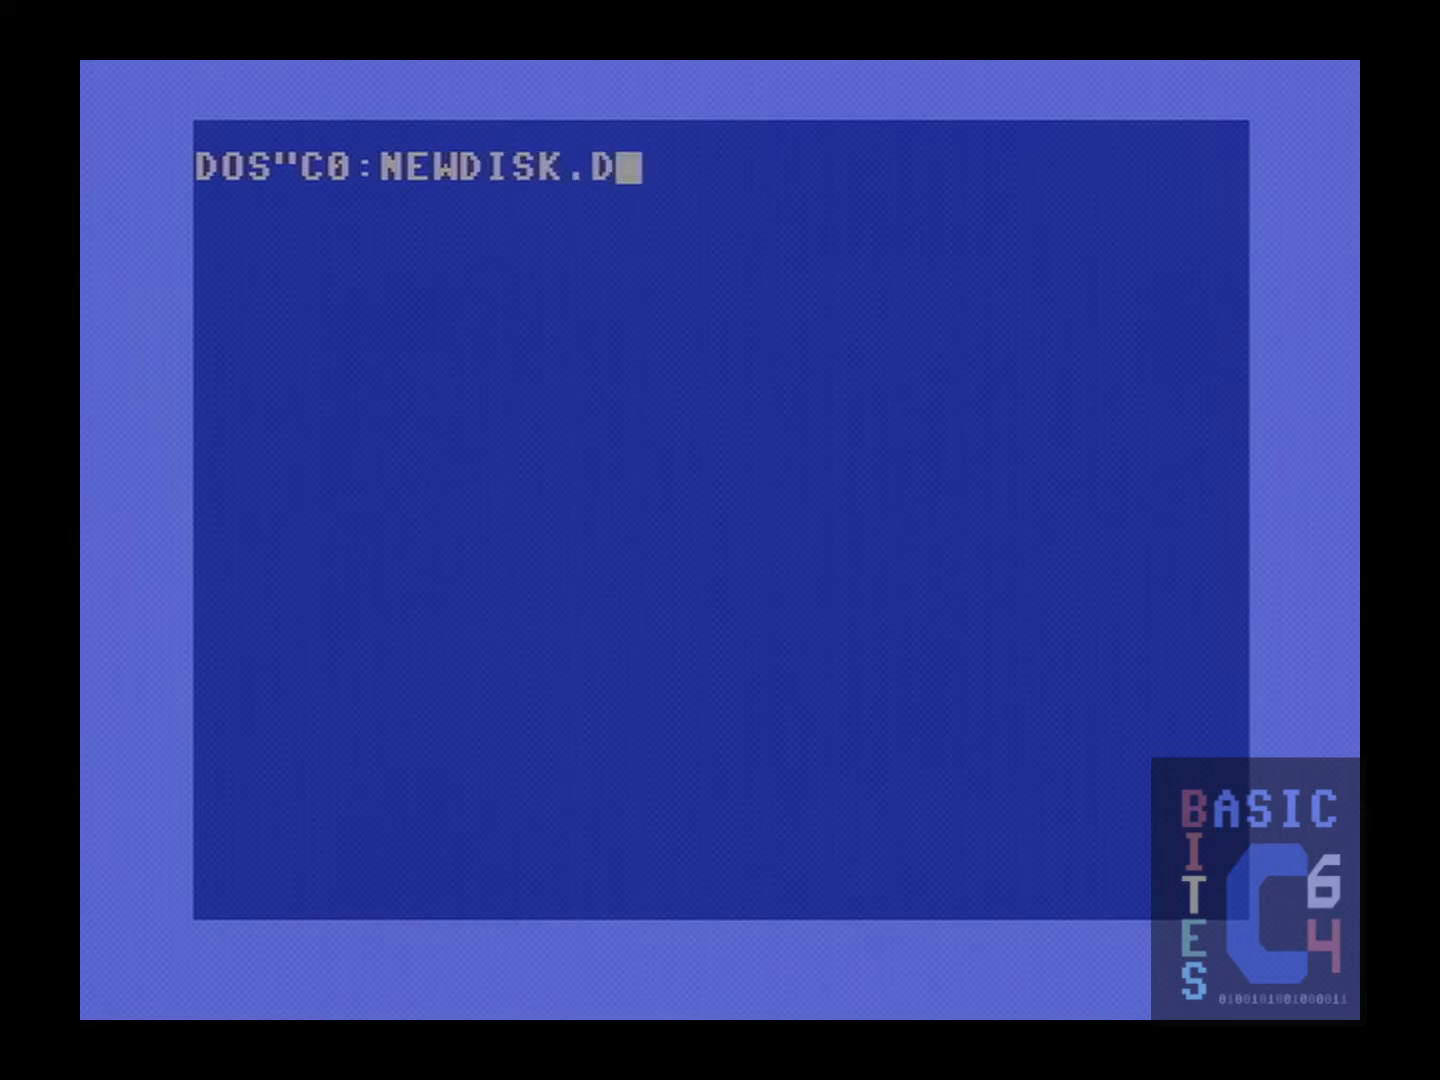
{"action": "type", "text": "64="}
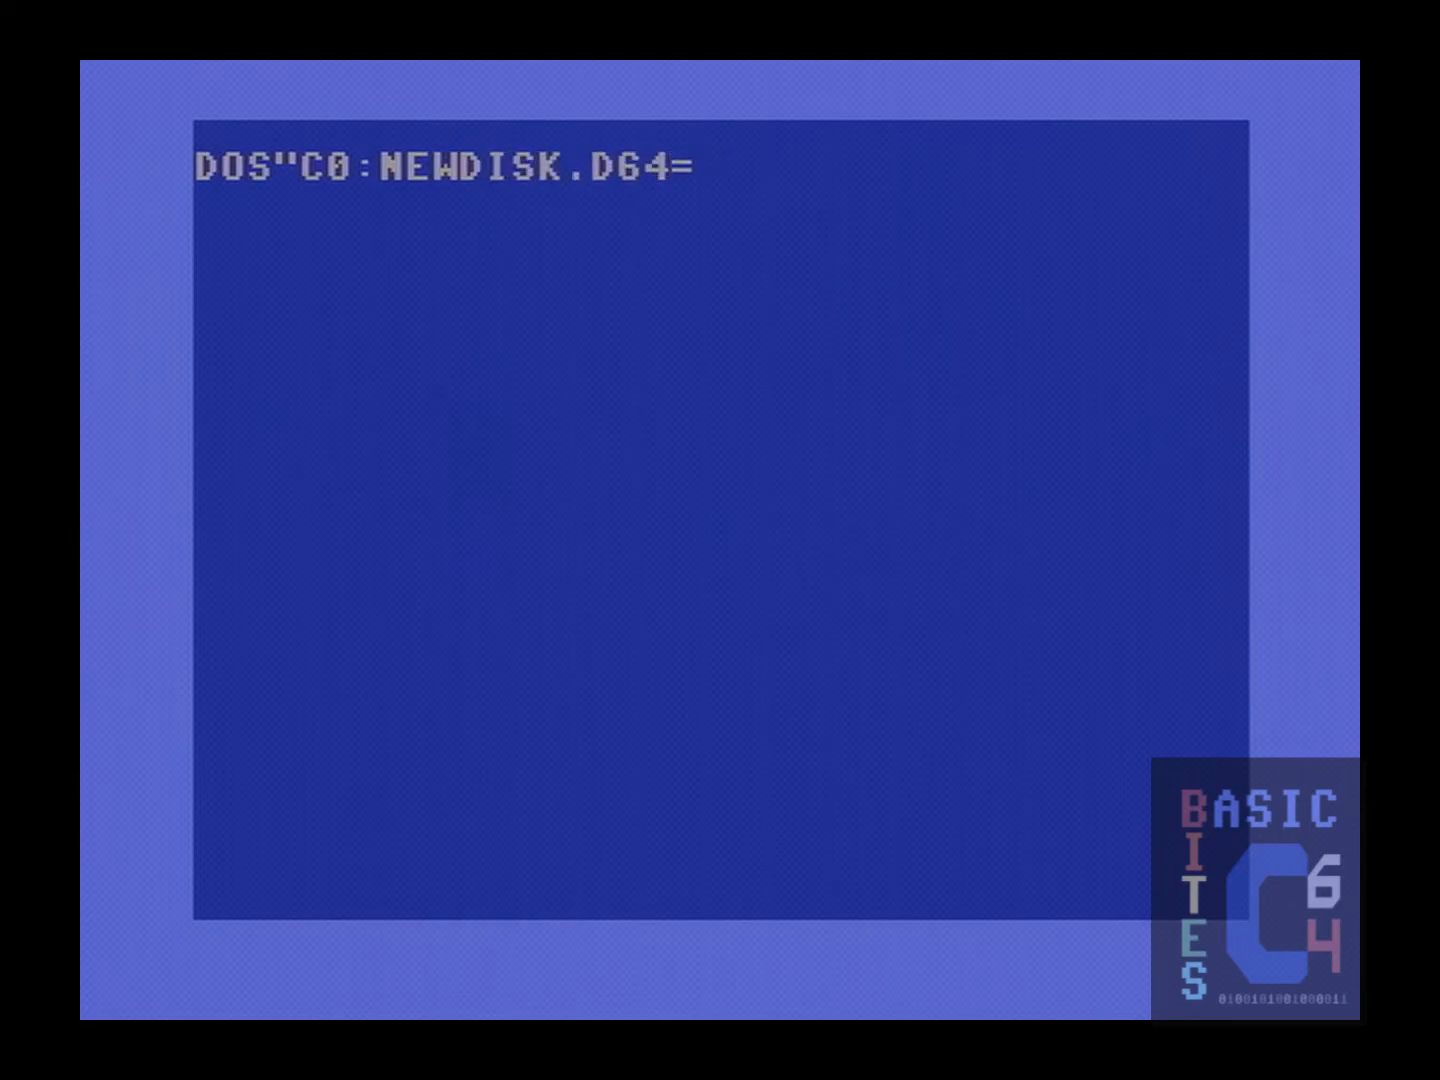
{"action": "type", "text": "TEST1."}
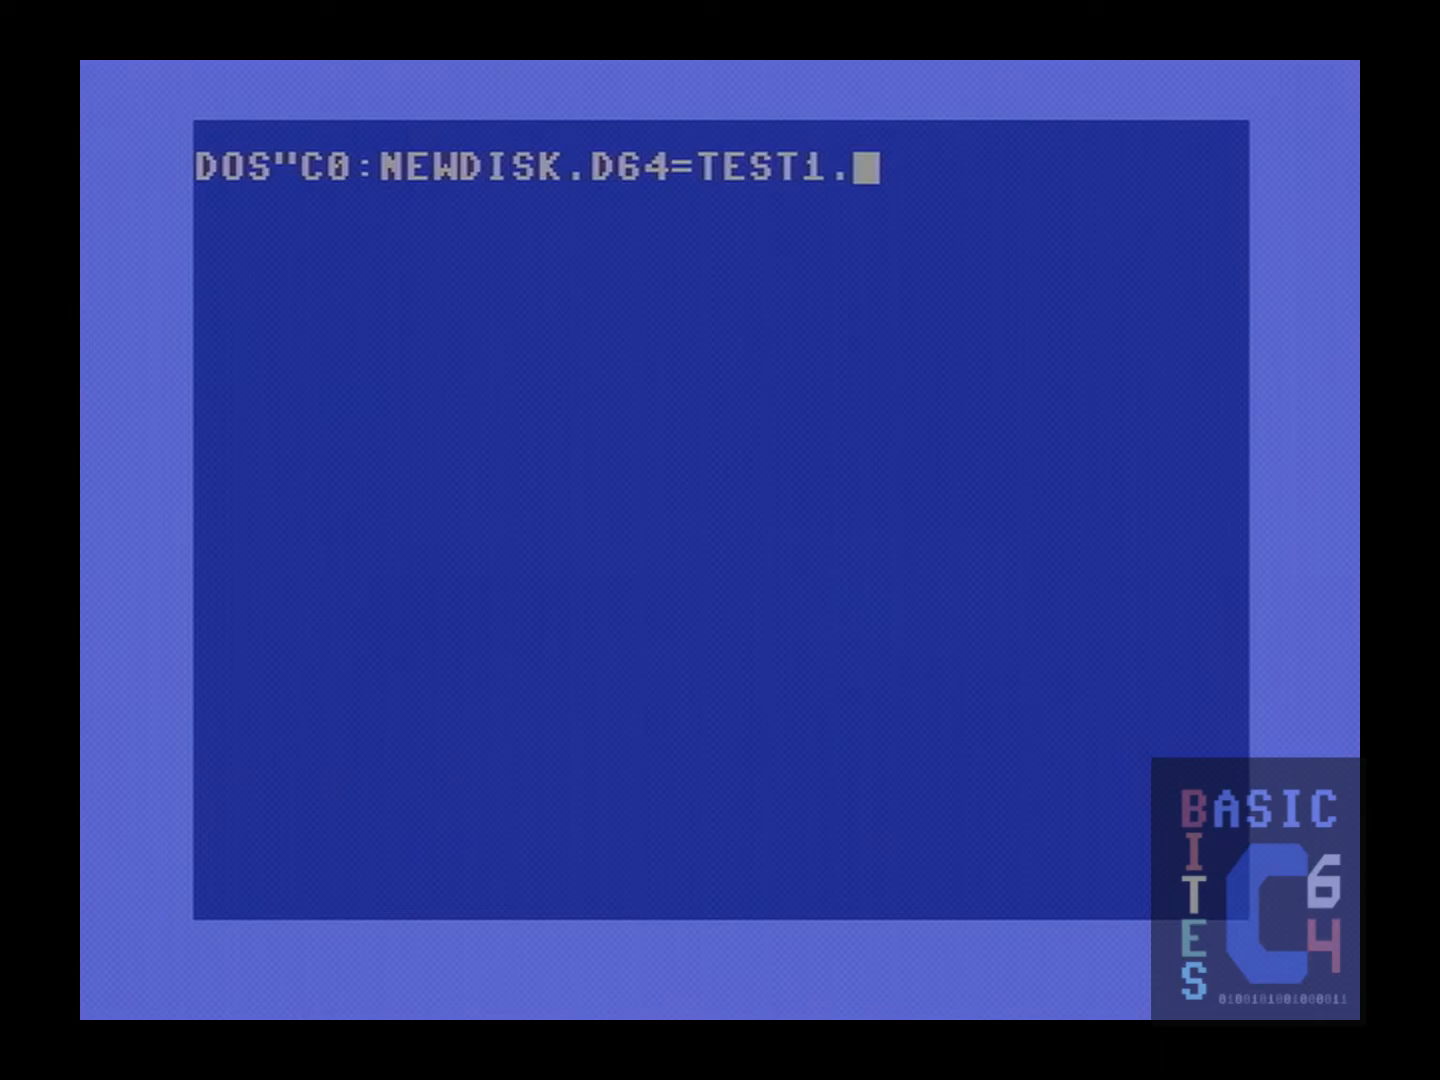
{"action": "key", "text": "Return"}
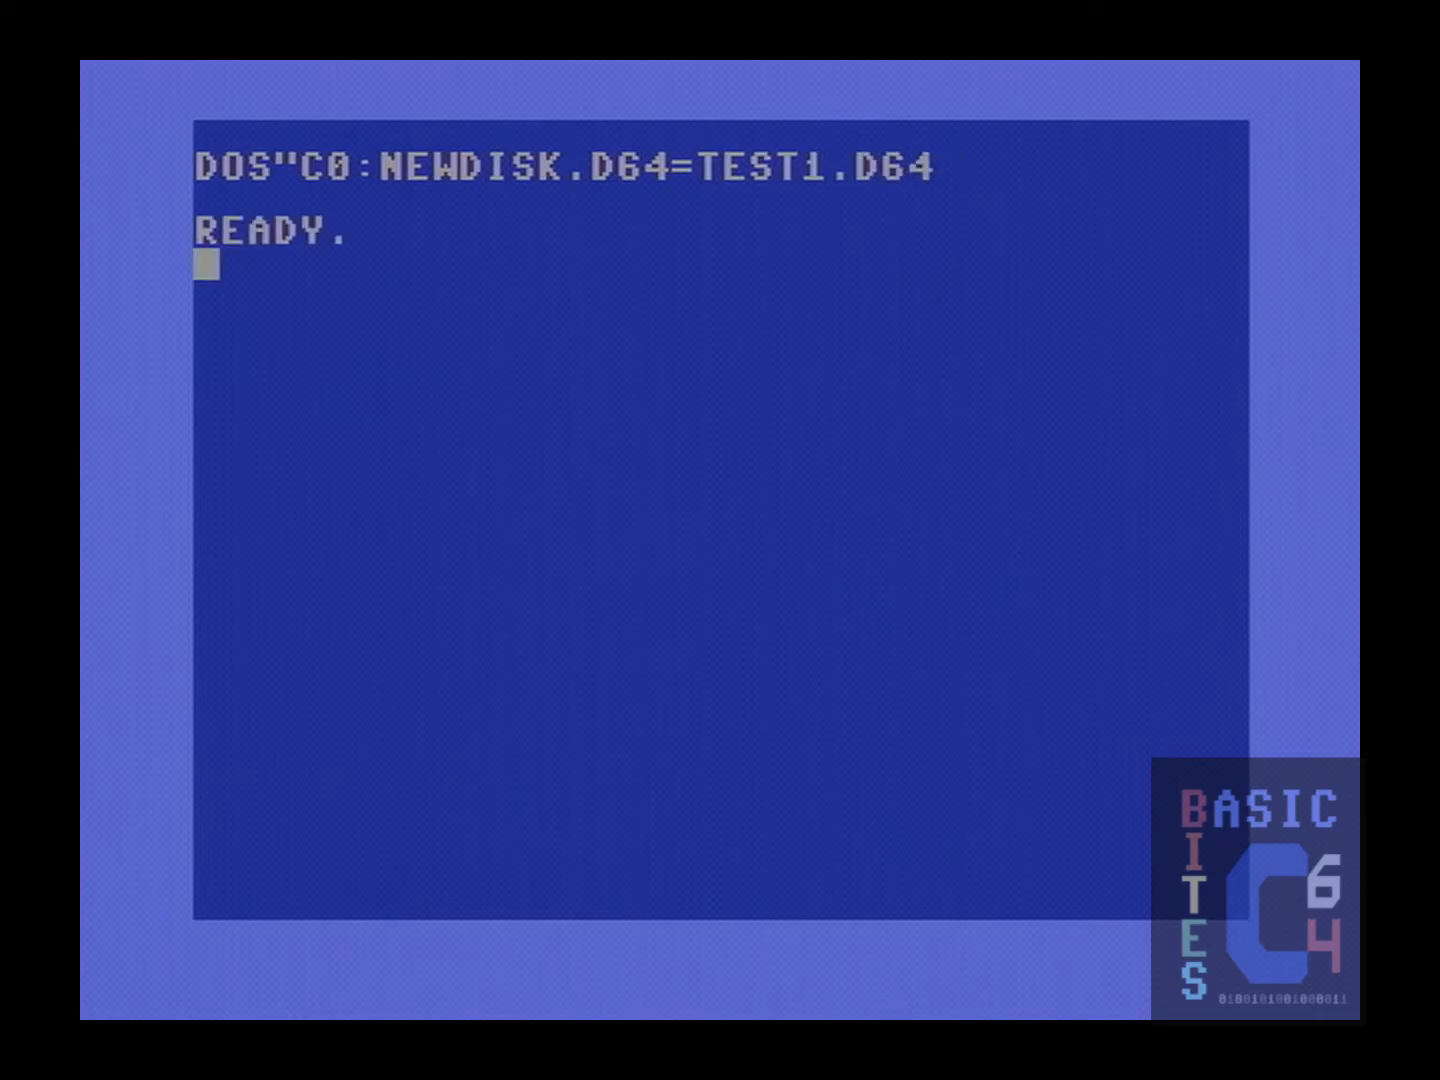
- Enter LOAD"$",8 and LIST to check the directory for NEWDISK.D64
{"action": "type", "text": "LOAD\"$\",8"}
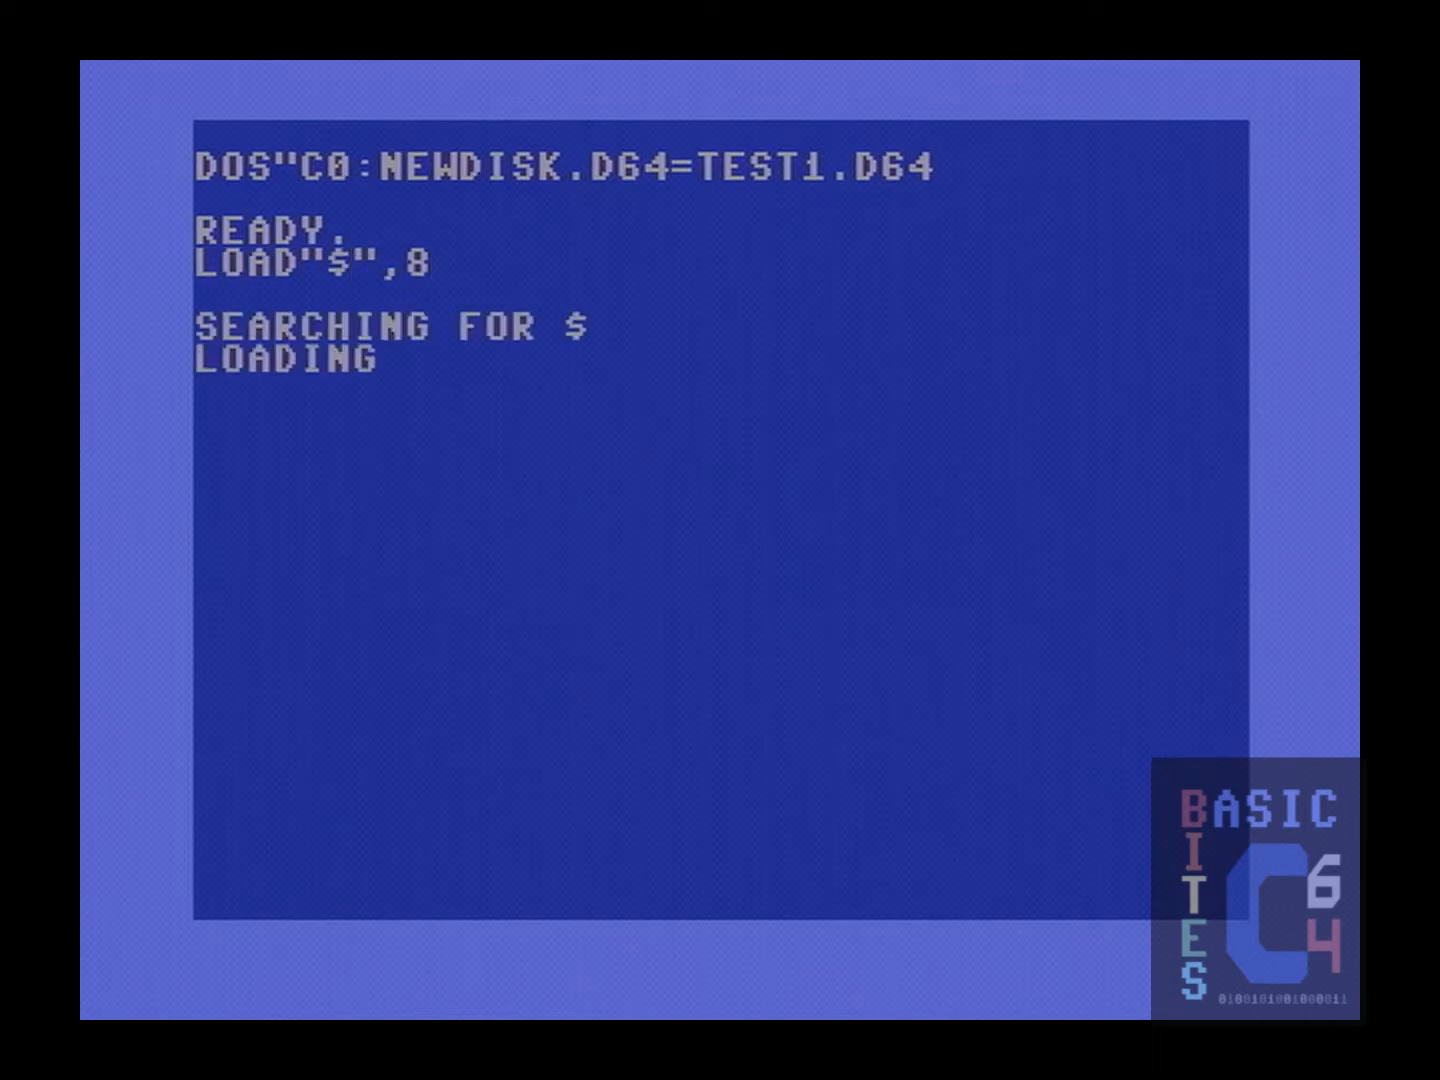
{"action": "type", "text": "LIST"}
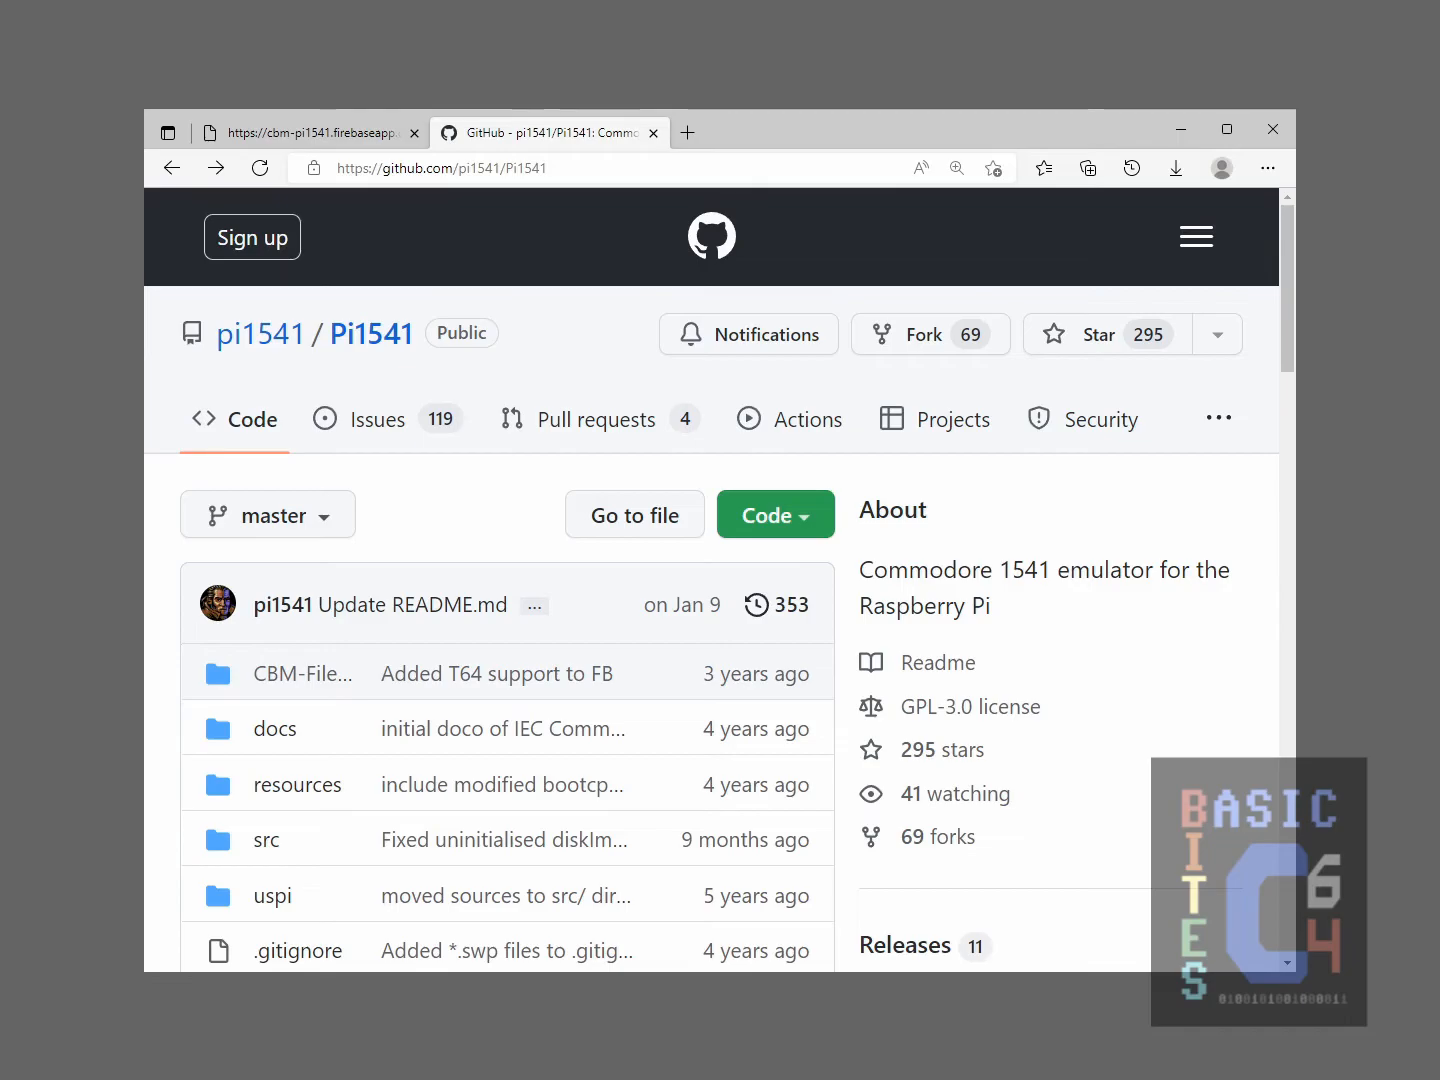
{"action": "mouse_move", "coordinate": [274, 728]}
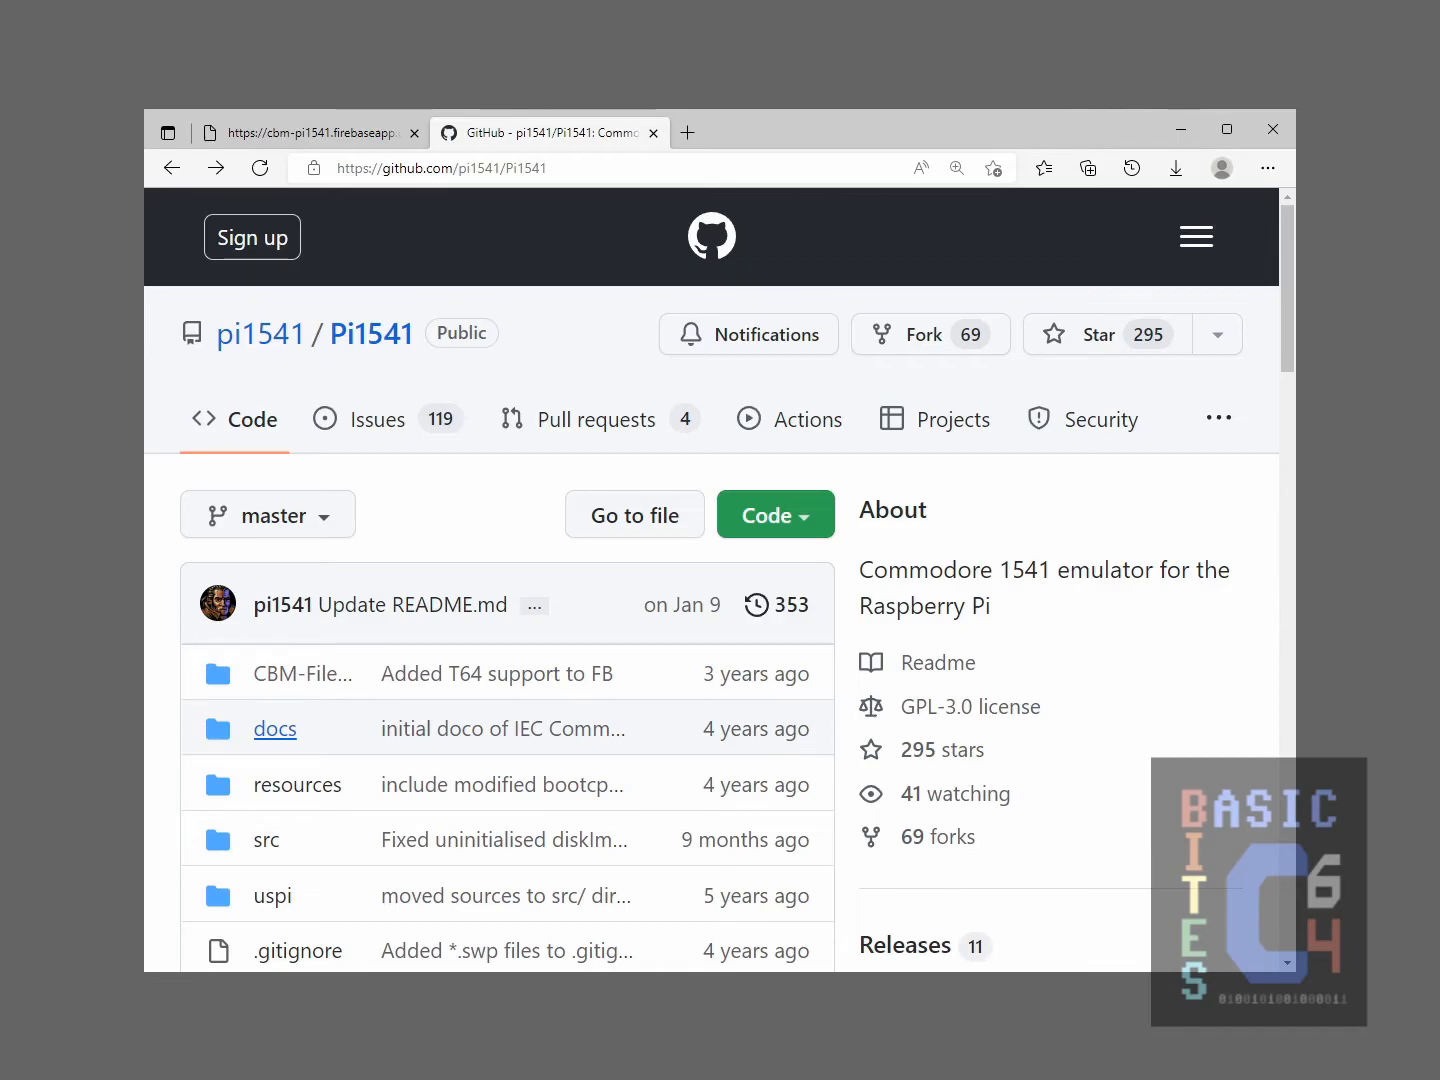
- Open IEC Commands.md from the docs folder of the Pi1541 GitHub repository
{"action": "left_click", "coordinate": [275, 728]}
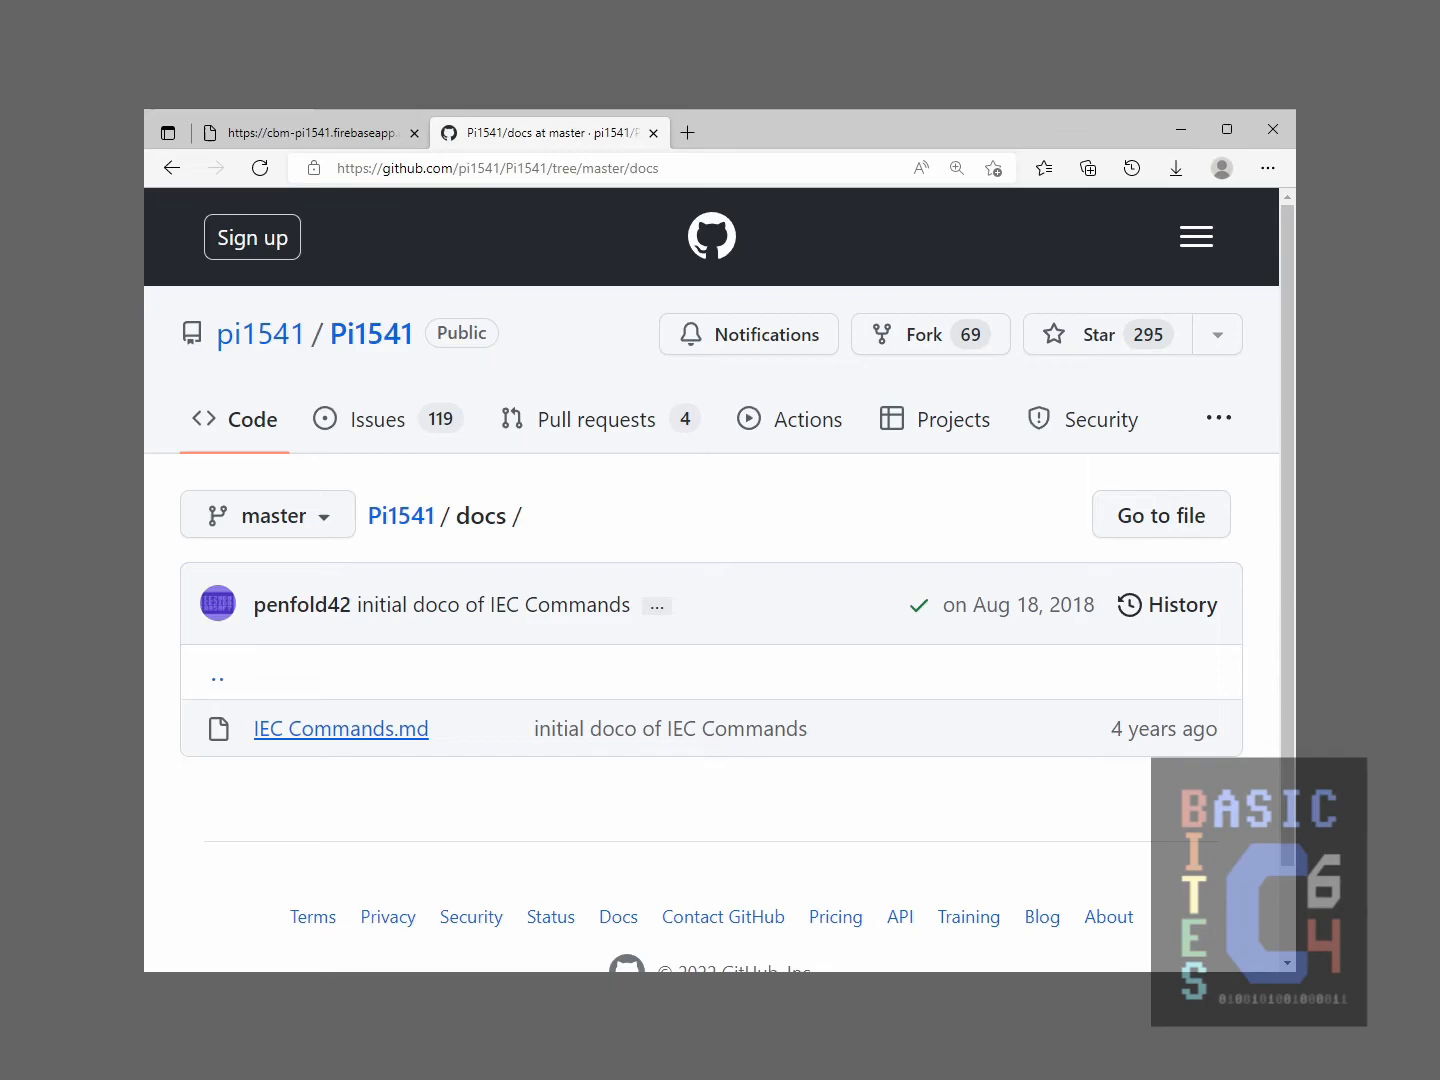
{"action": "left_click", "coordinate": [341, 728]}
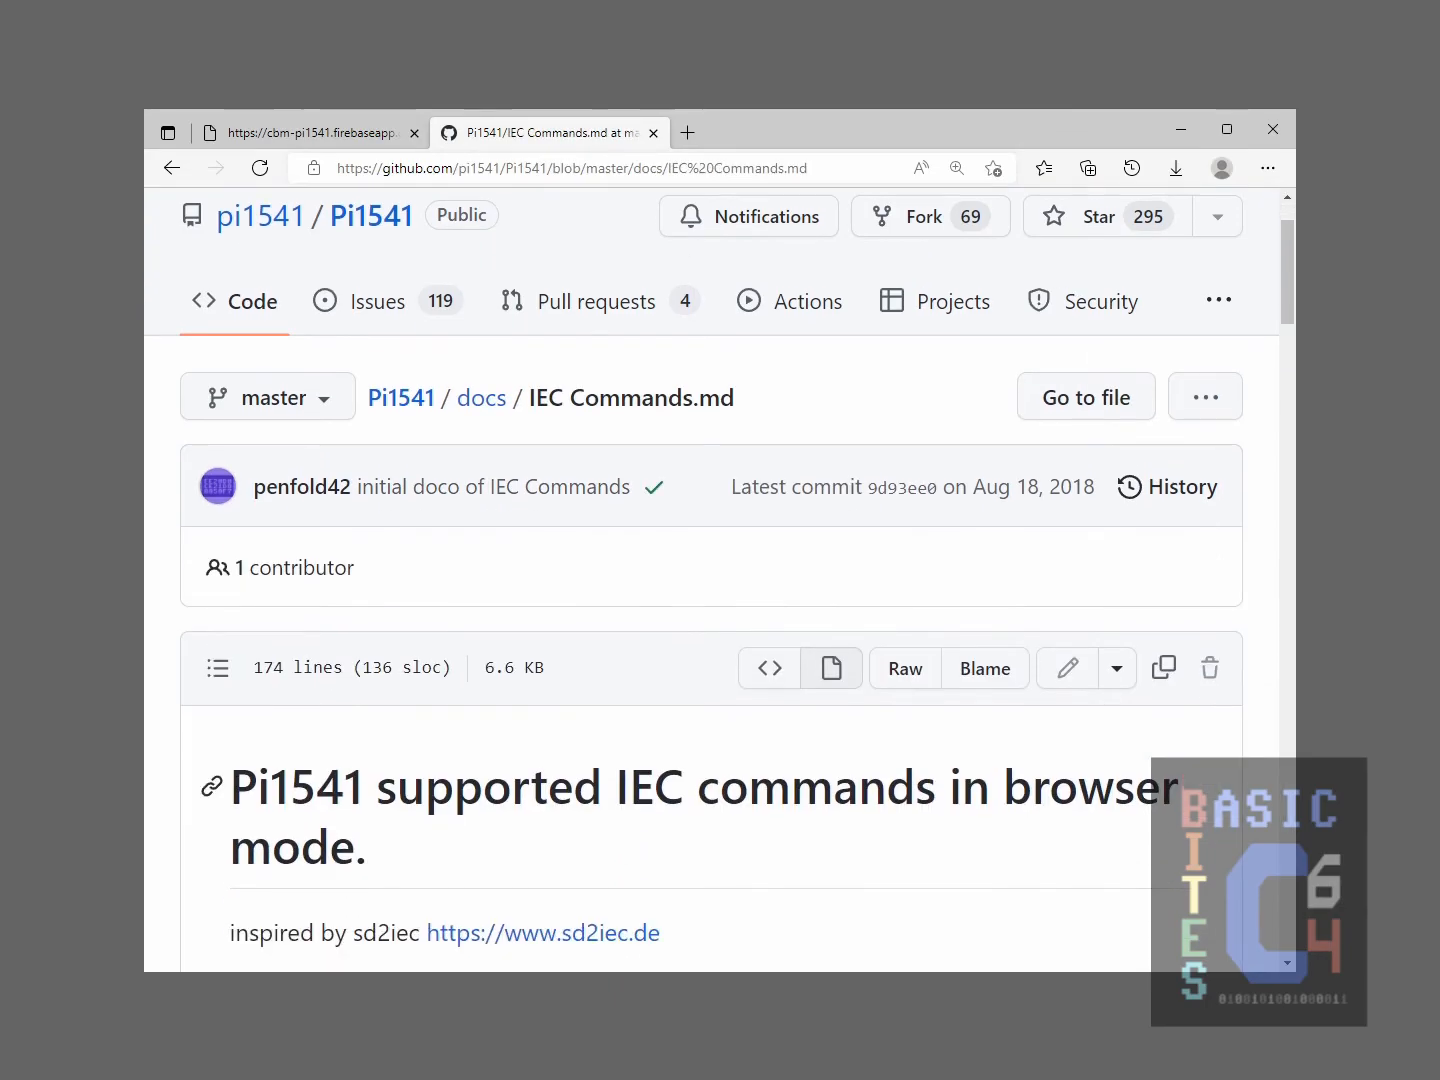
{"action": "scroll", "scroll_direction": "down", "scroll_amount": 3}
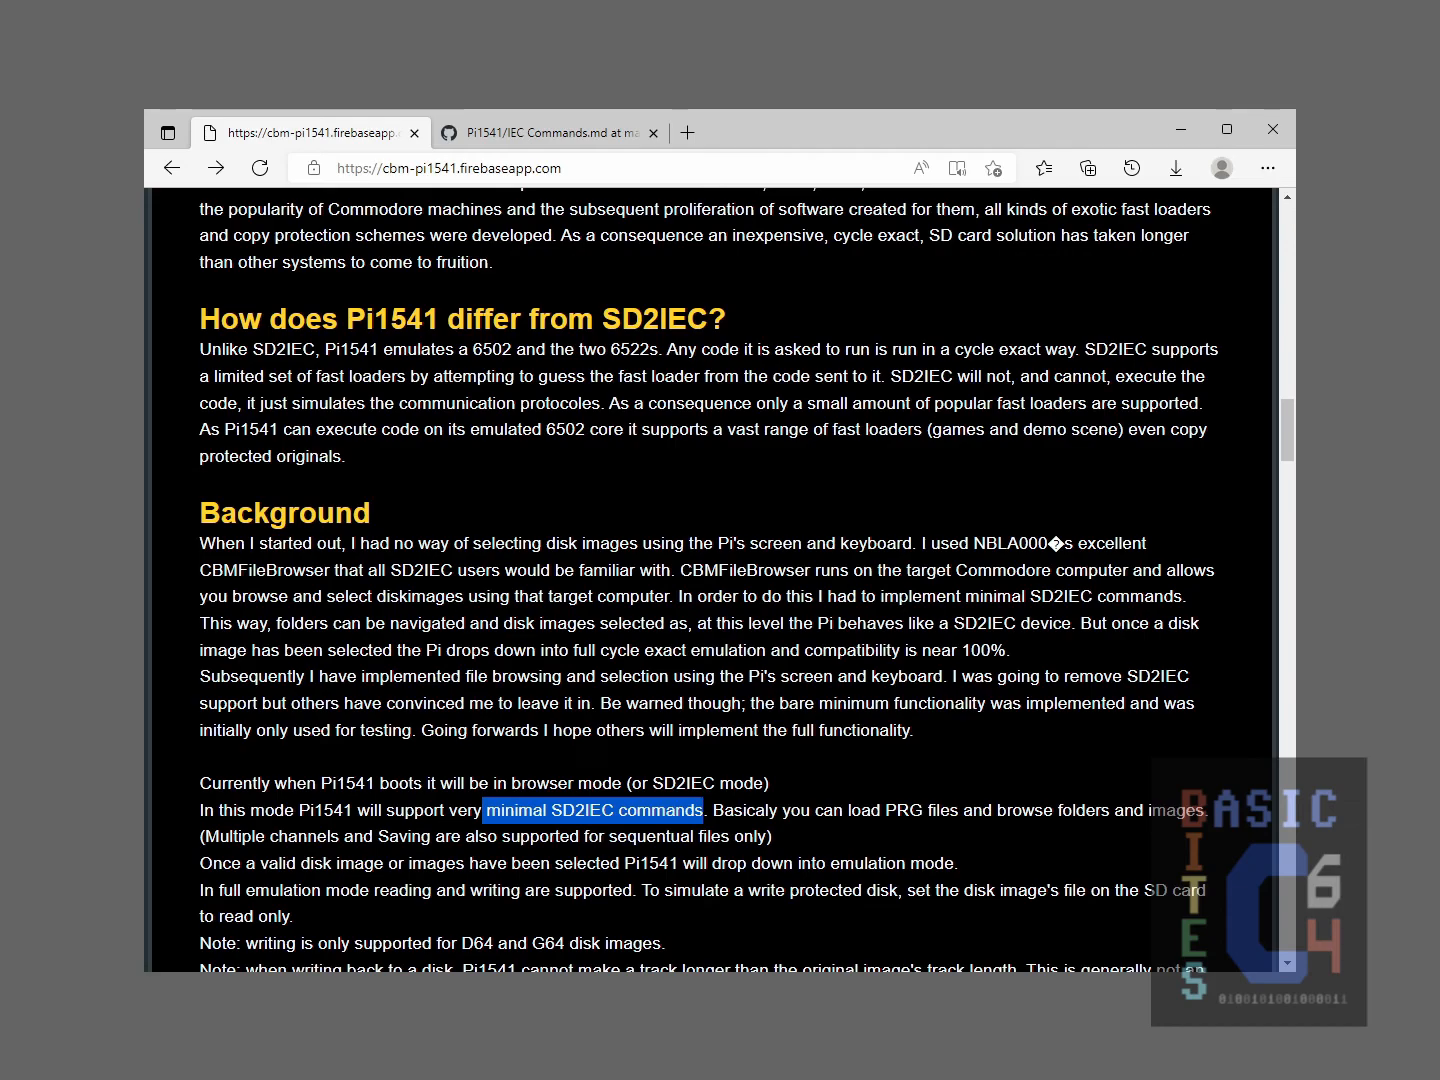
- Switch back to the GitHub IEC Commands.md tab showing the N: Format D64 note
{"action": "left_click", "coordinate": [548, 132]}
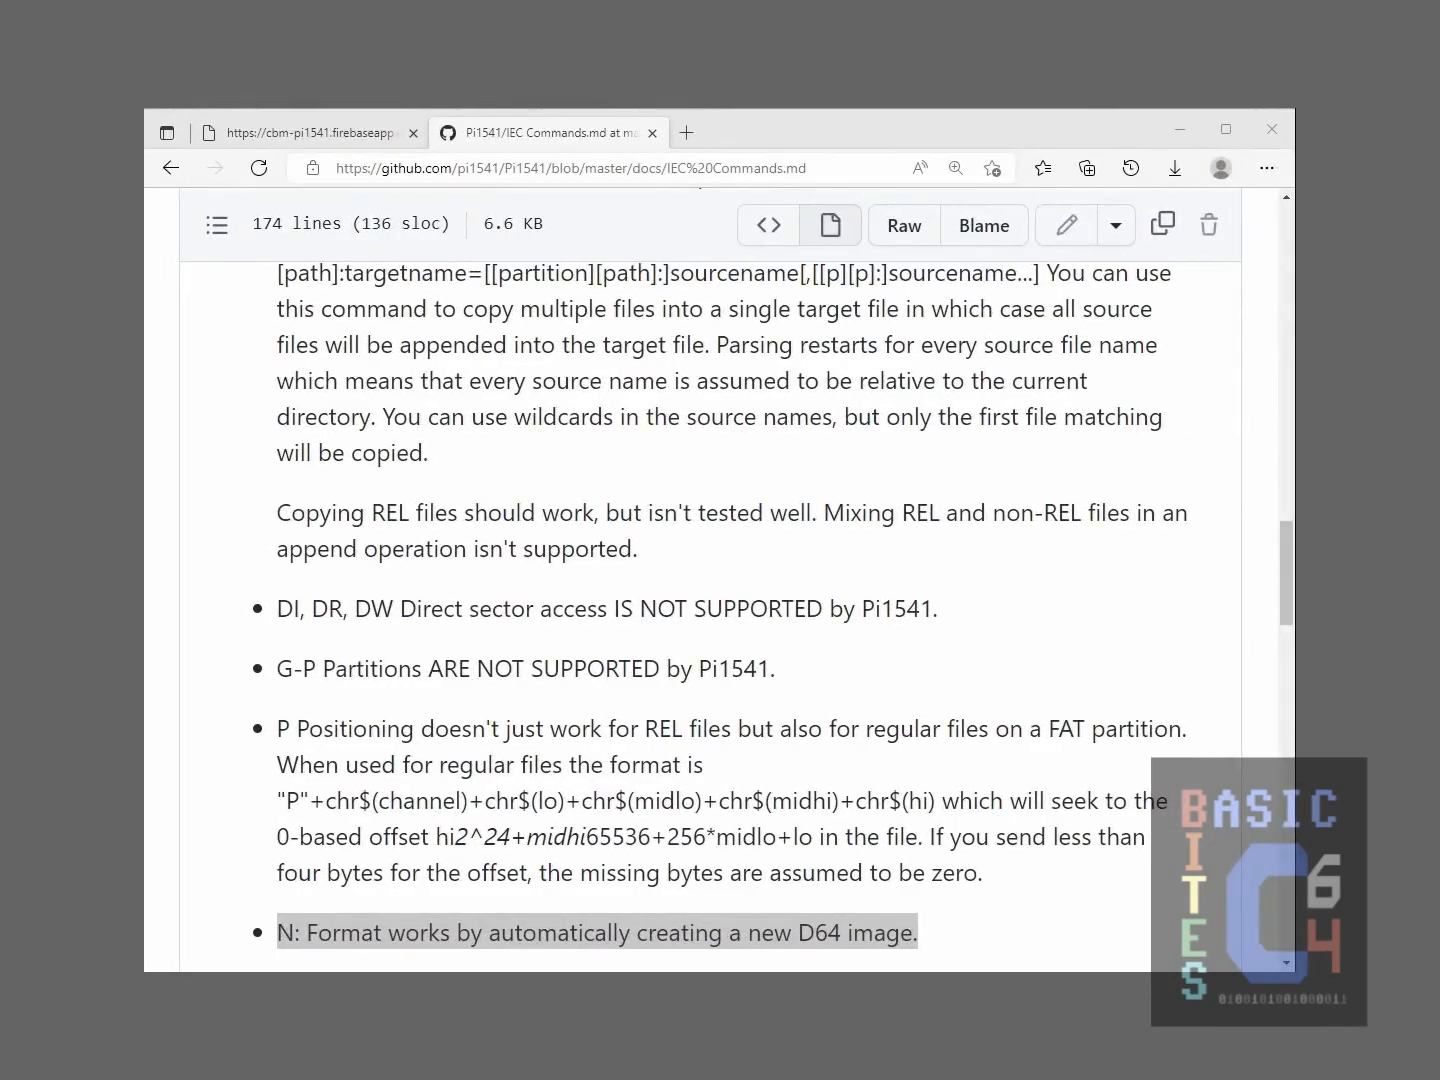